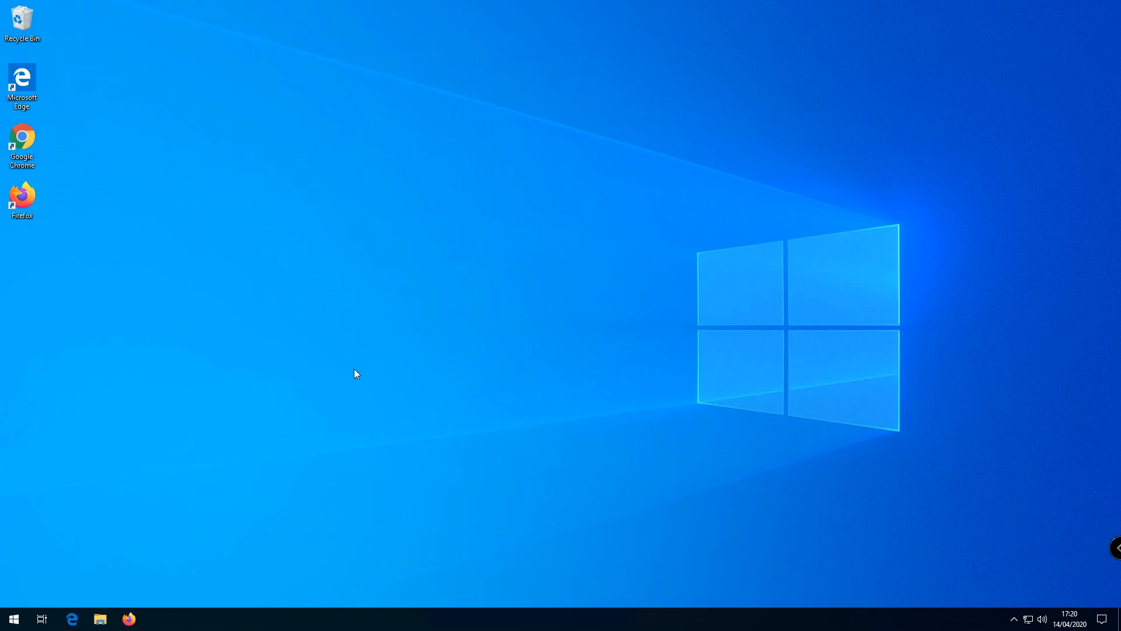
mouse_move(129, 311)
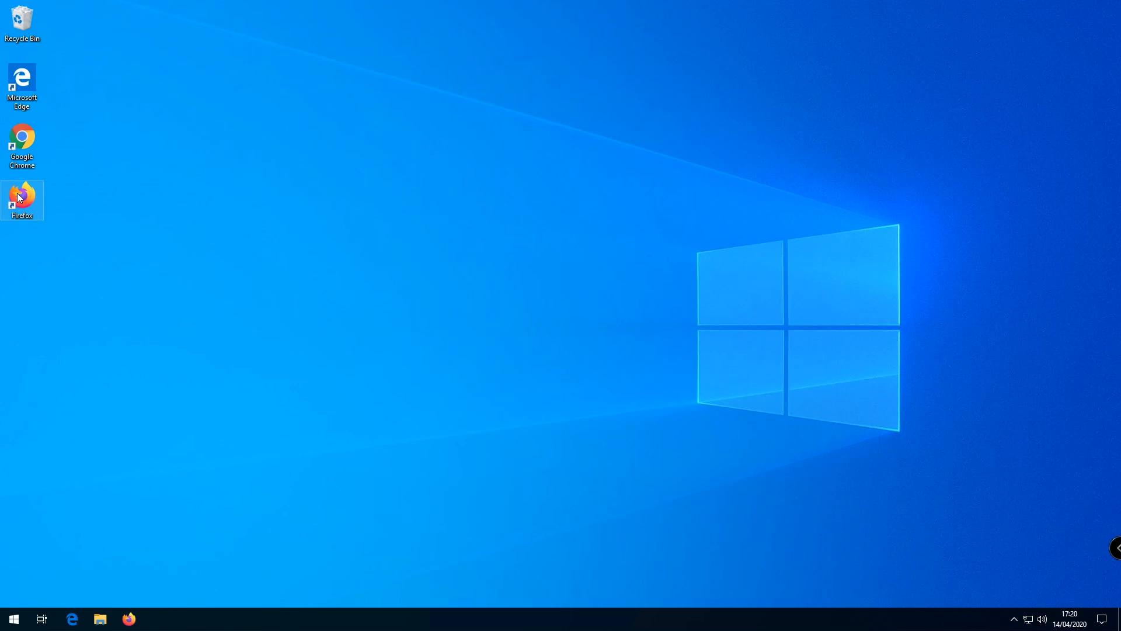
- Launch Firefox from its desktop shortcut and dismiss the default-browser prompt with 'Not now'
click(22, 86)
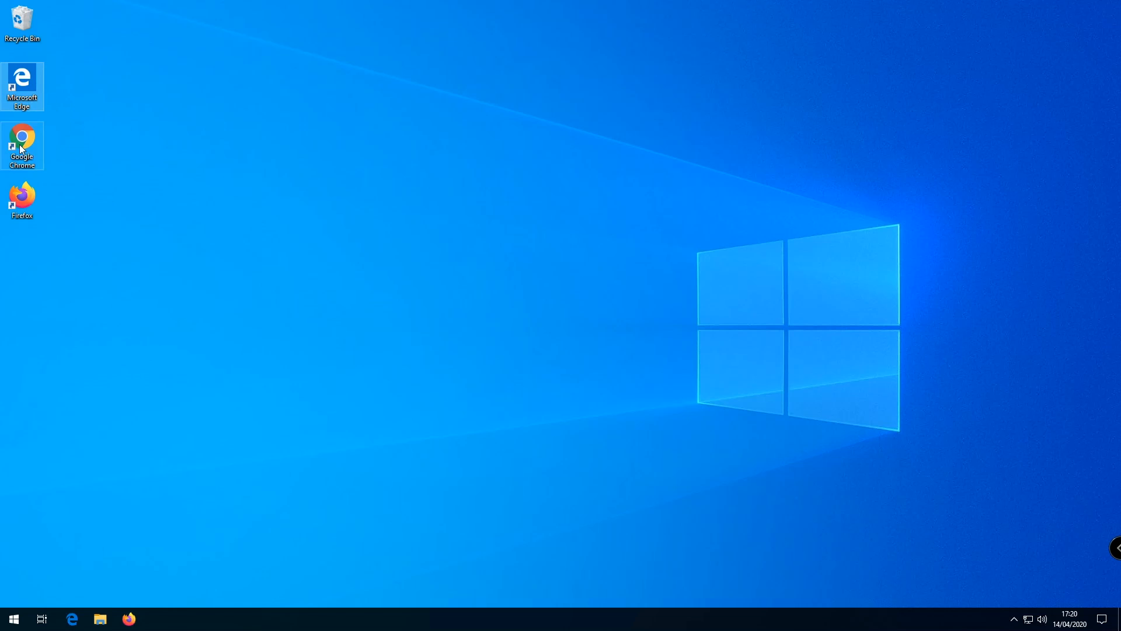
mouse_move(30, 155)
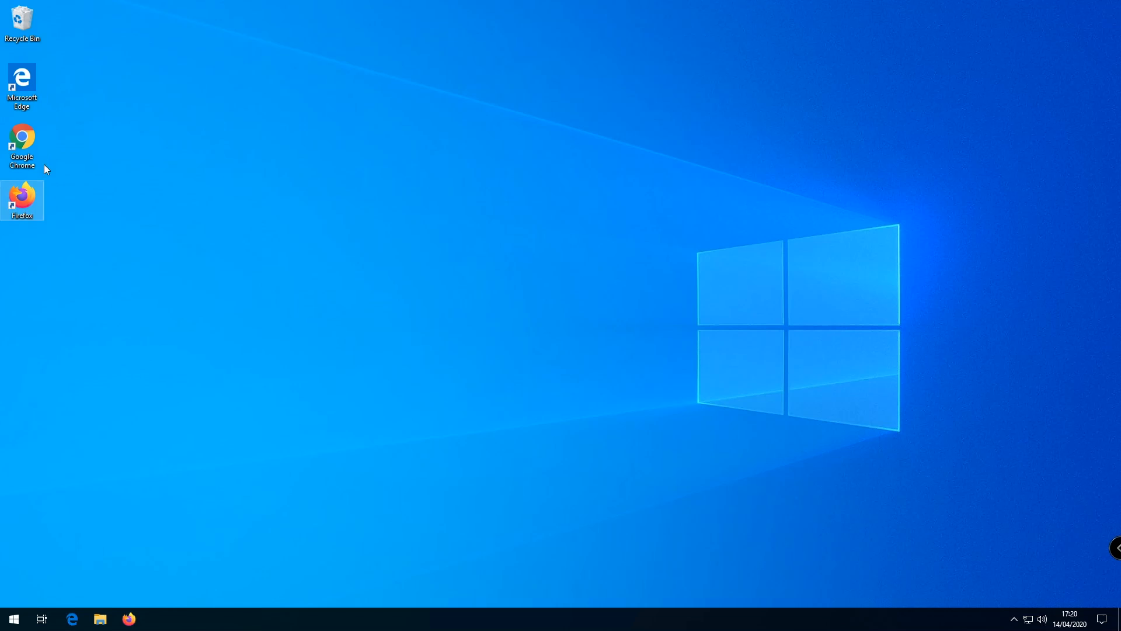
mouse_move(22, 200)
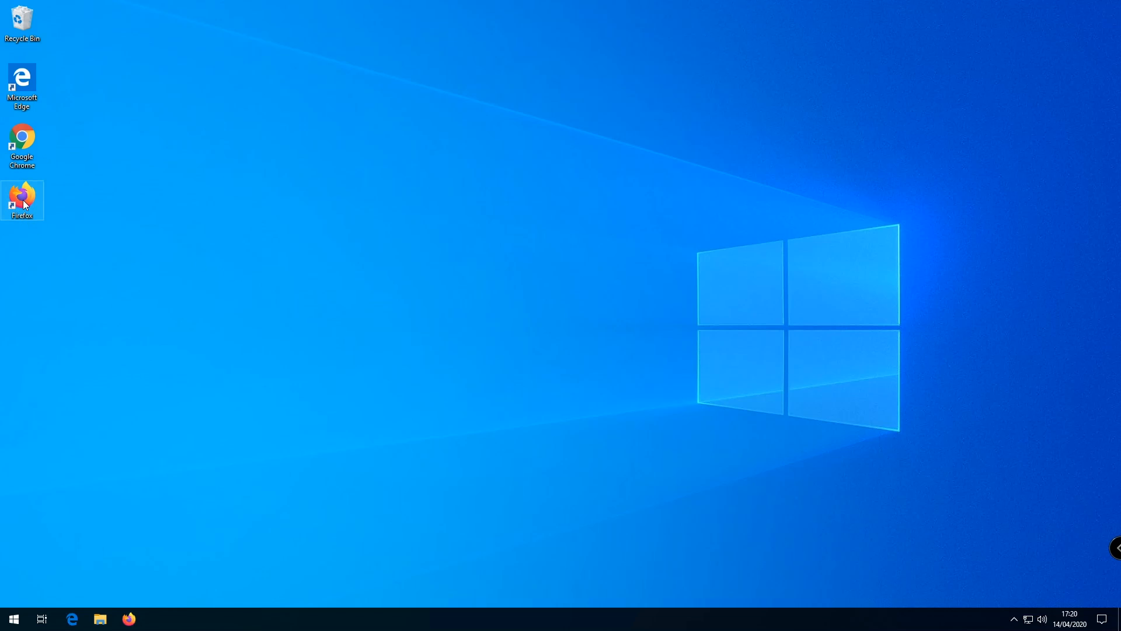
double_click(22, 198)
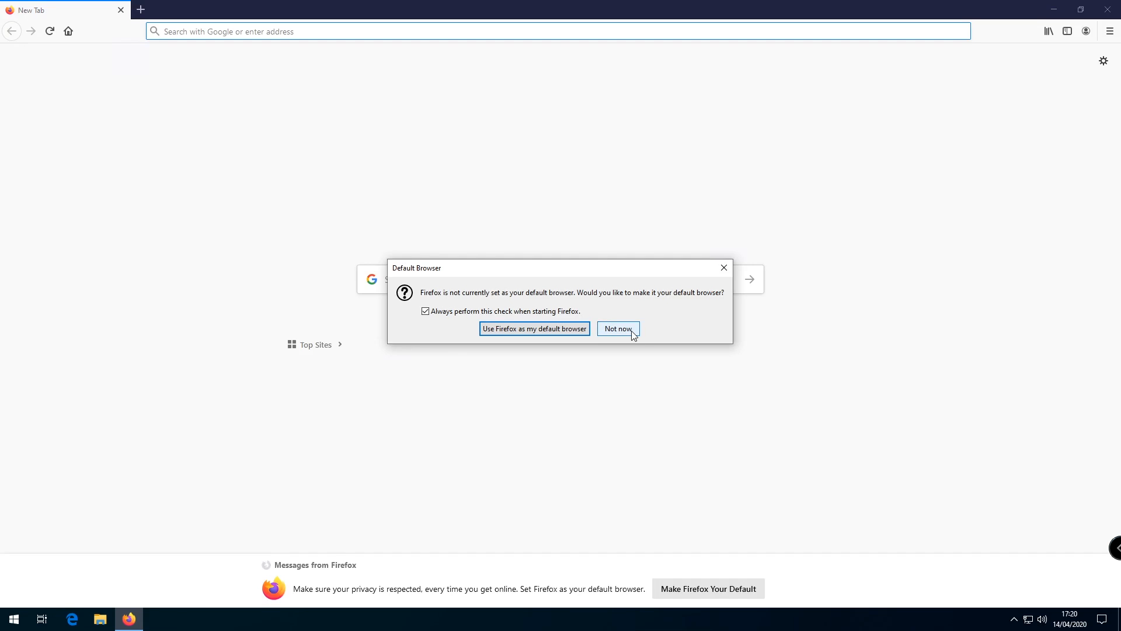
click(617, 328)
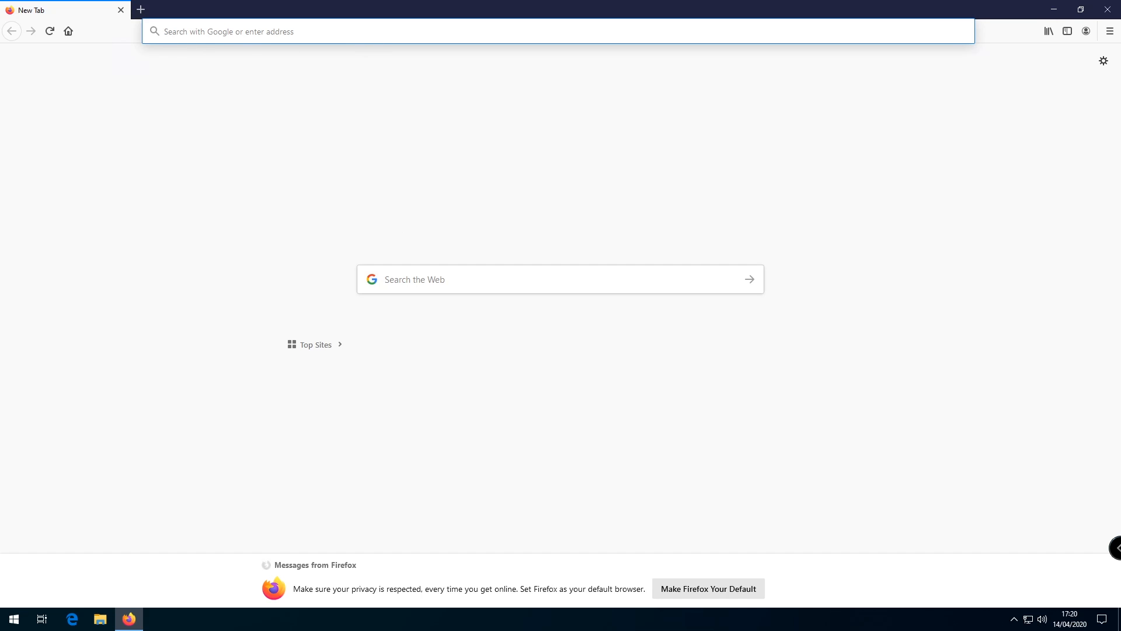
mouse_move(267, 46)
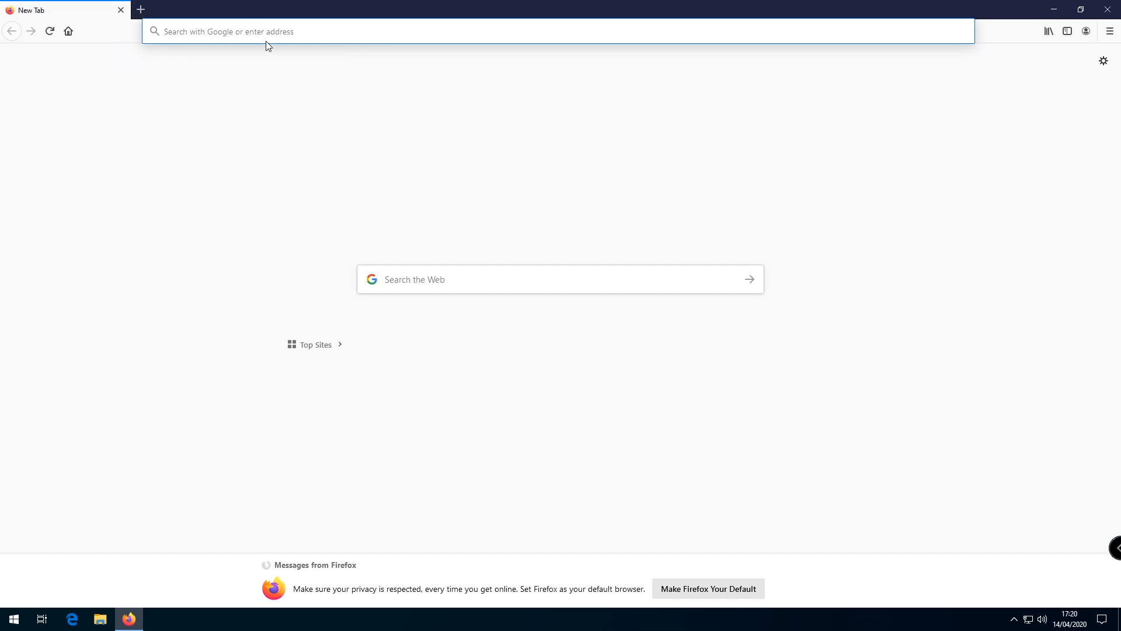
- Go to google.com and search for 'itunes'
text(google.com/)
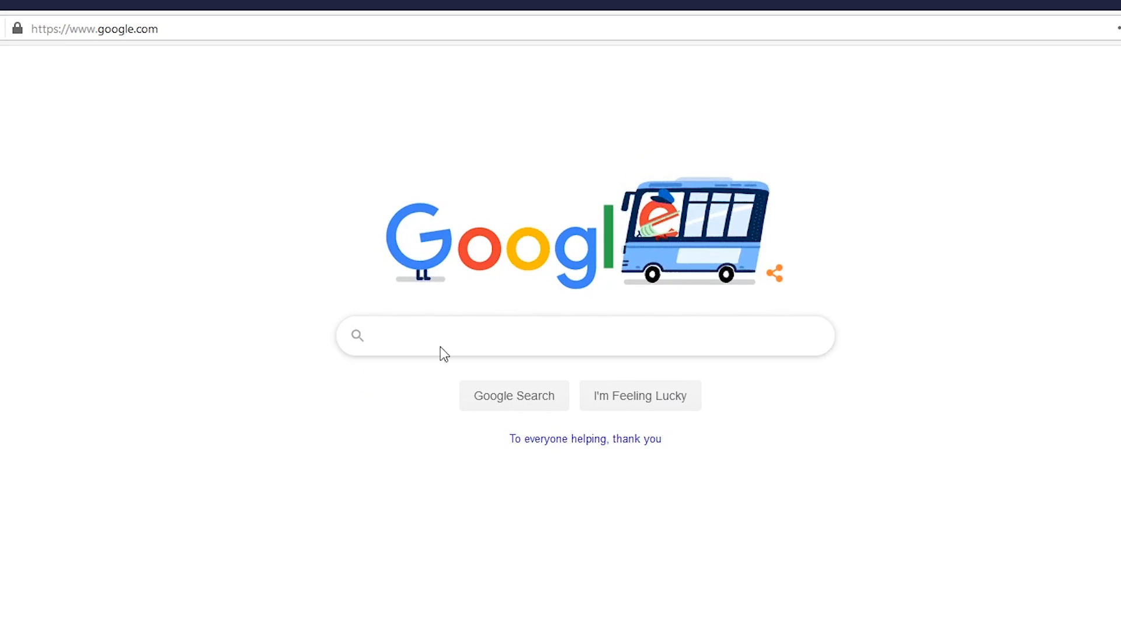
text(i)
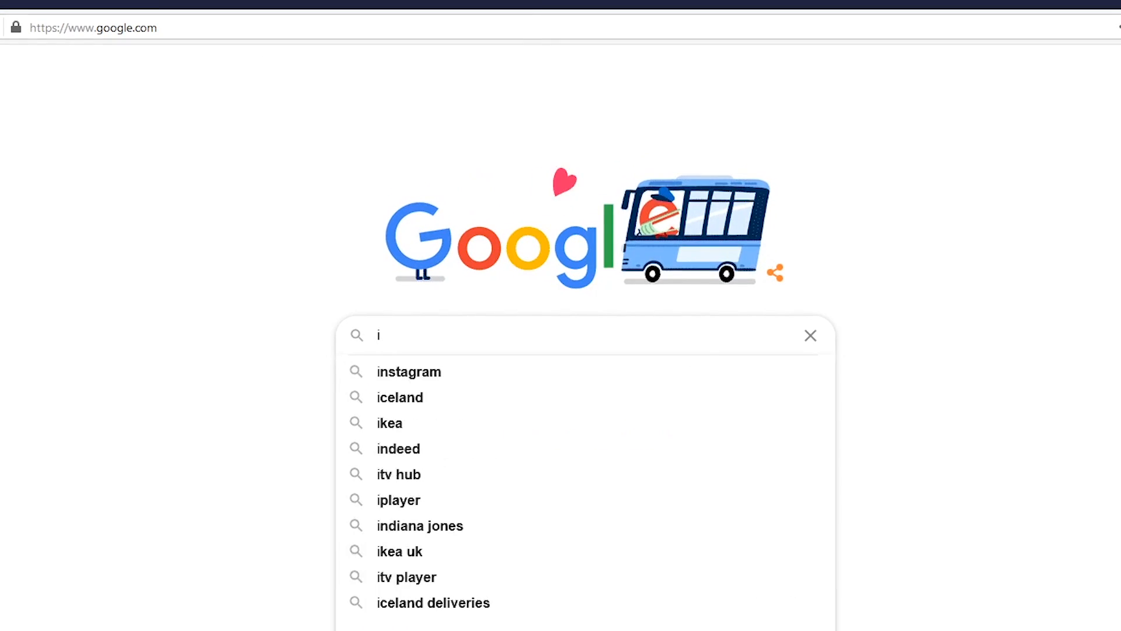
text(tunes)
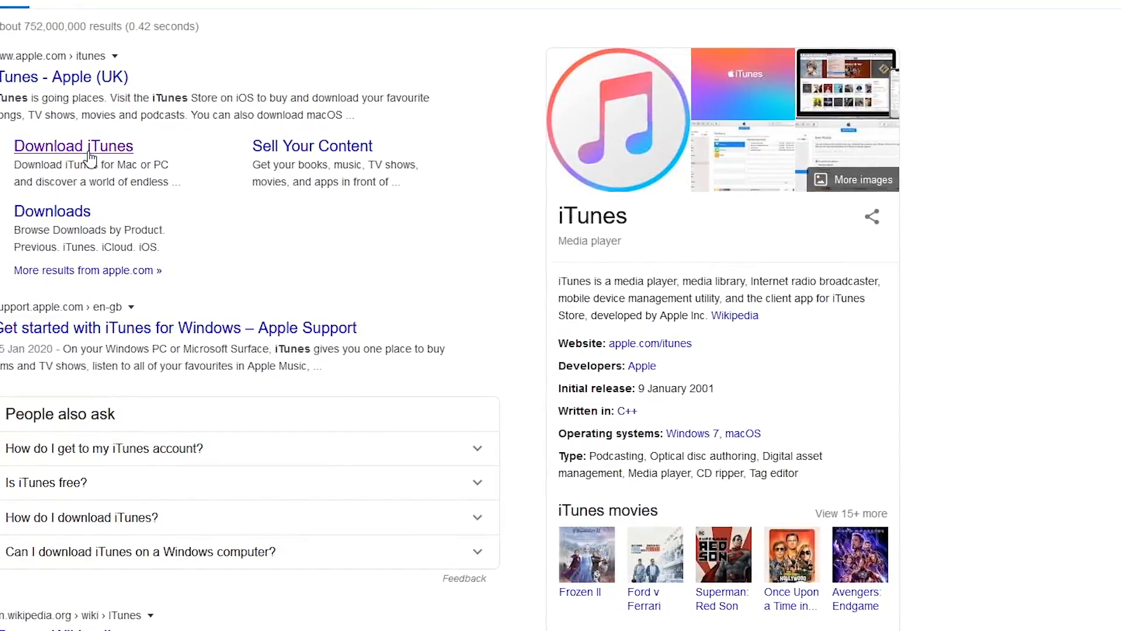
- Open the 'Download iTunes' result and scroll to the iTunes for Windows section
click(73, 146)
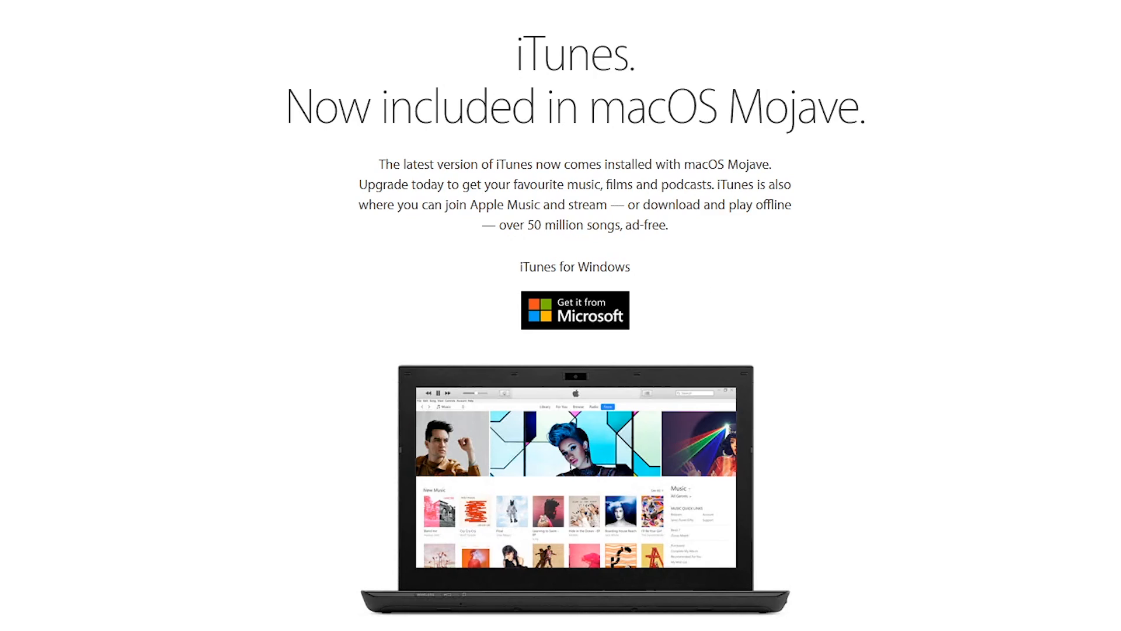
mouse_move(793, 284)
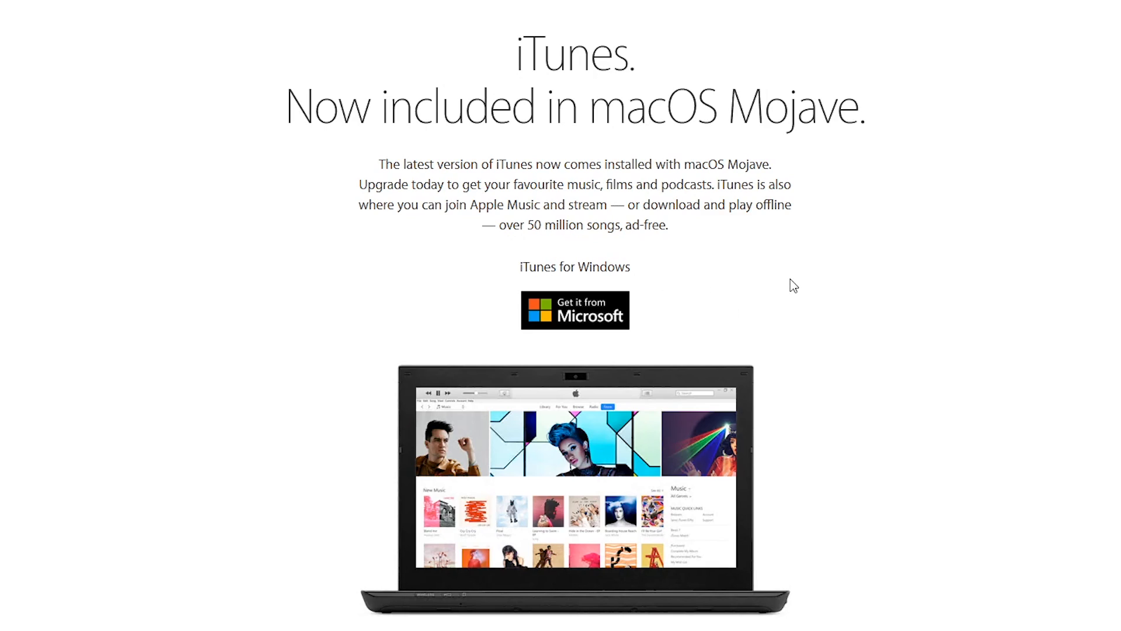
scroll(down, 3)
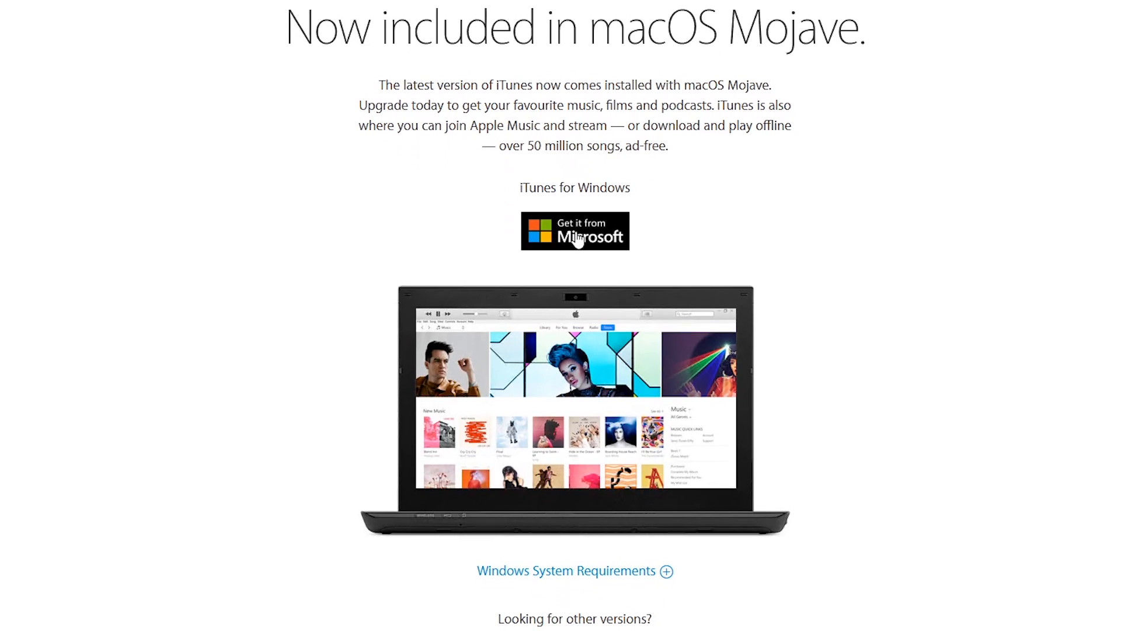
mouse_move(597, 245)
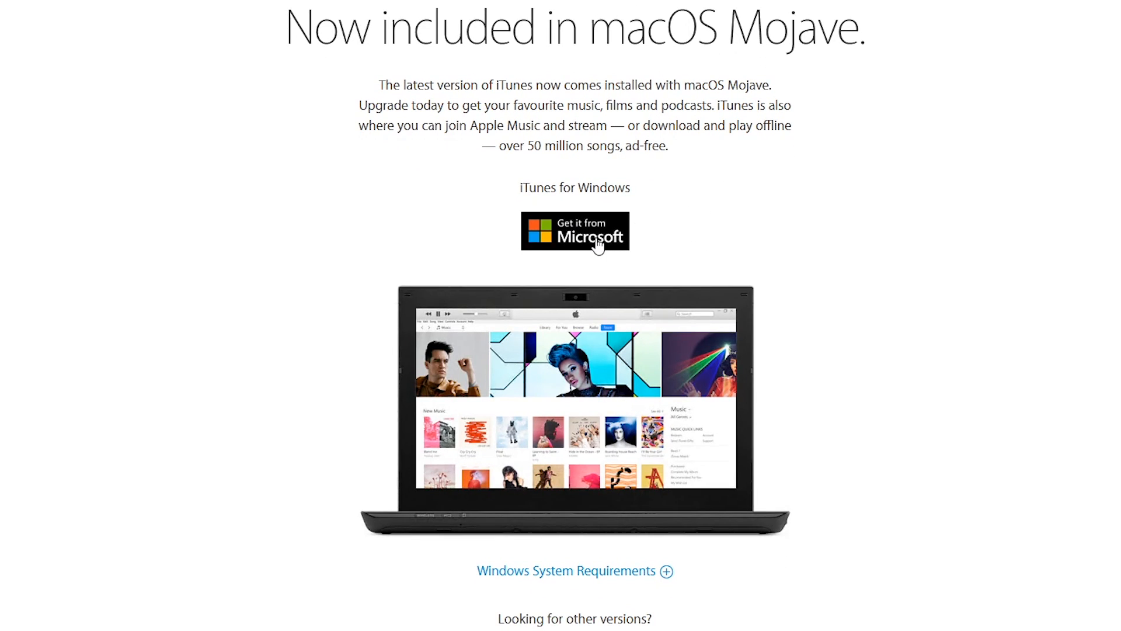
- Follow 'Get it from Microsoft' to the iTunes listing and hand it to the Store app
click(574, 231)
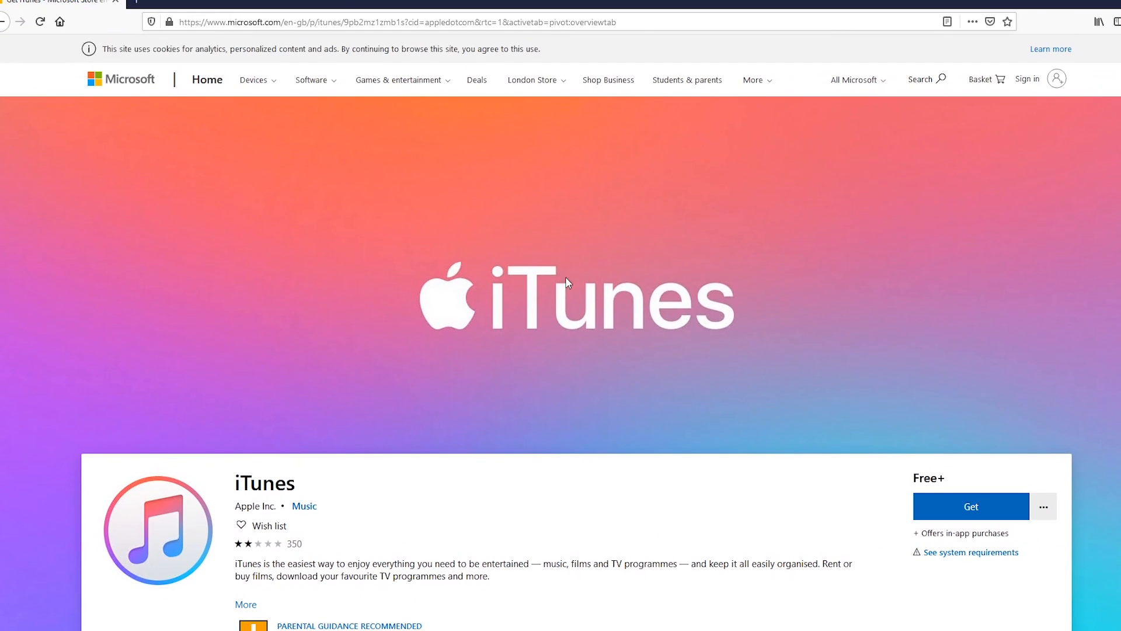
scroll(down, 3)
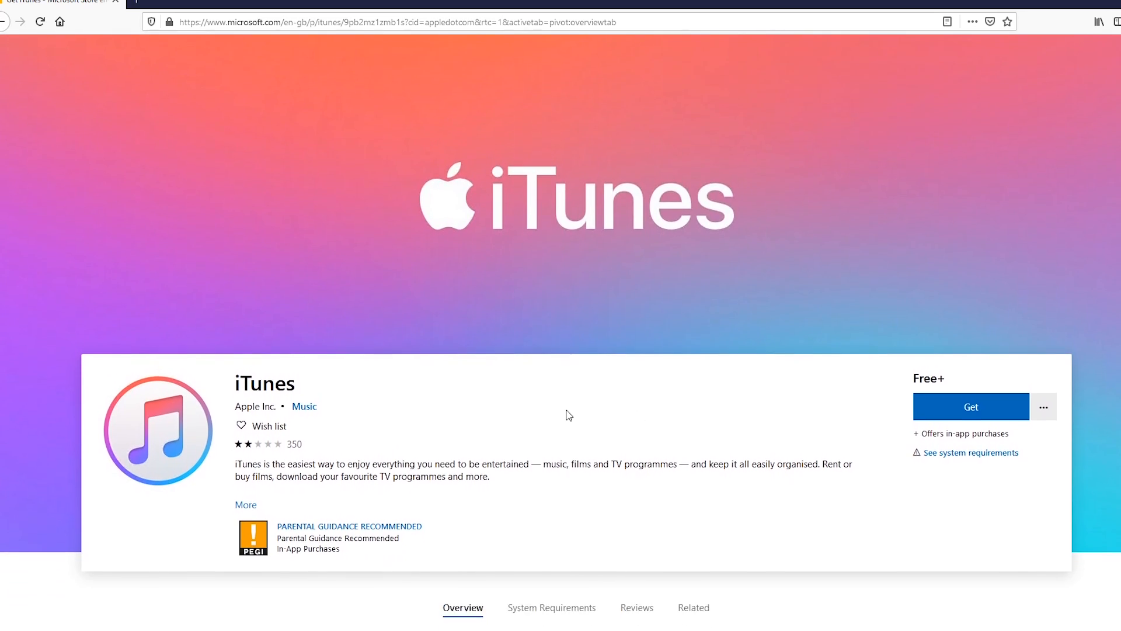
click(969, 406)
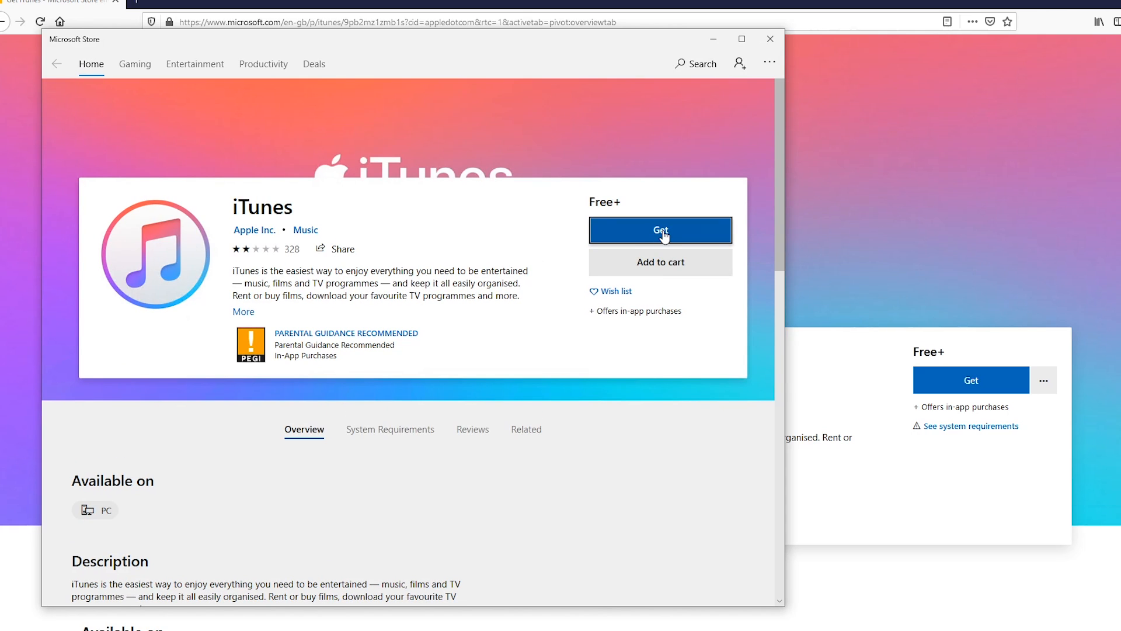
- Start installing iTunes from the Microsoft Store, then cancel the download
click(660, 230)
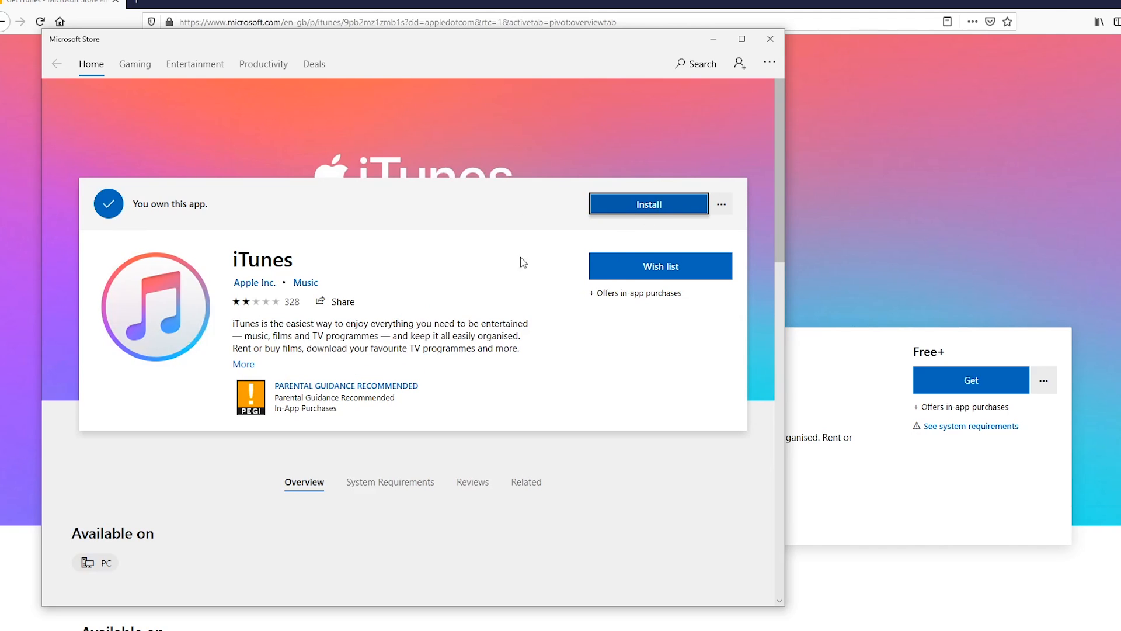
mouse_move(420, 281)
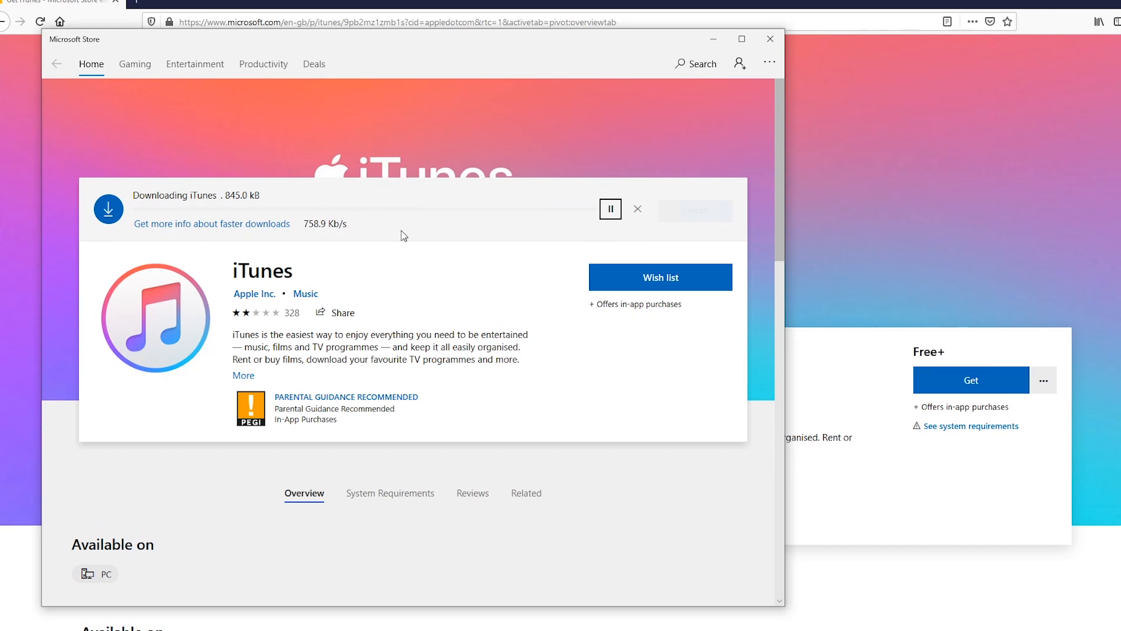
mouse_move(636, 209)
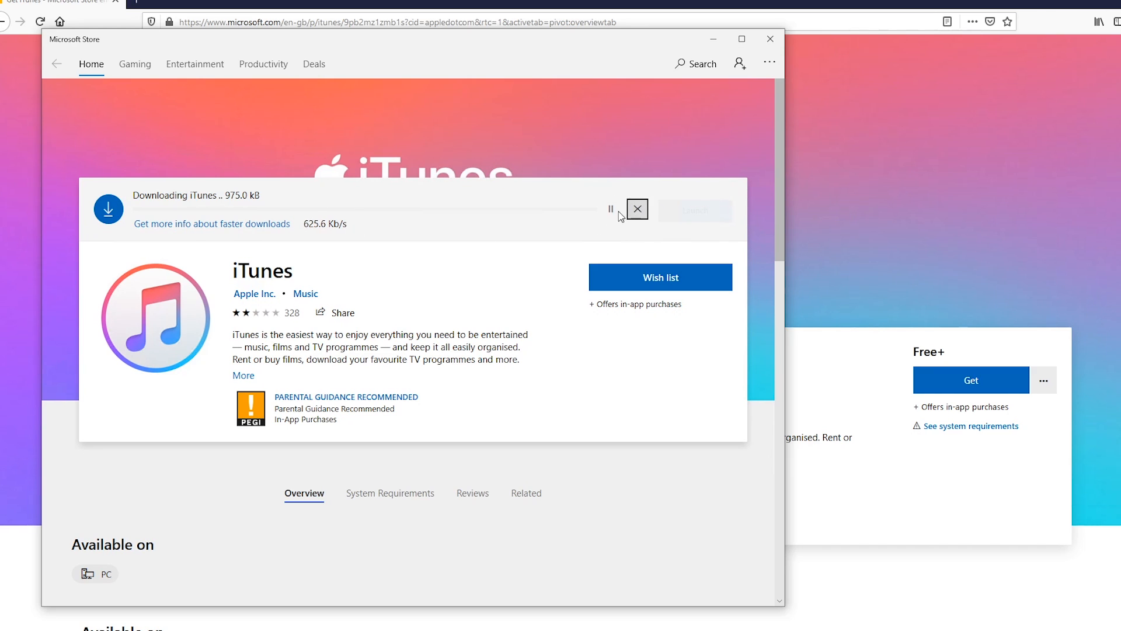
click(637, 209)
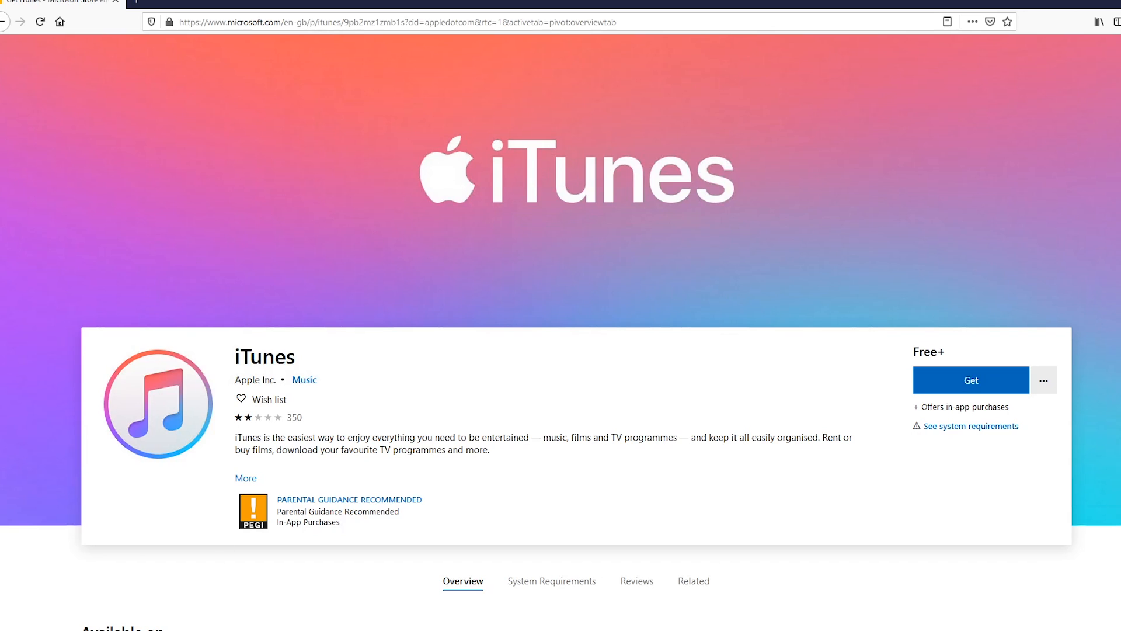
mouse_move(6, 22)
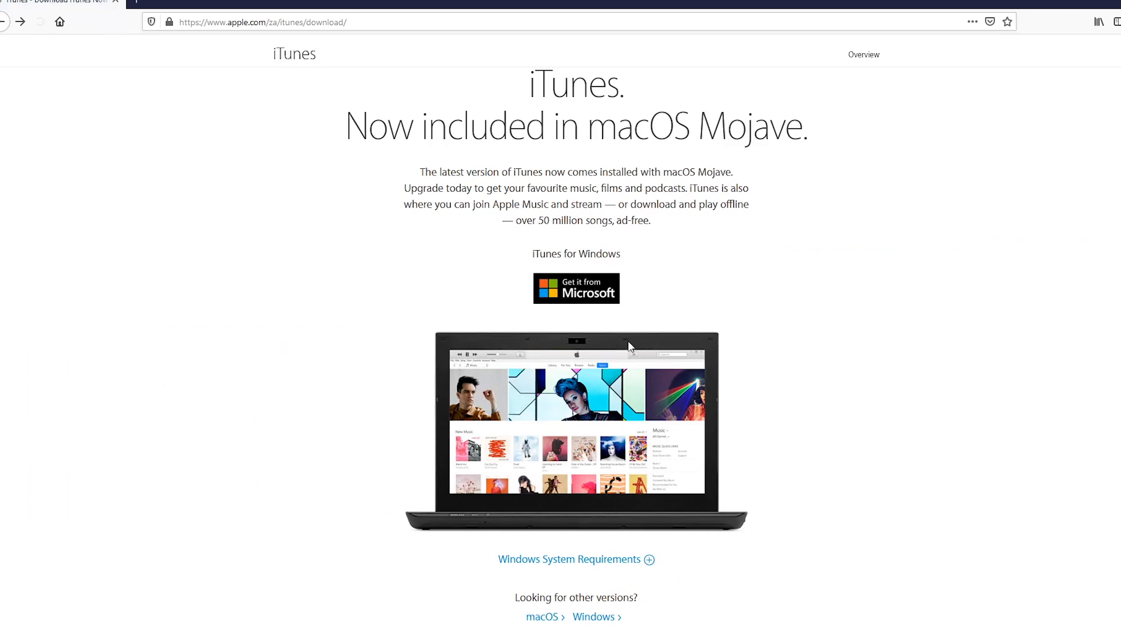
- Scroll Apple's iTunes download page to the 64-bit and 32-bit Windows download links
scroll(down, 3)
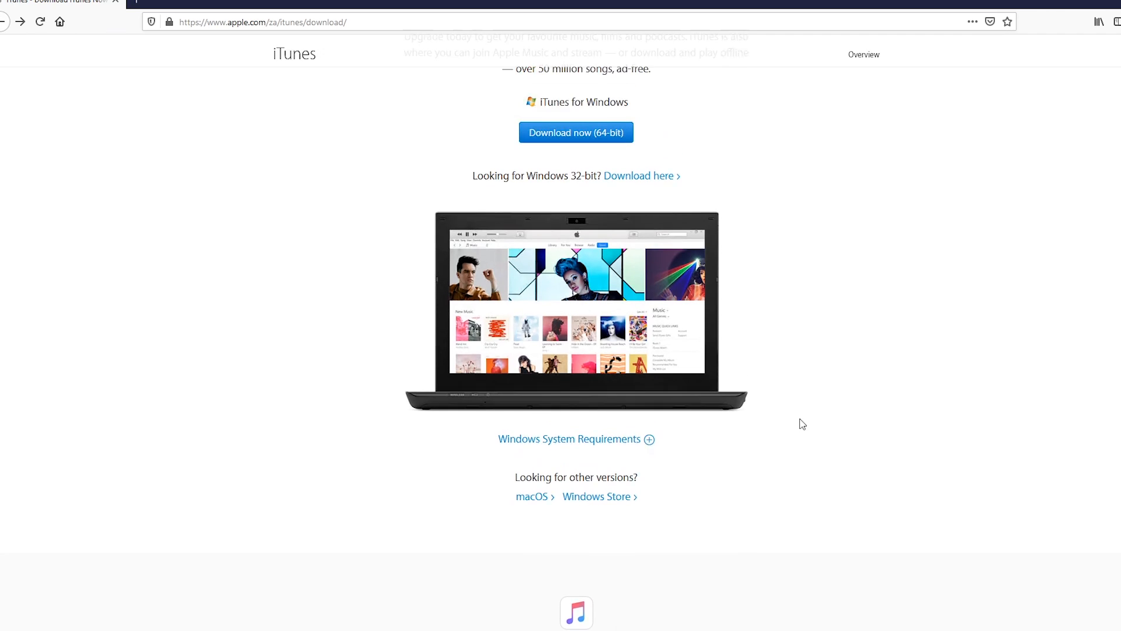
scroll(up, 3)
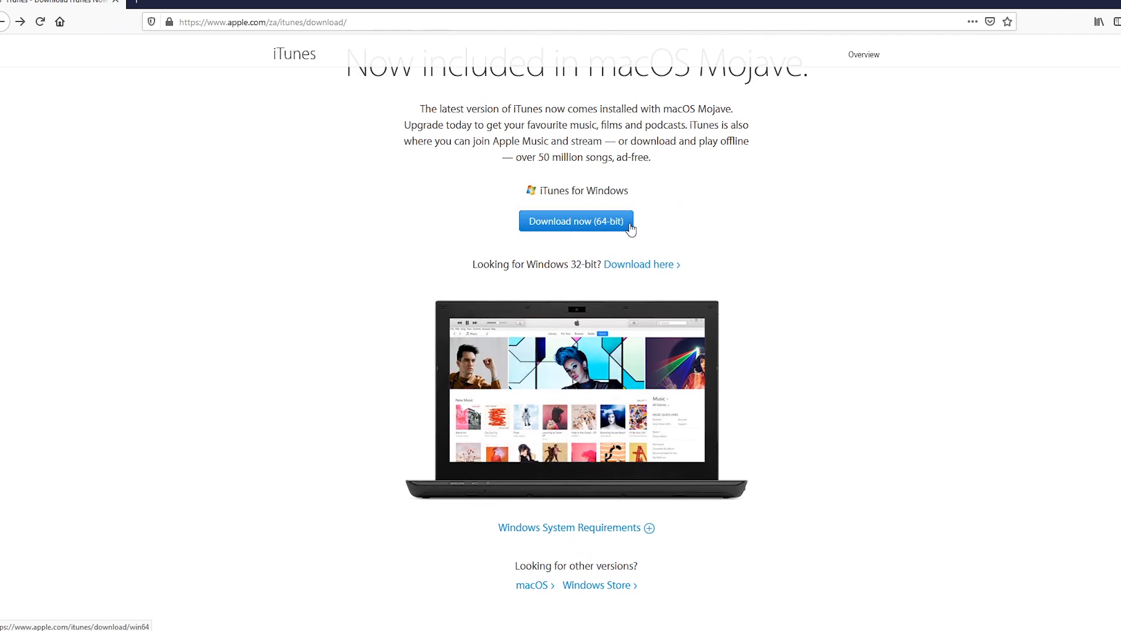
mouse_move(598, 235)
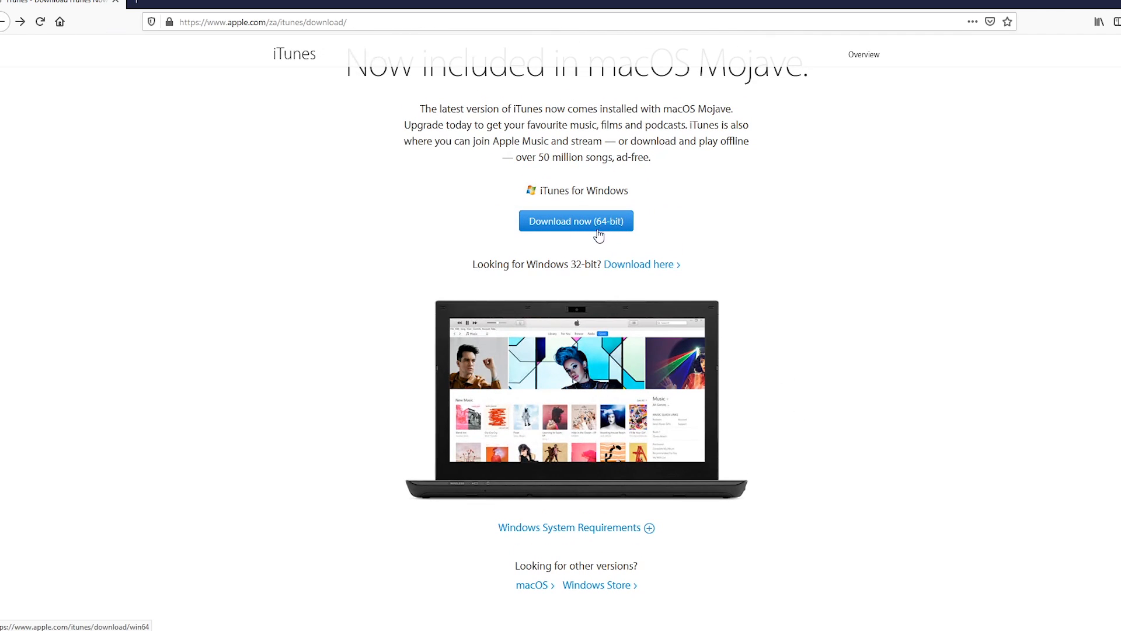
mouse_move(580, 208)
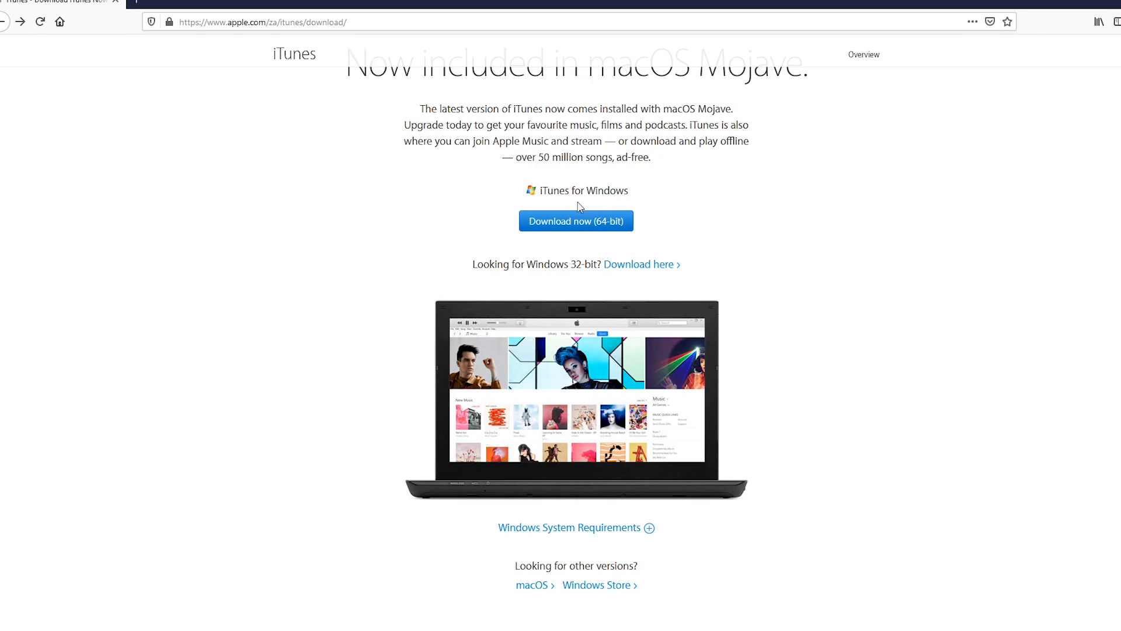
mouse_move(576, 220)
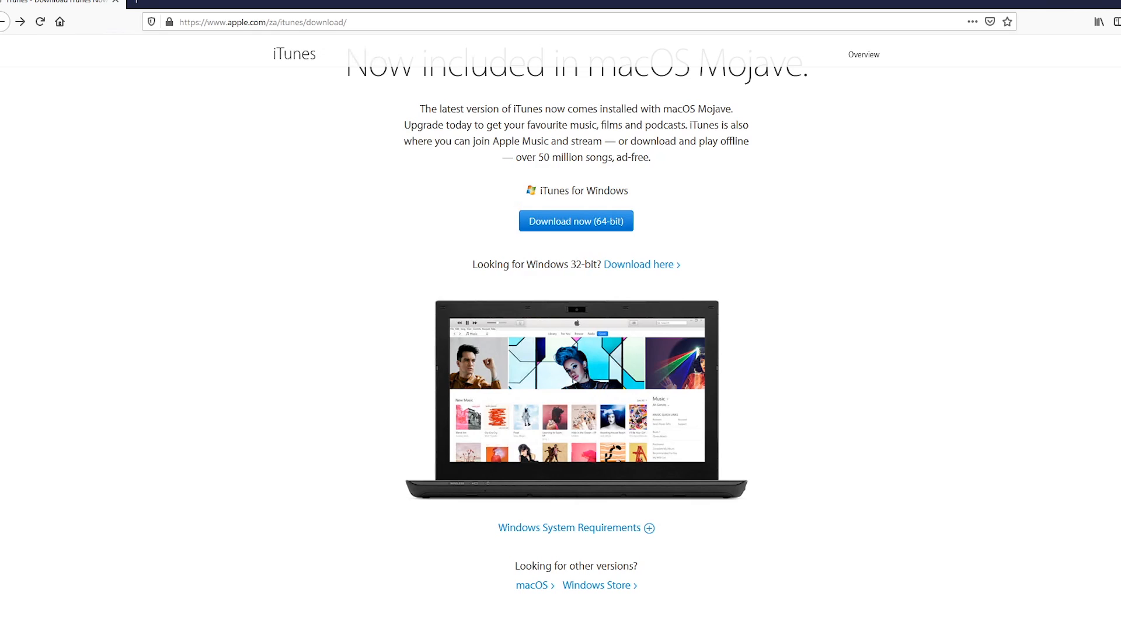
mouse_move(640, 268)
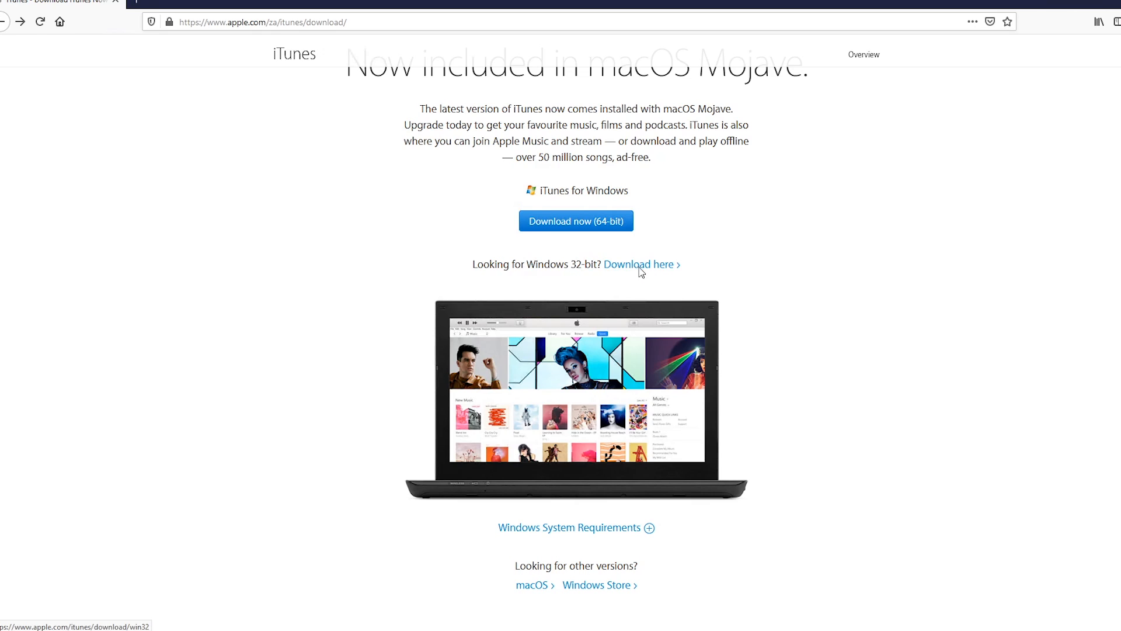
mouse_move(538, 237)
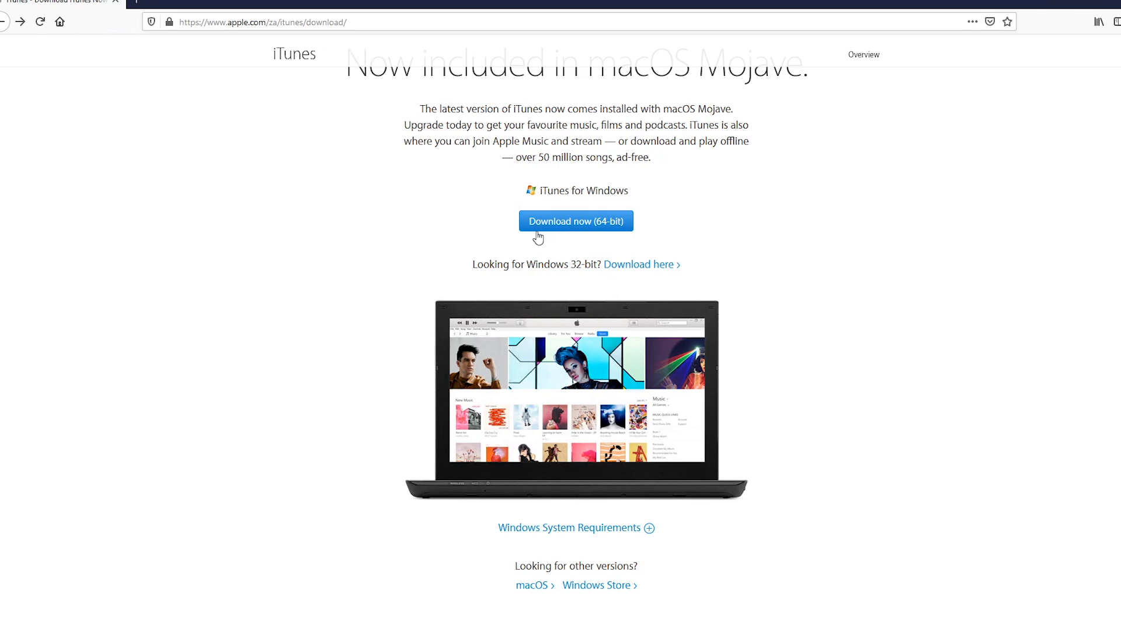
- Download the 64-bit iTunes installer and save iTunes64Setup.exe to disk
click(575, 220)
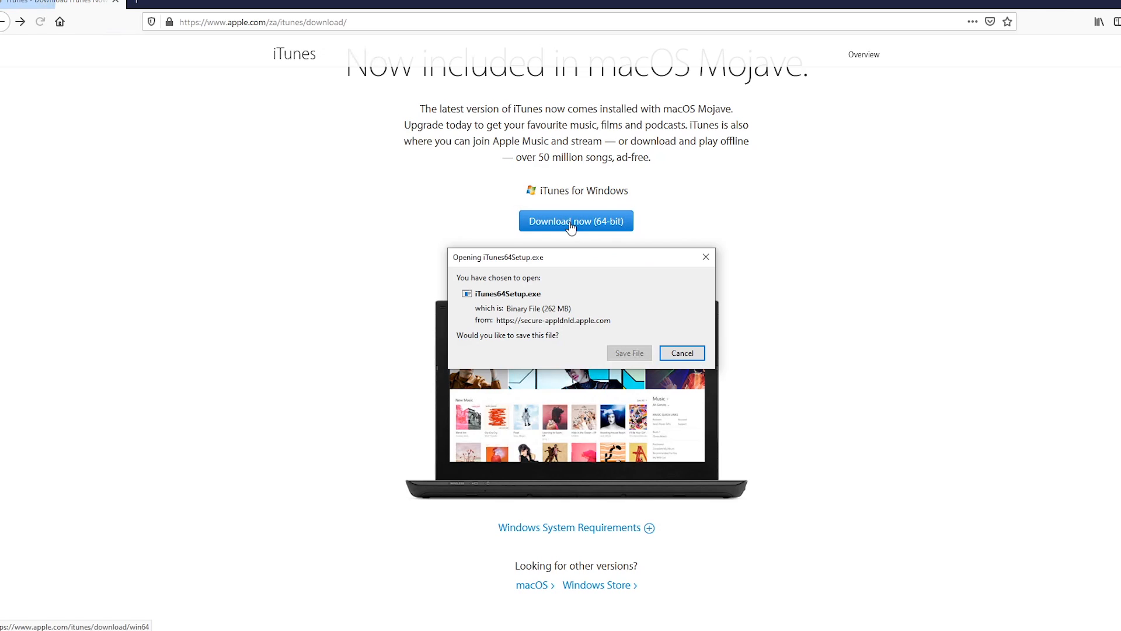
click(576, 220)
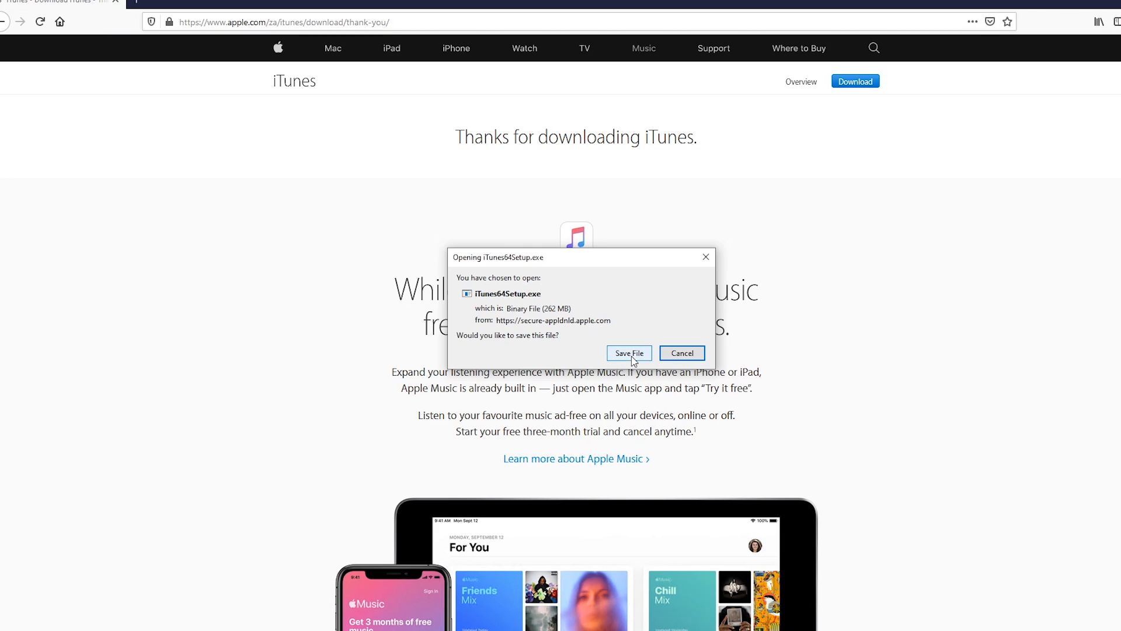
click(628, 353)
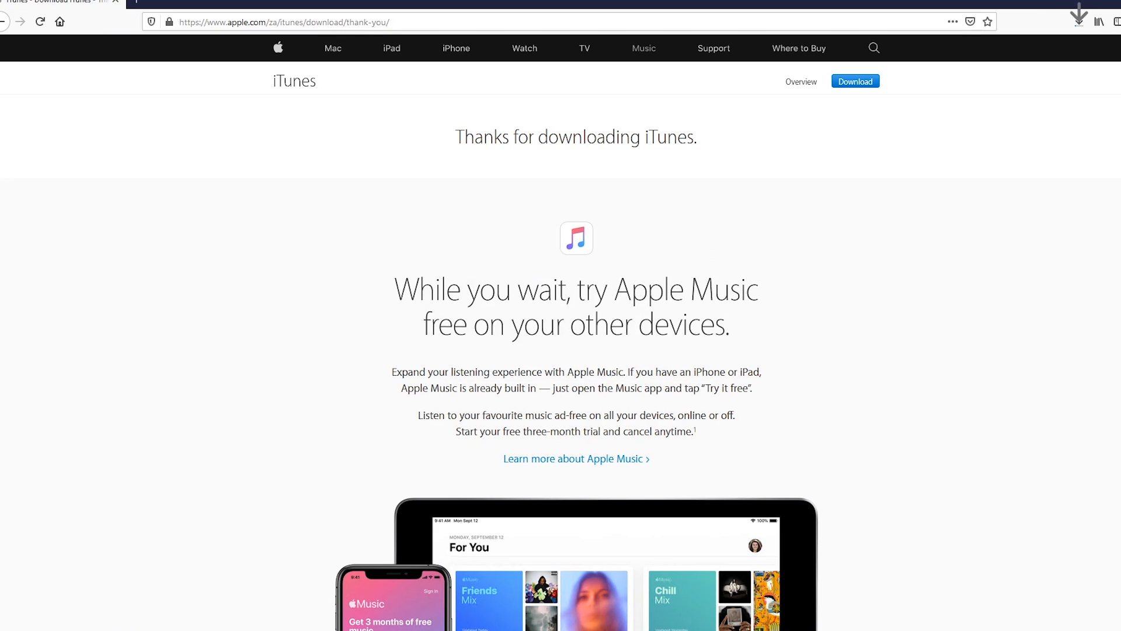
mouse_move(121, 574)
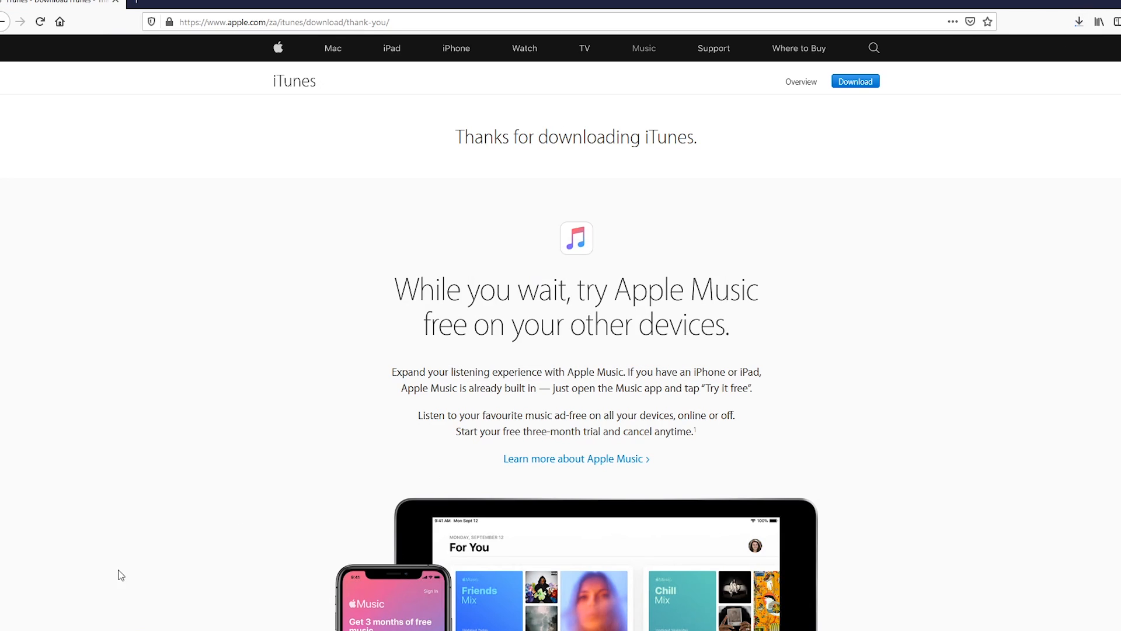
mouse_move(100, 623)
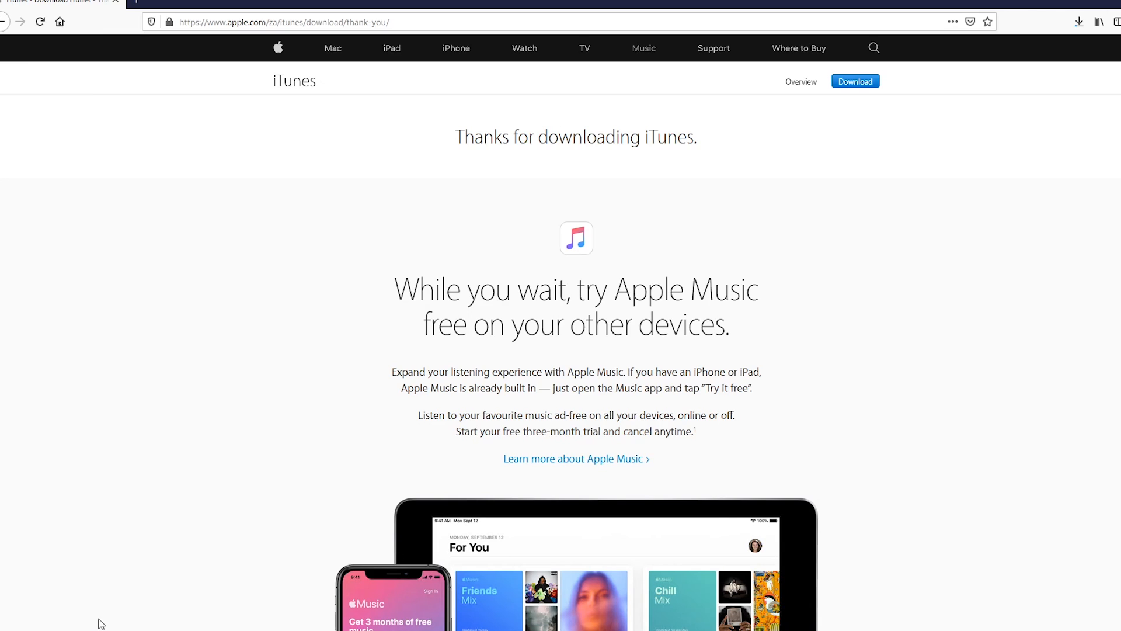
mouse_move(1079, 22)
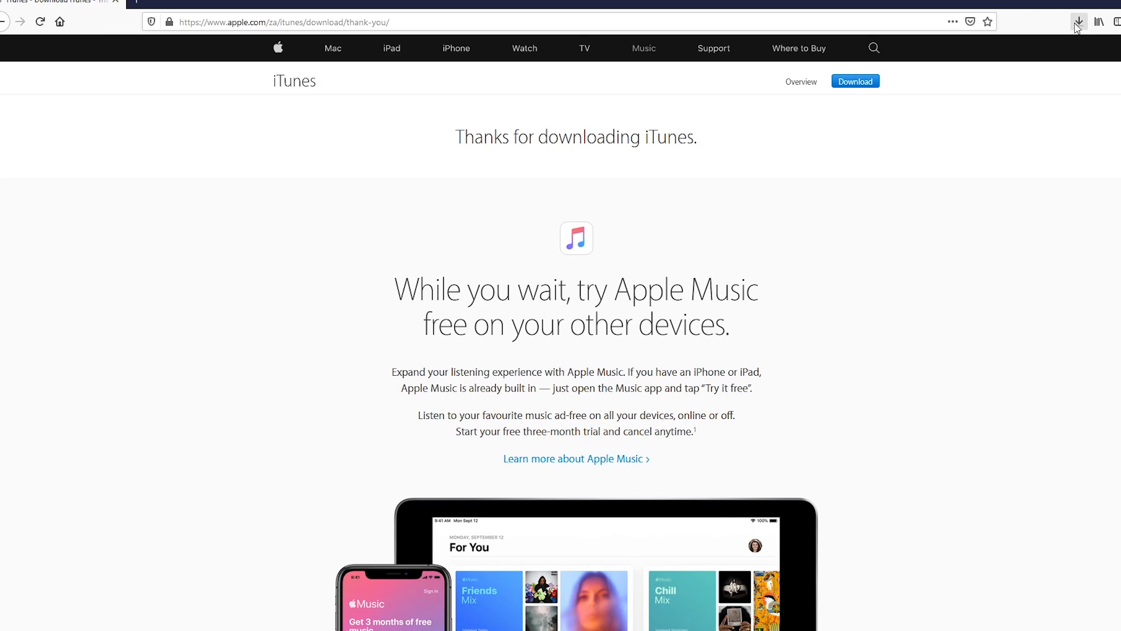
- Check iTunes64Setup.exe progress in Firefox's download list, about 208 of 262 MB
click(1079, 21)
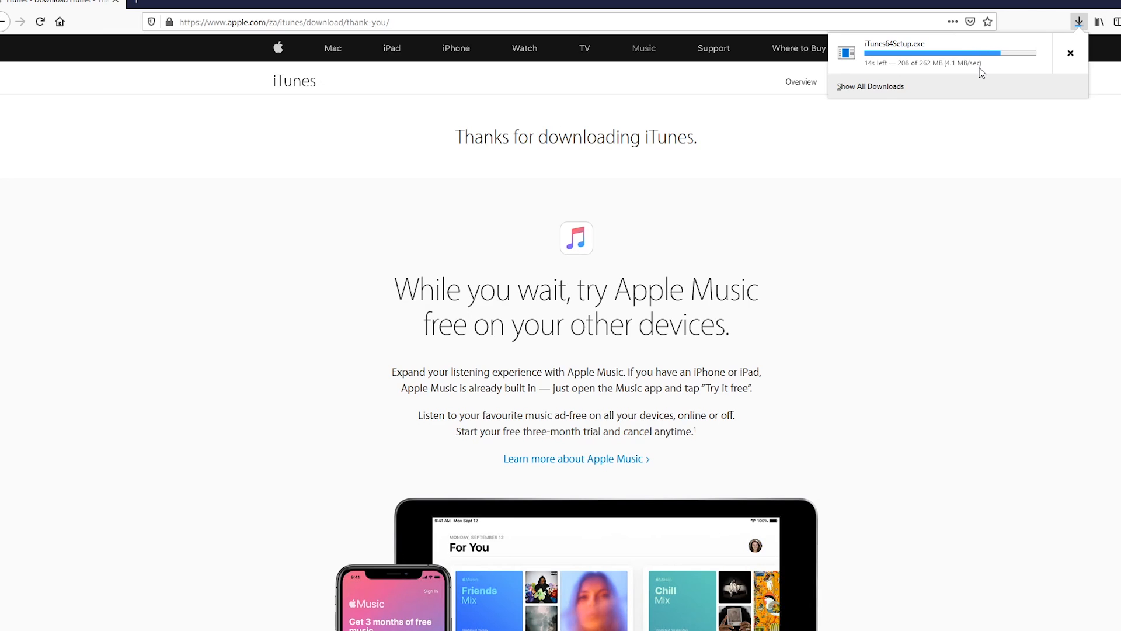
mouse_move(1025, 228)
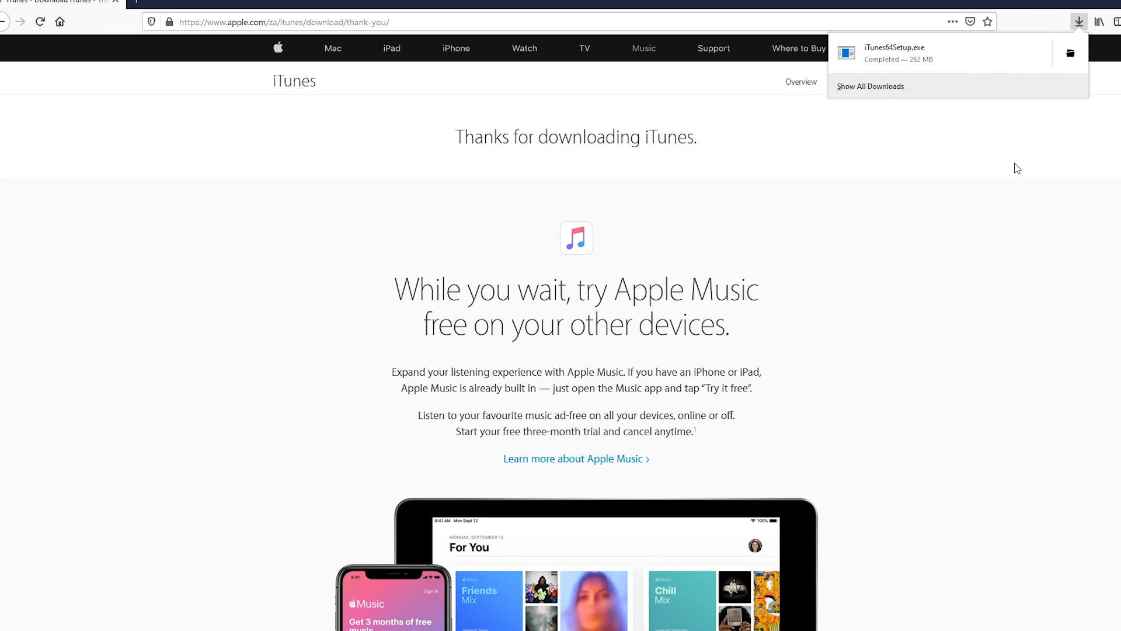
mouse_move(955, 54)
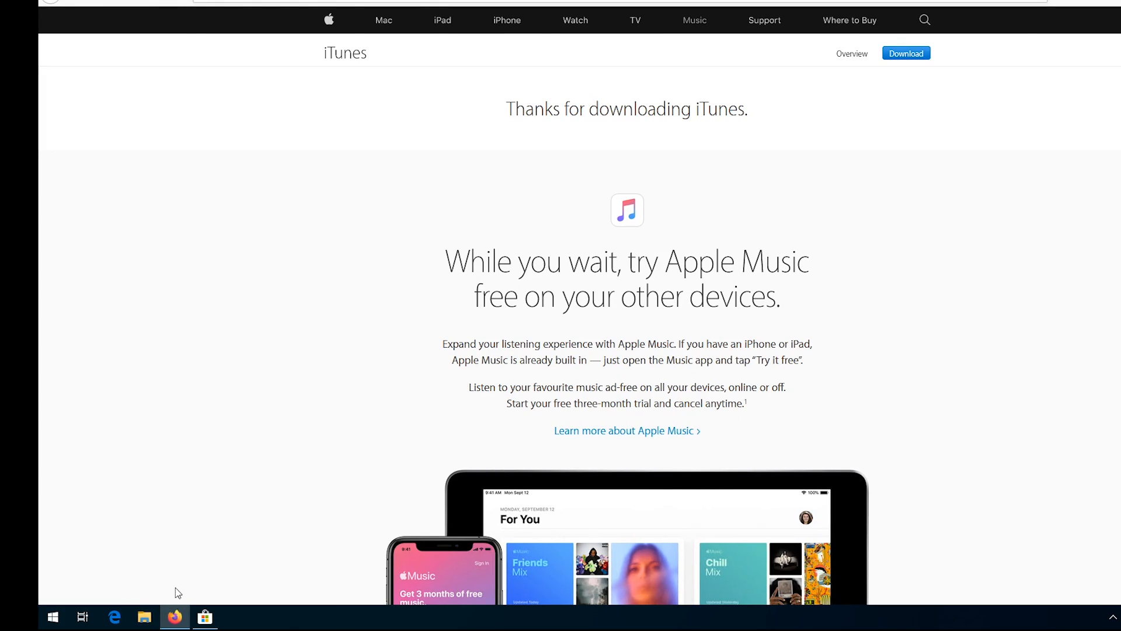
- Open the Downloads folder in File Explorer and select the iTunes64Setup installer
click(113, 617)
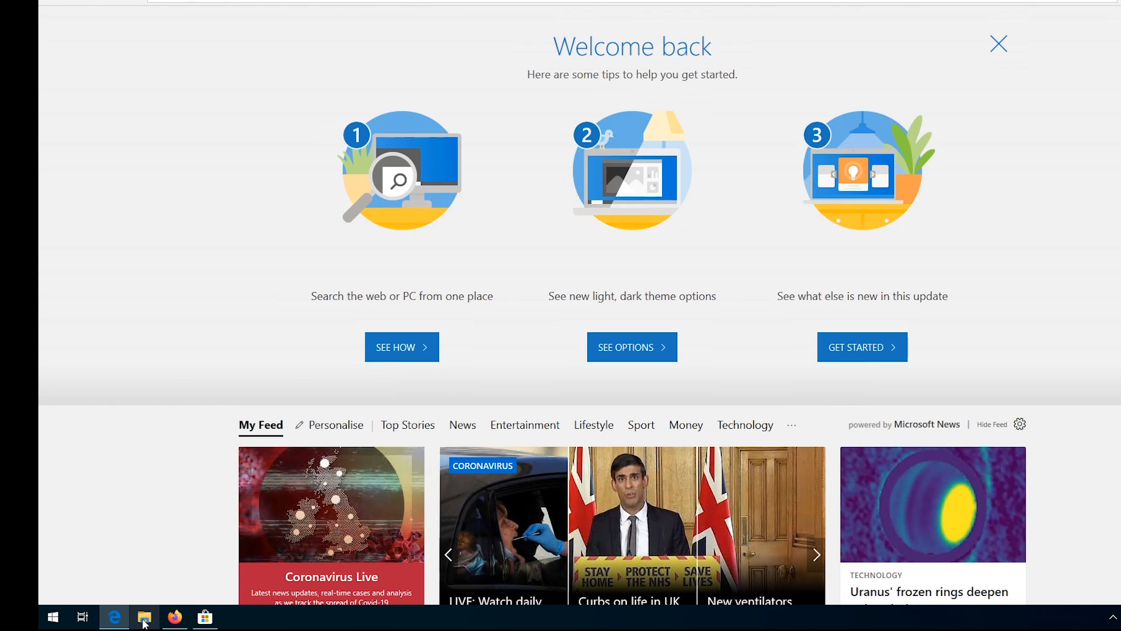
click(144, 617)
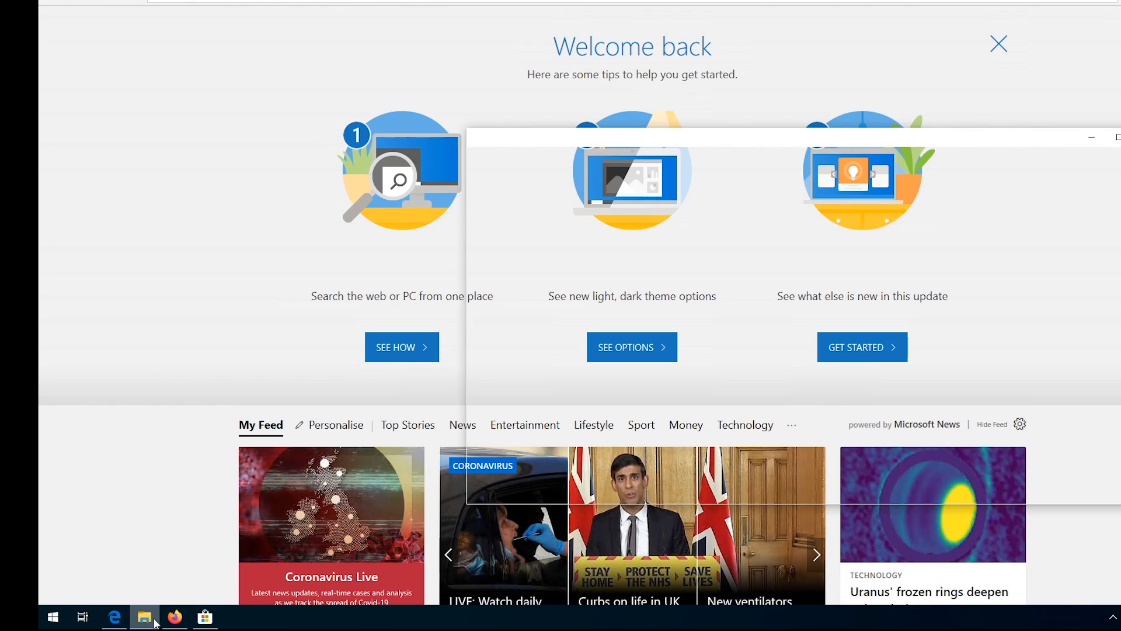
click(144, 616)
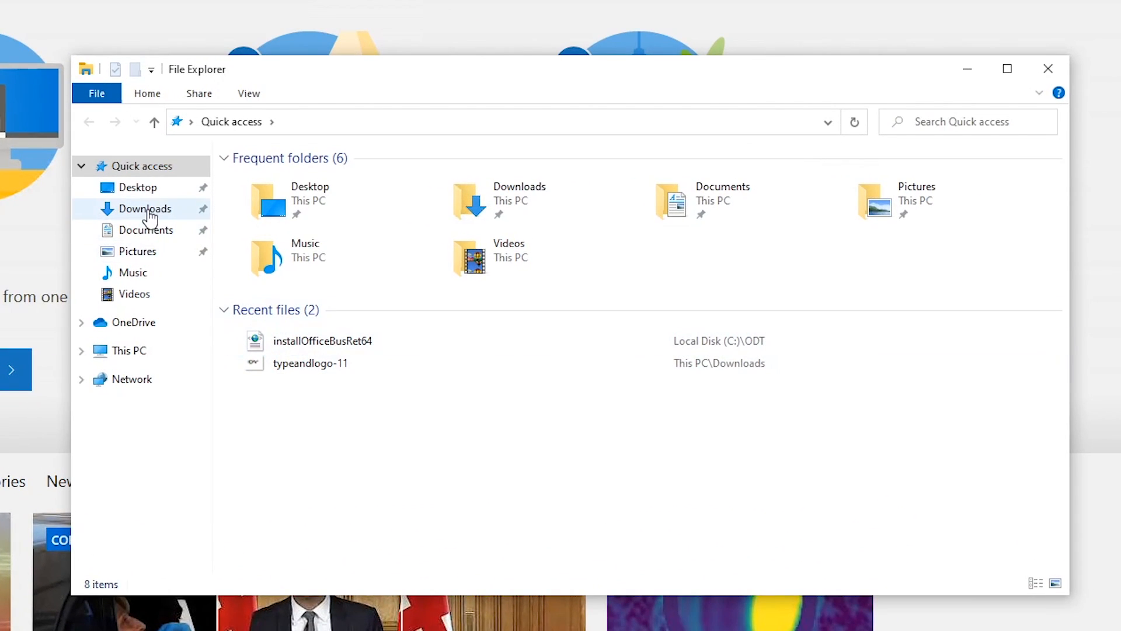
mouse_move(170, 223)
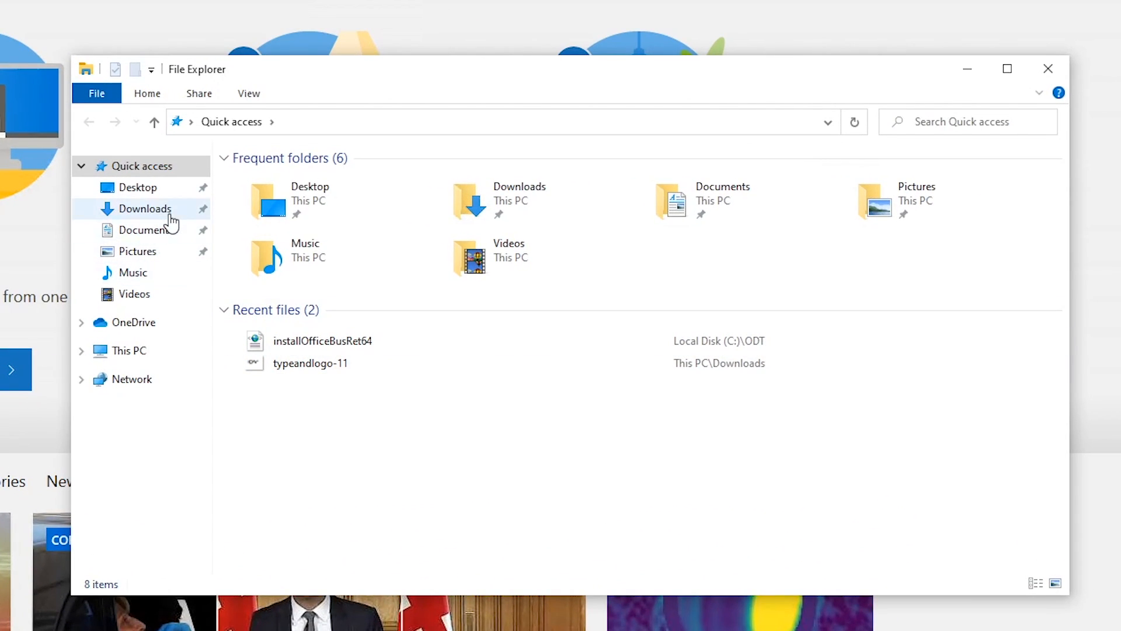
click(145, 208)
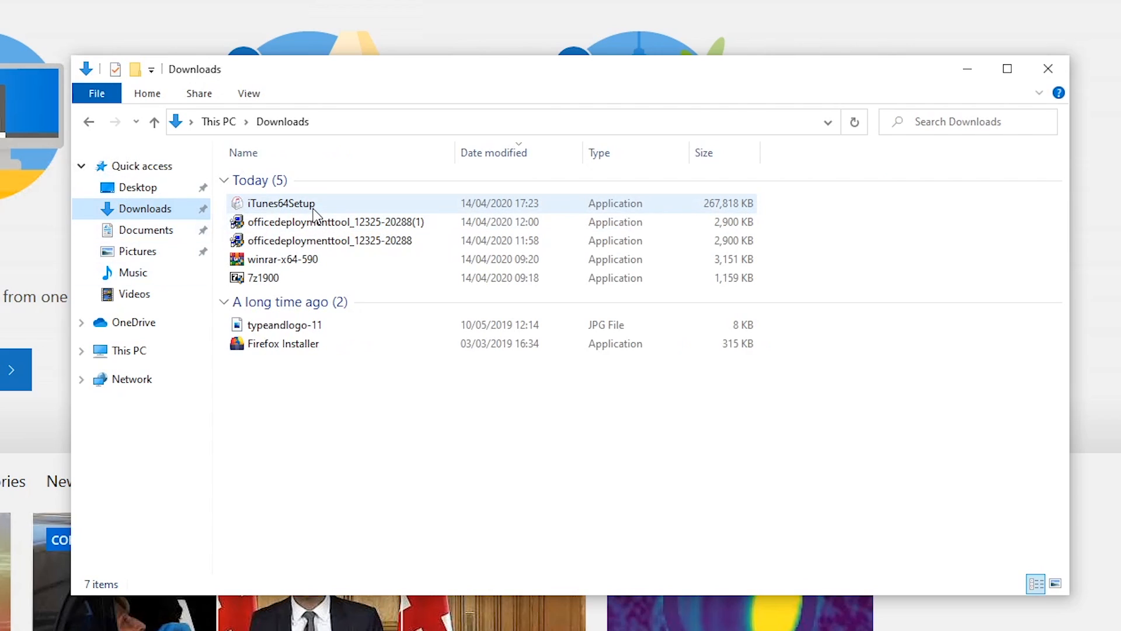
click(281, 203)
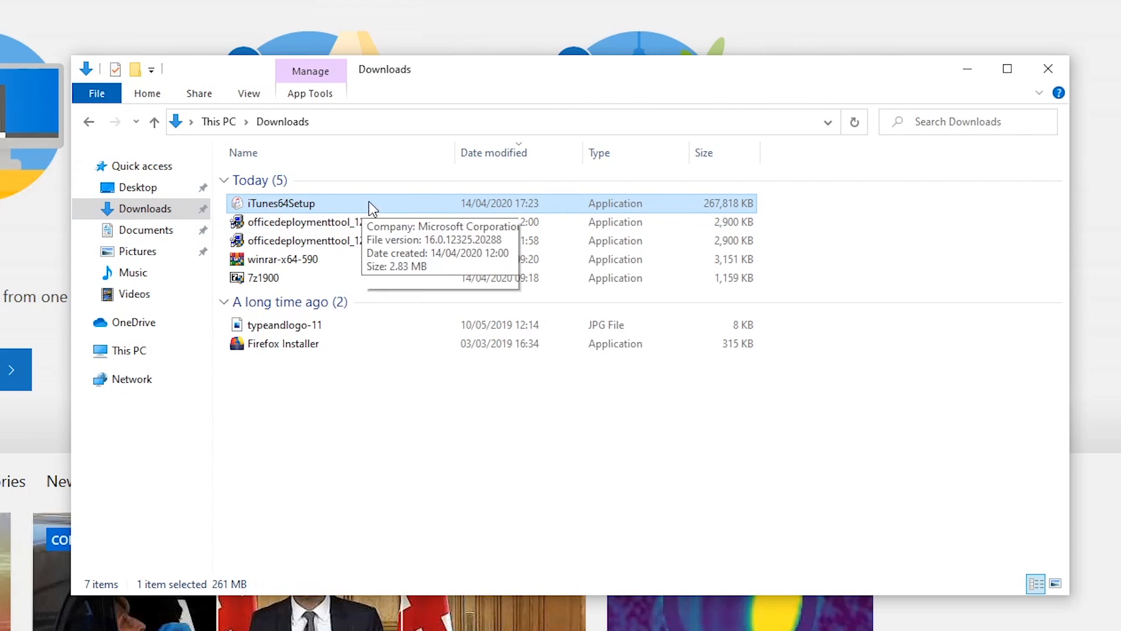
mouse_move(341, 207)
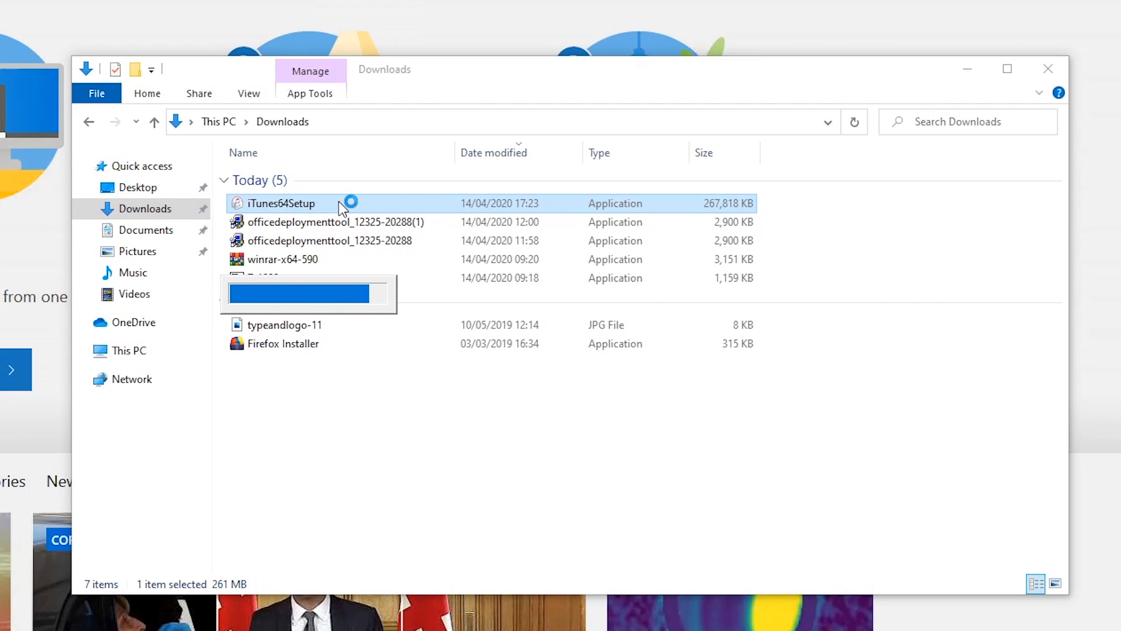
- Run iTunes64Setup and advance past Welcome to Installation Options with all three options checked
double_click(280, 204)
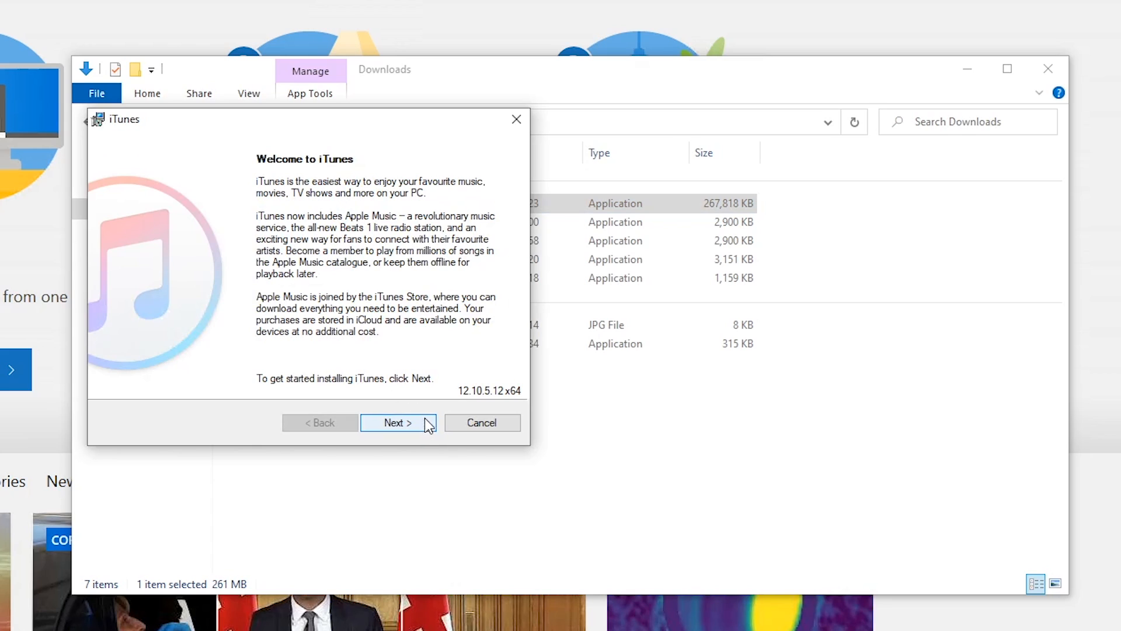
mouse_move(422, 370)
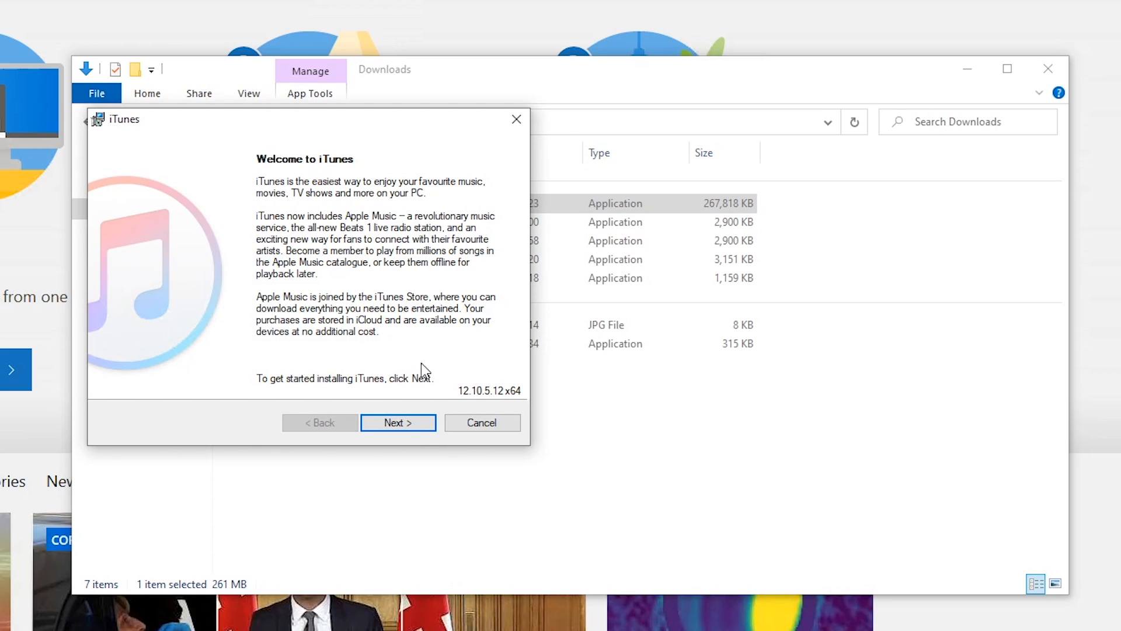
click(398, 422)
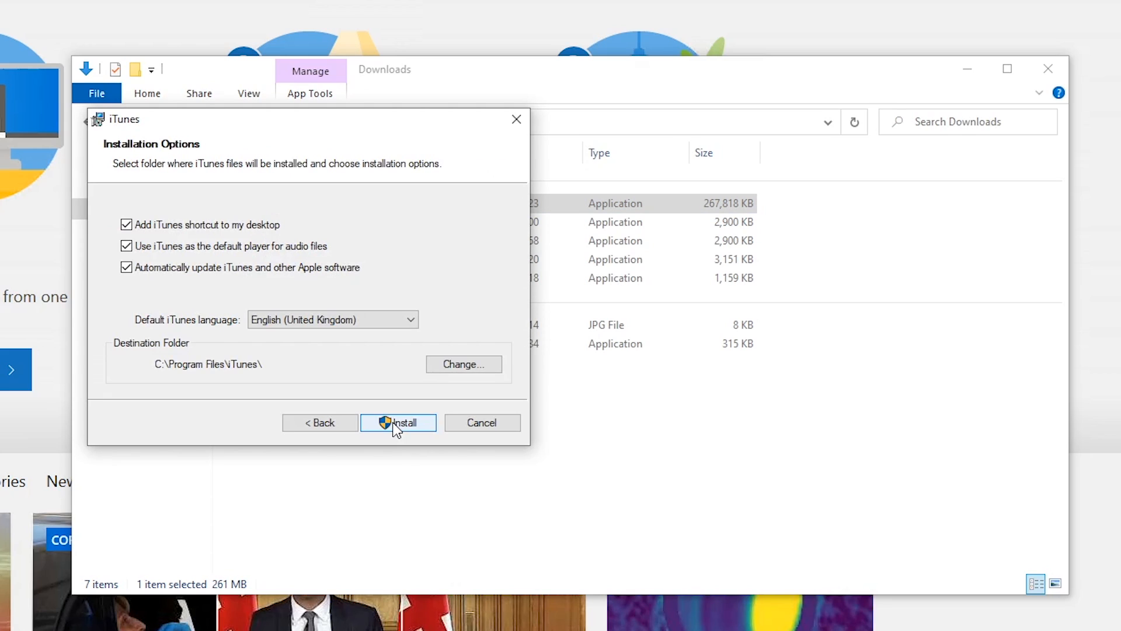
mouse_move(156, 234)
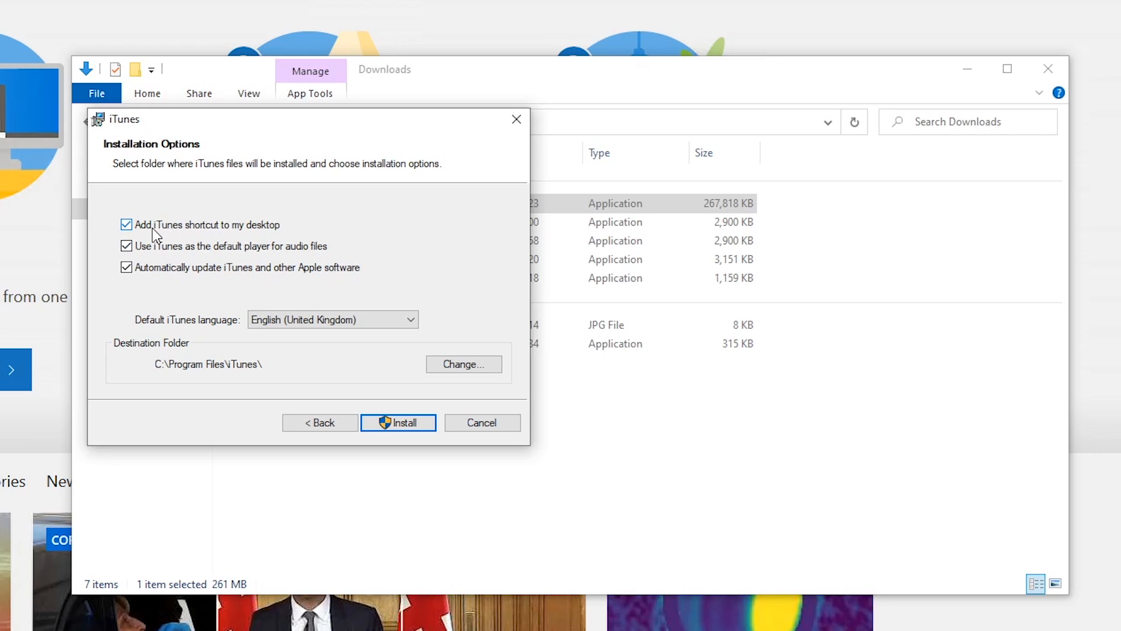
mouse_move(203, 237)
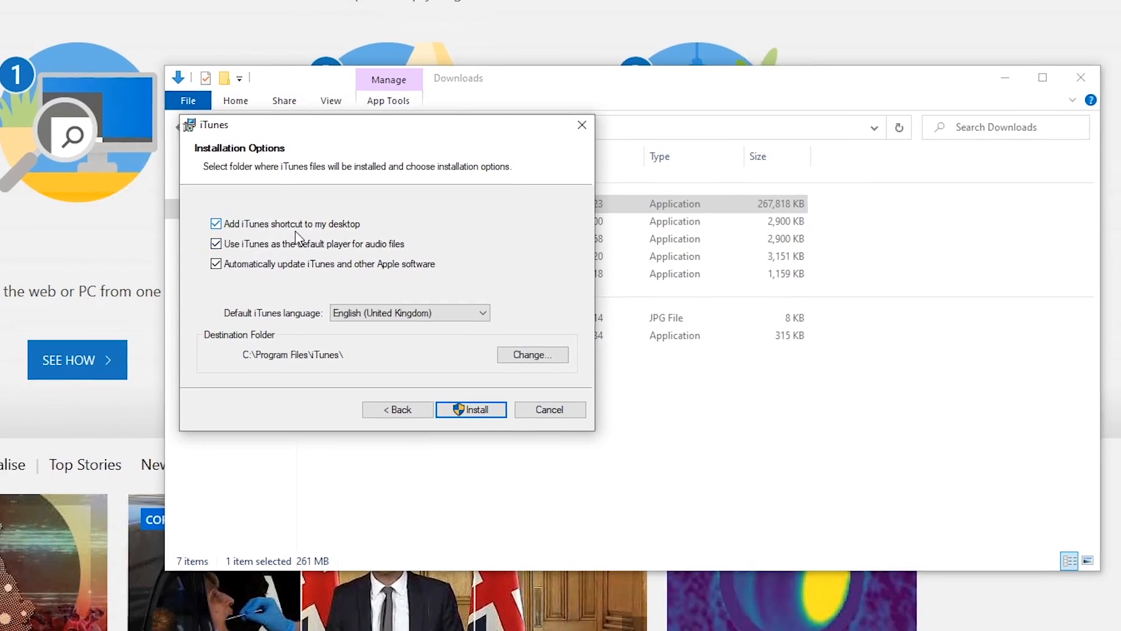
click(13, 616)
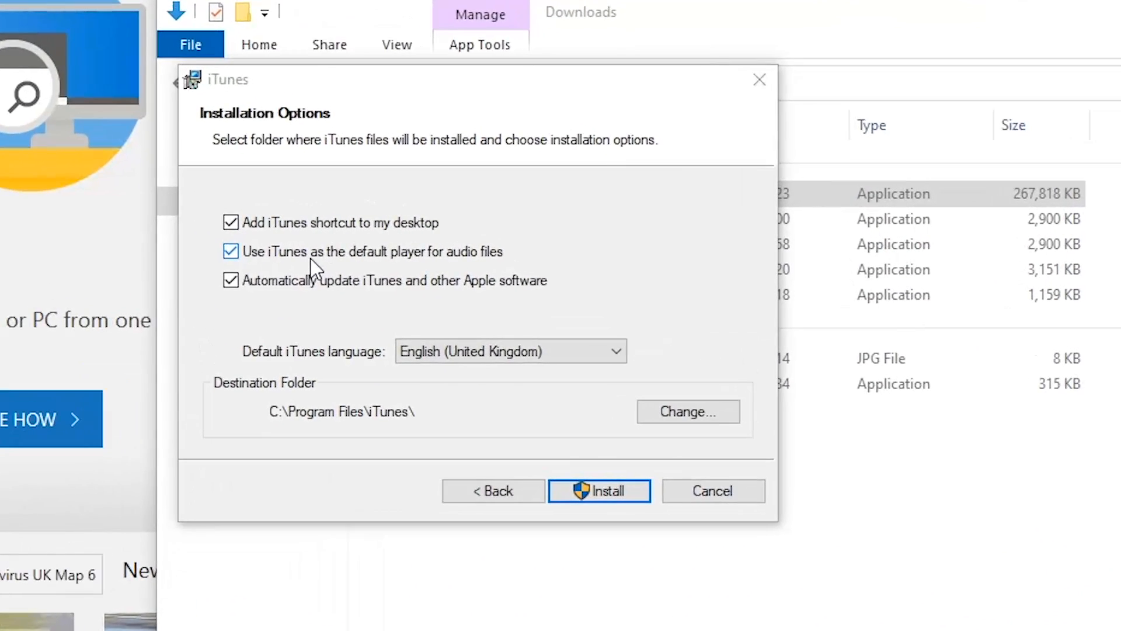
mouse_move(422, 272)
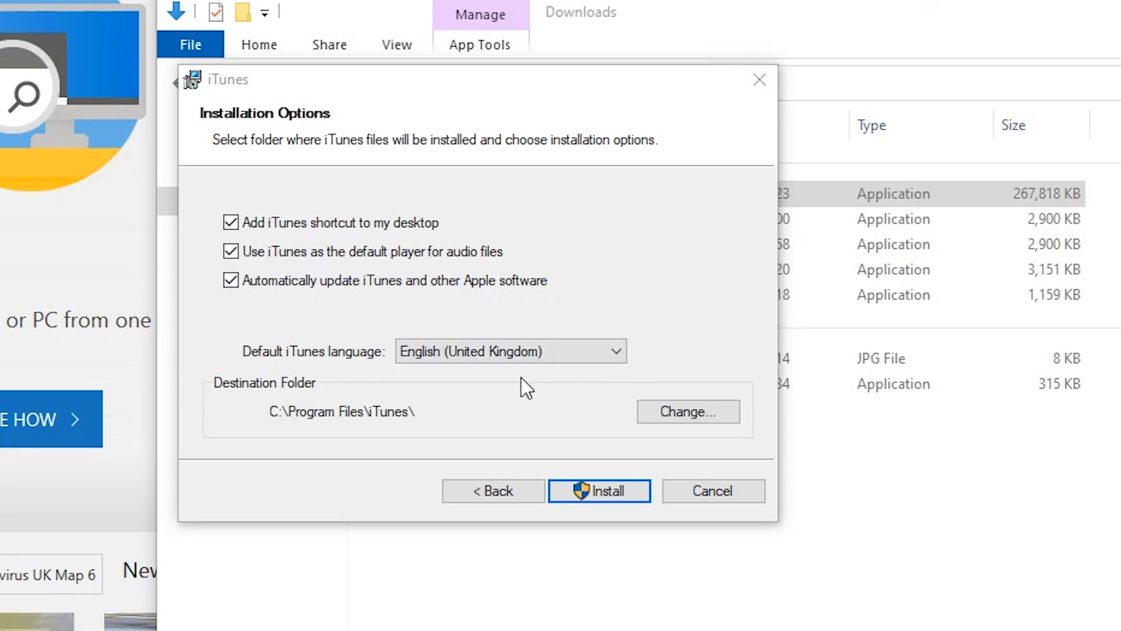
mouse_move(361, 433)
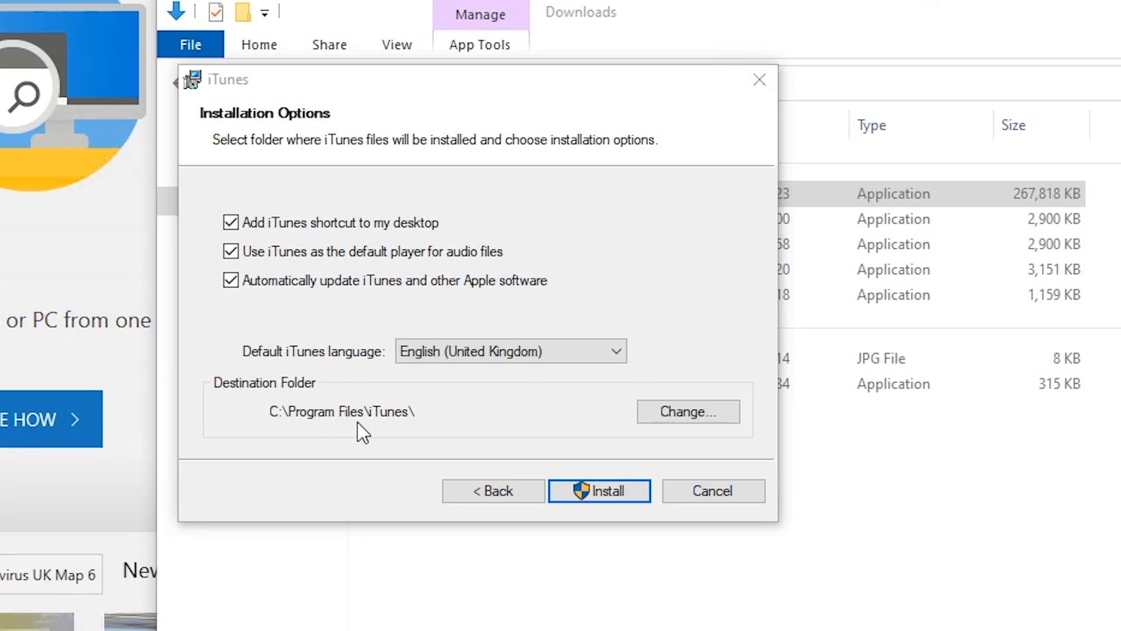
mouse_move(519, 457)
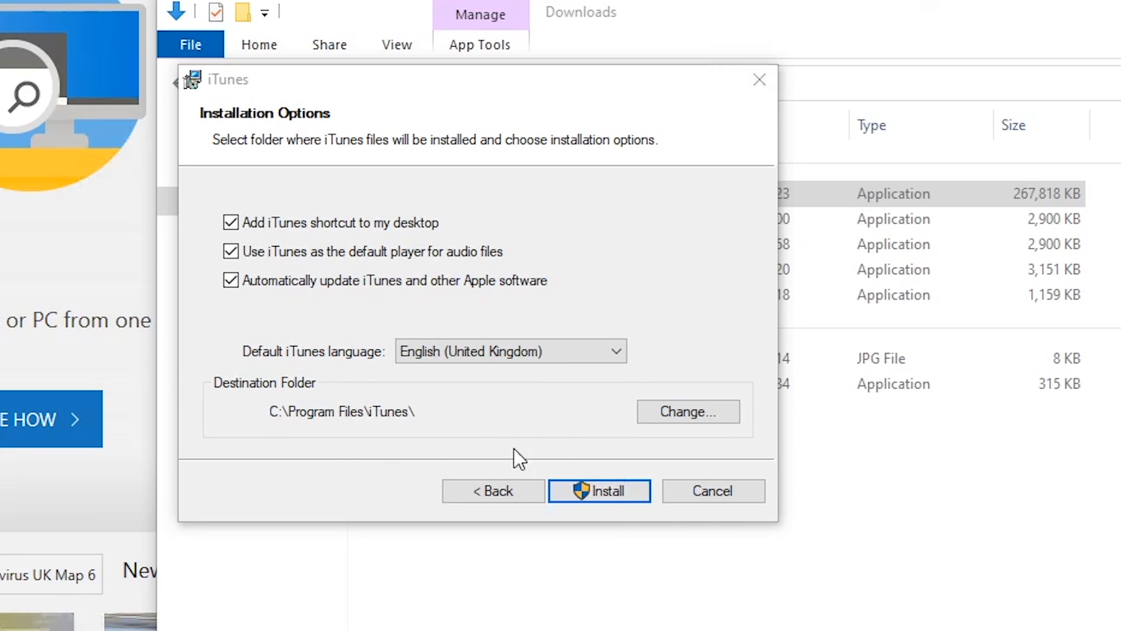
- Start the iTunes installation and approve both User Account Control permission requests
click(599, 490)
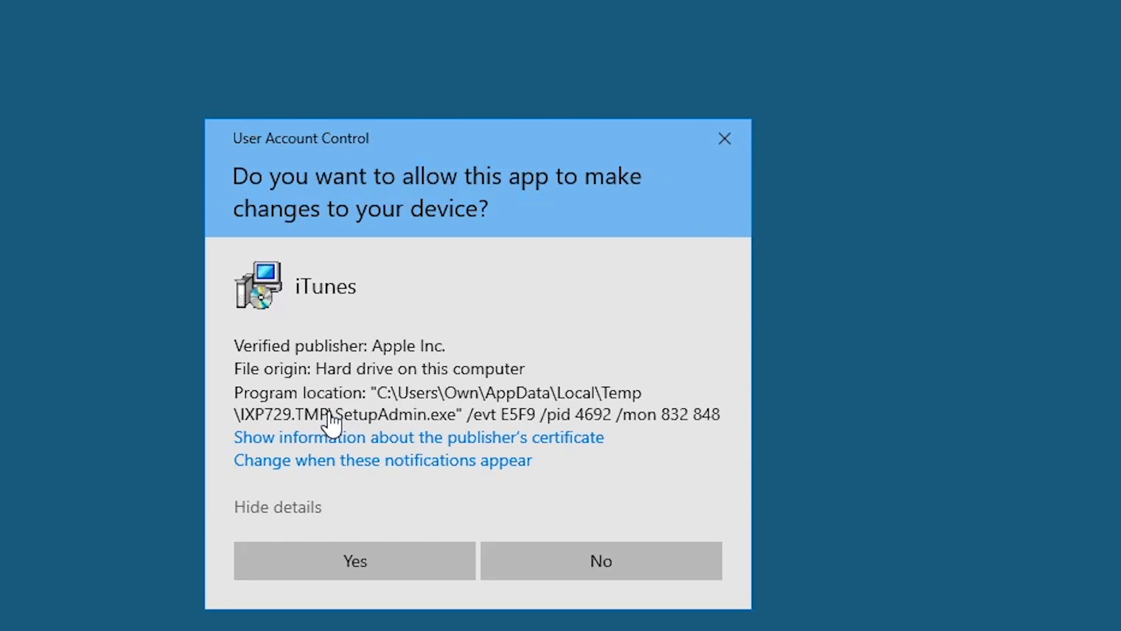
mouse_move(485, 540)
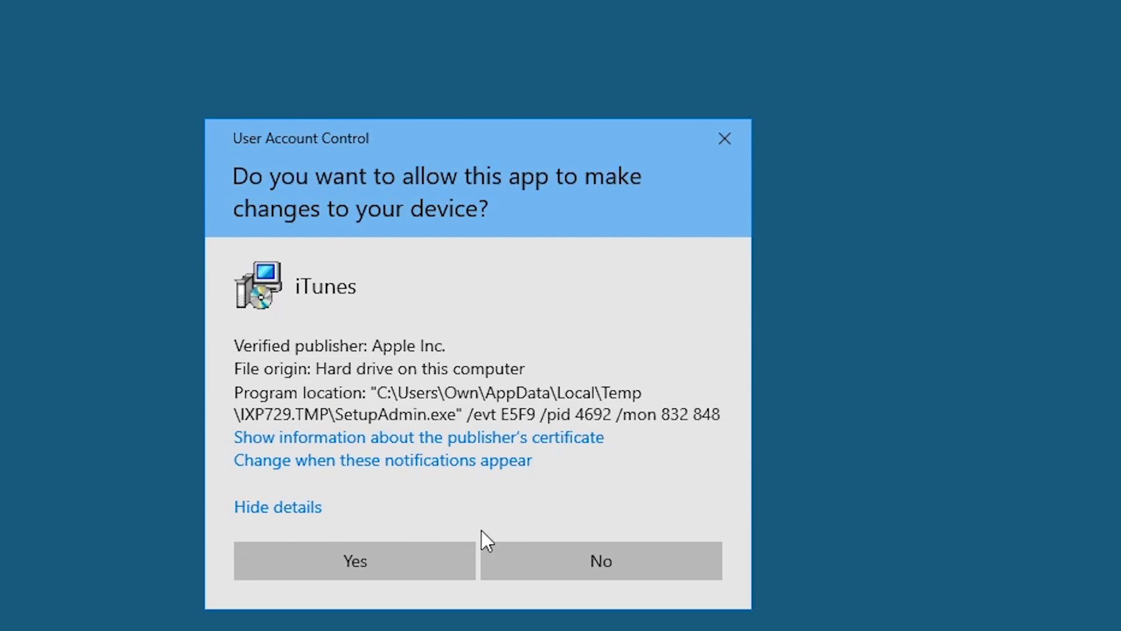
click(354, 560)
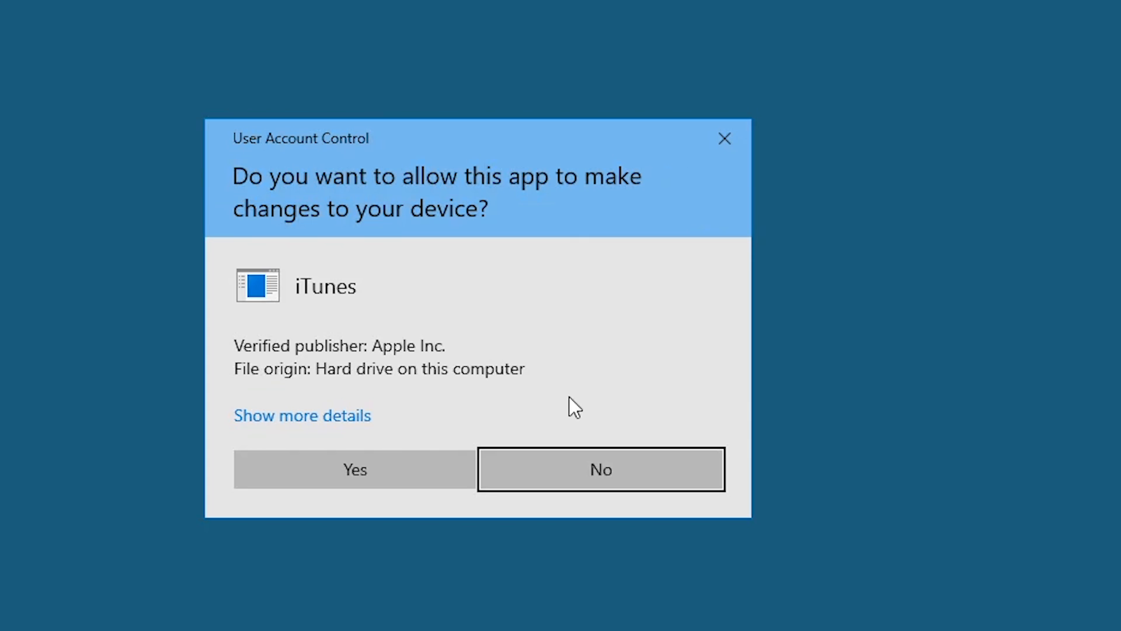
click(302, 415)
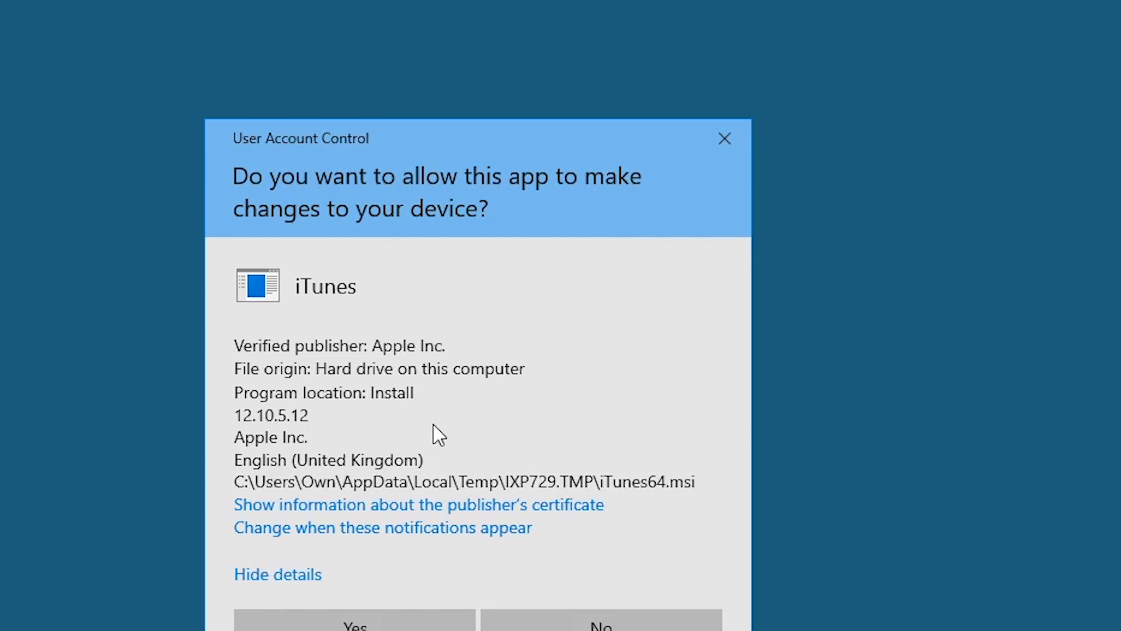
click(354, 624)
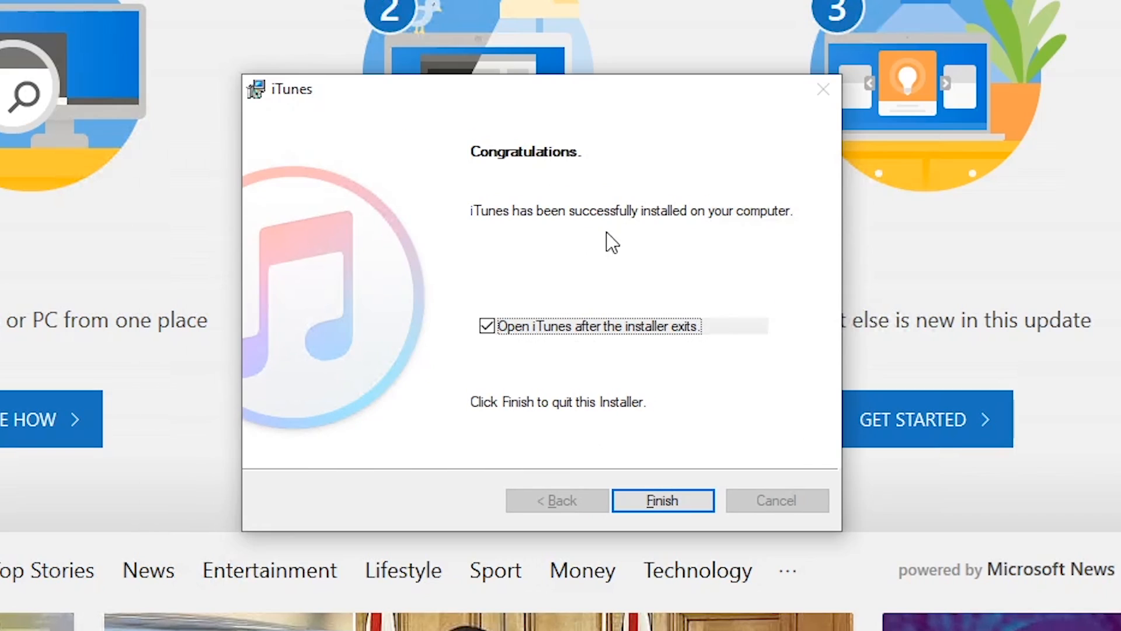
mouse_move(609, 225)
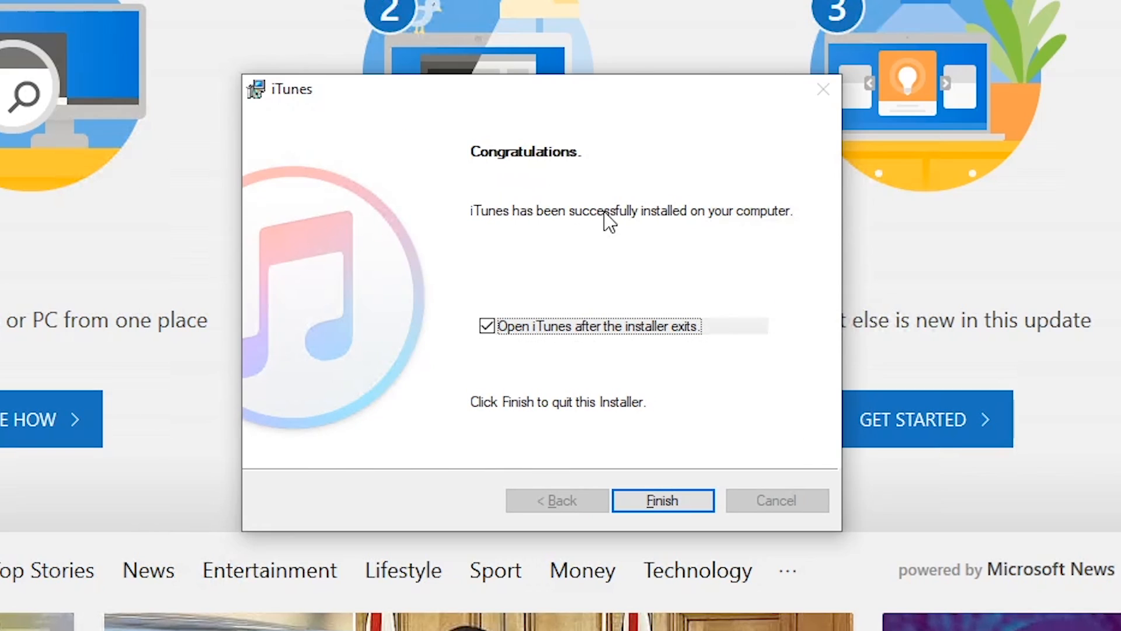
mouse_move(641, 347)
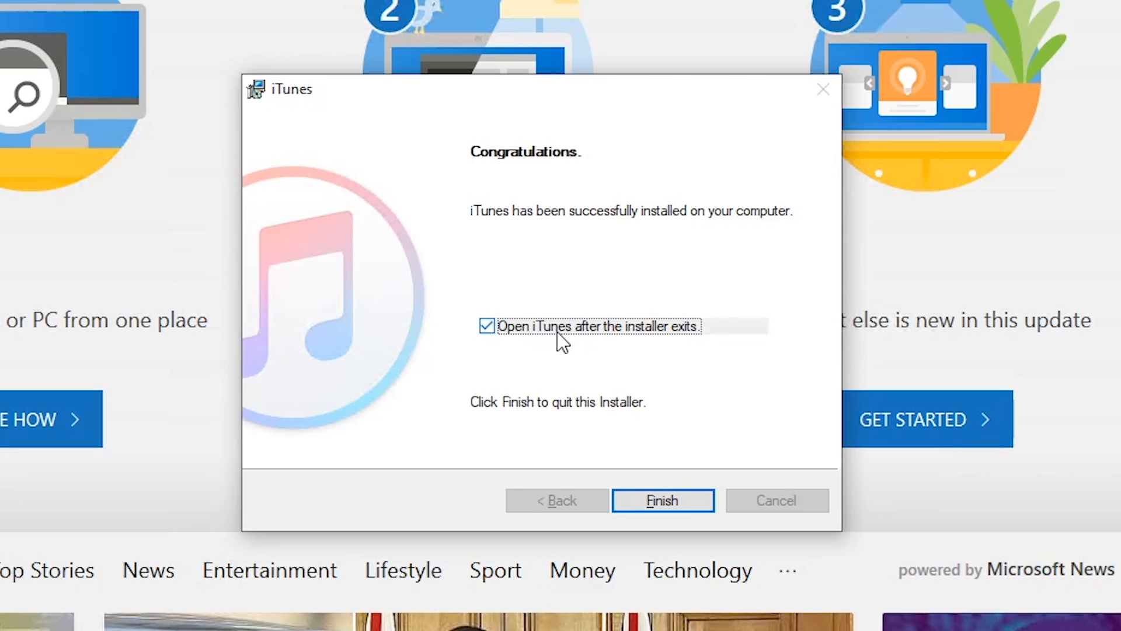
- Leave 'Open iTunes after the installer exits' unticked and finish the installer
click(487, 325)
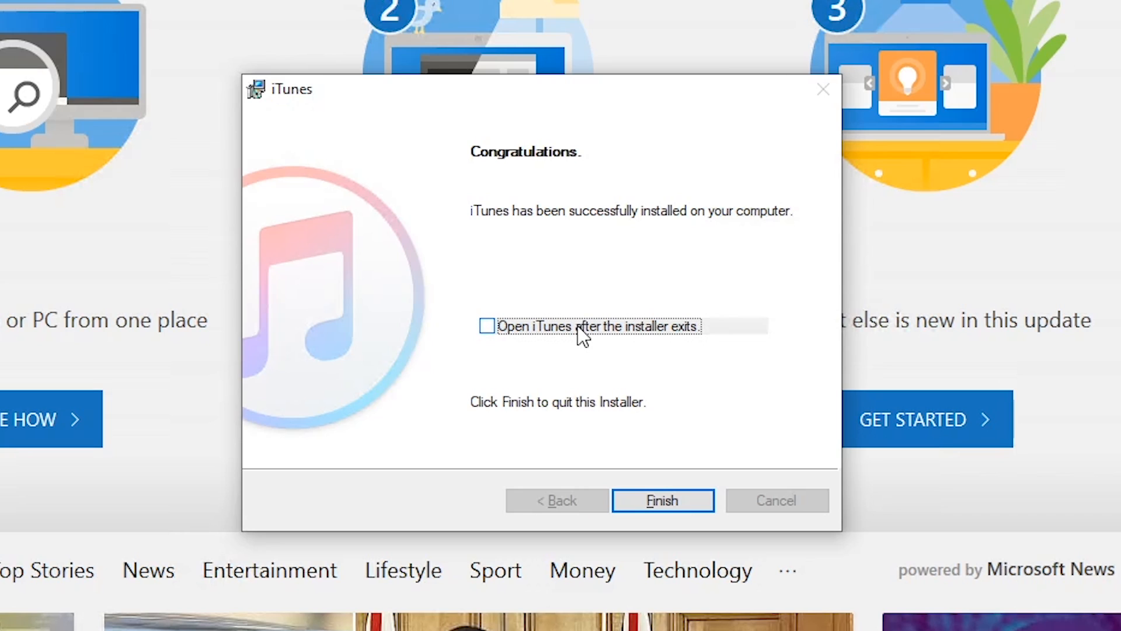
click(487, 326)
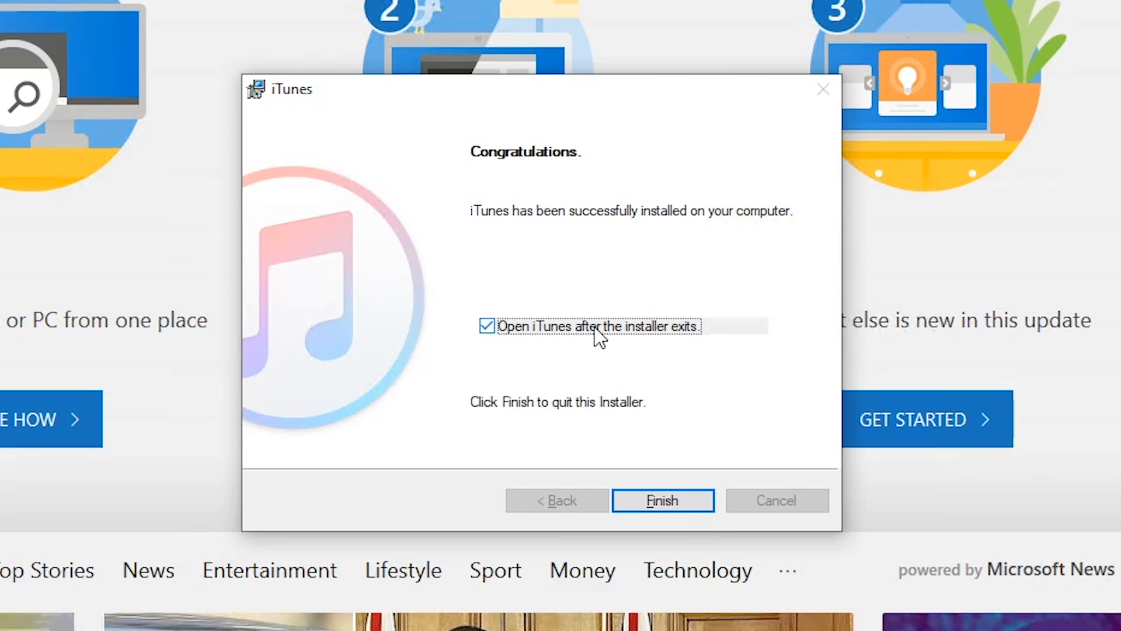
click(486, 325)
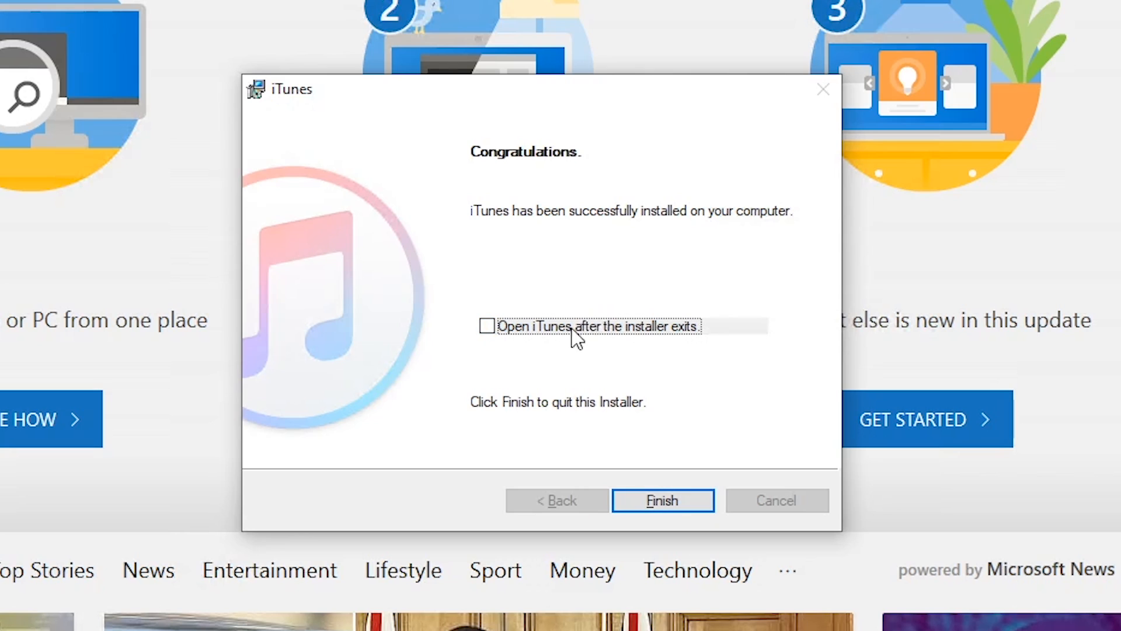
mouse_move(677, 530)
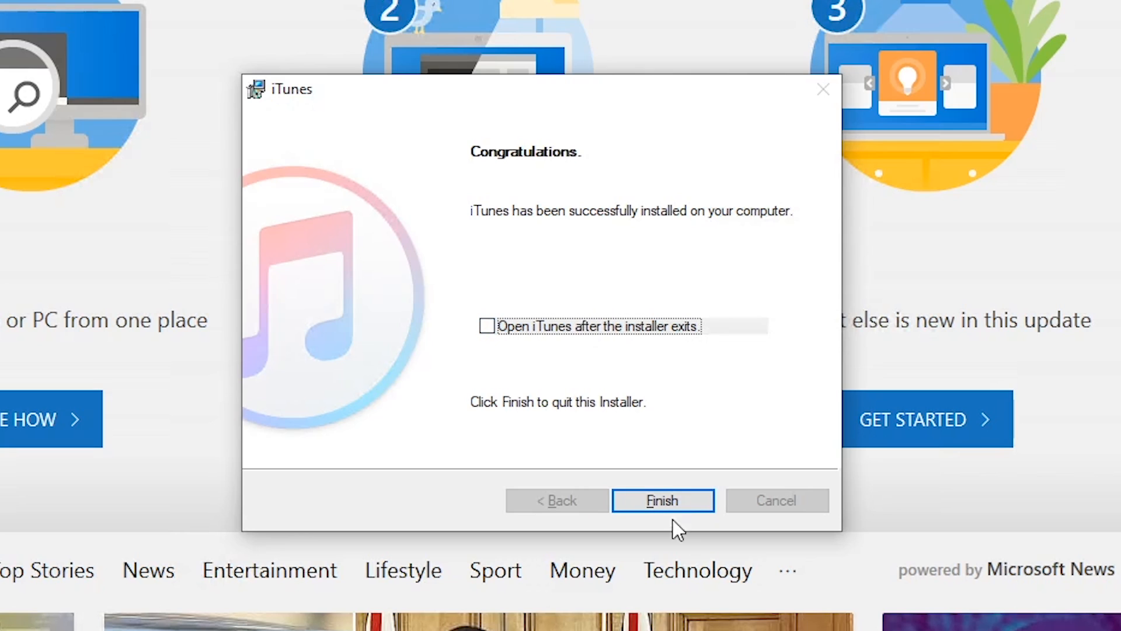
mouse_move(662, 500)
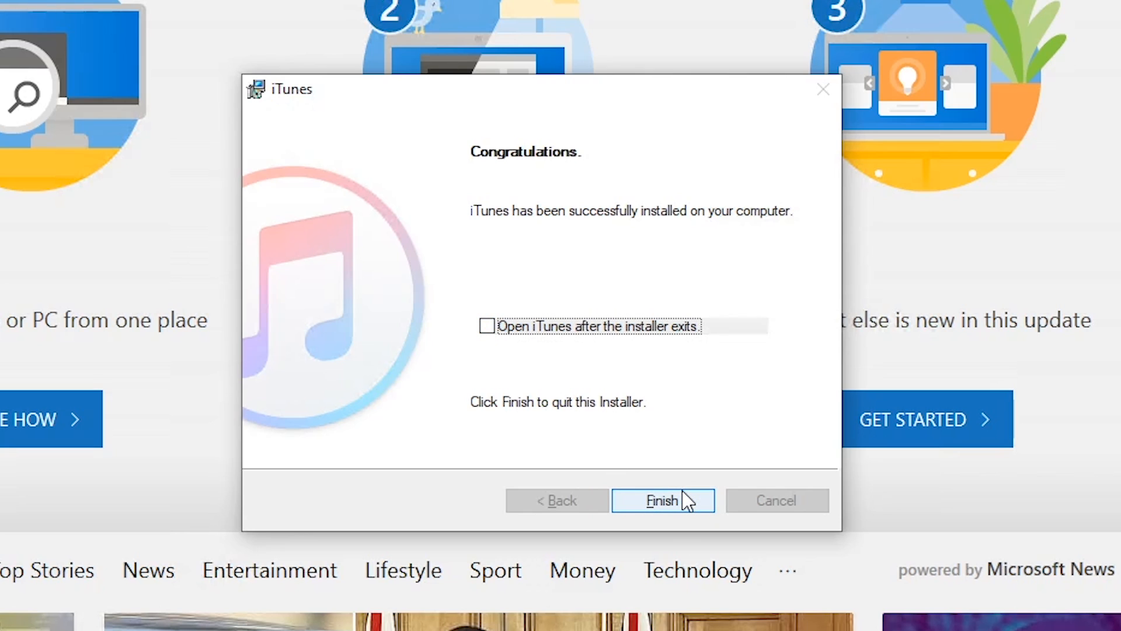
click(661, 500)
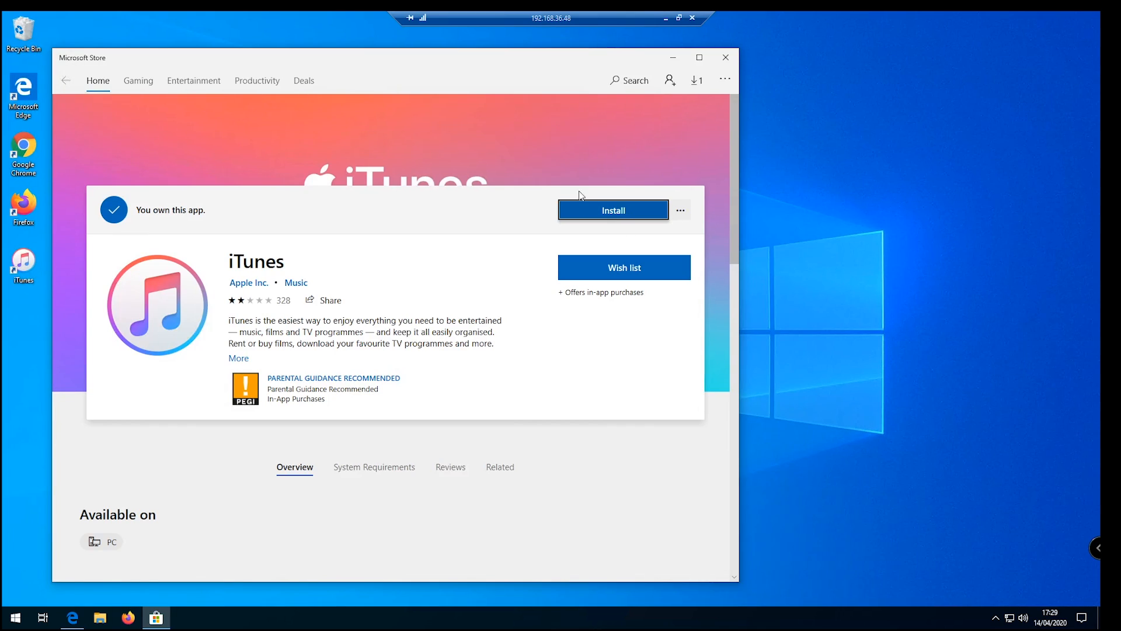
- Close the Microsoft Store and find the new iTunes folder in the Start app list
click(724, 57)
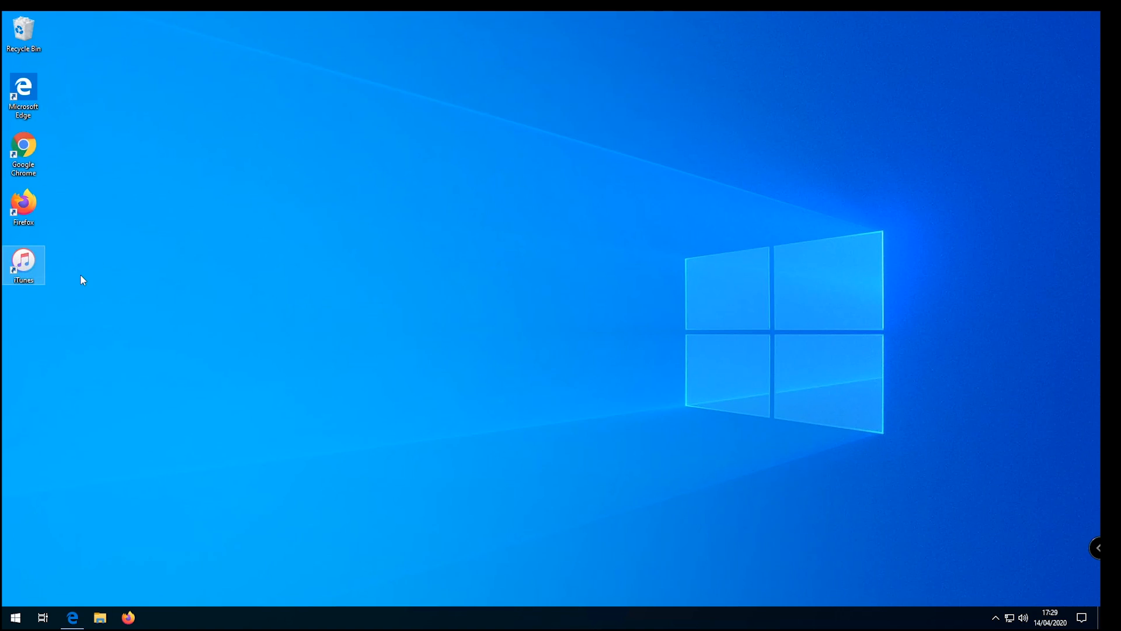
mouse_move(77, 391)
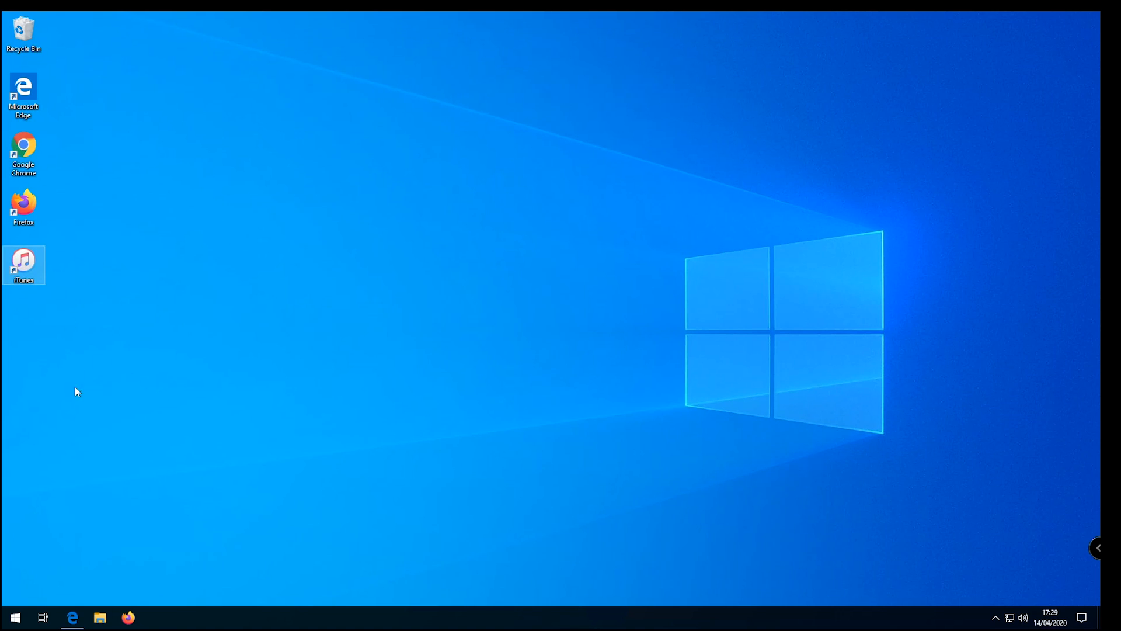
mouse_move(14, 616)
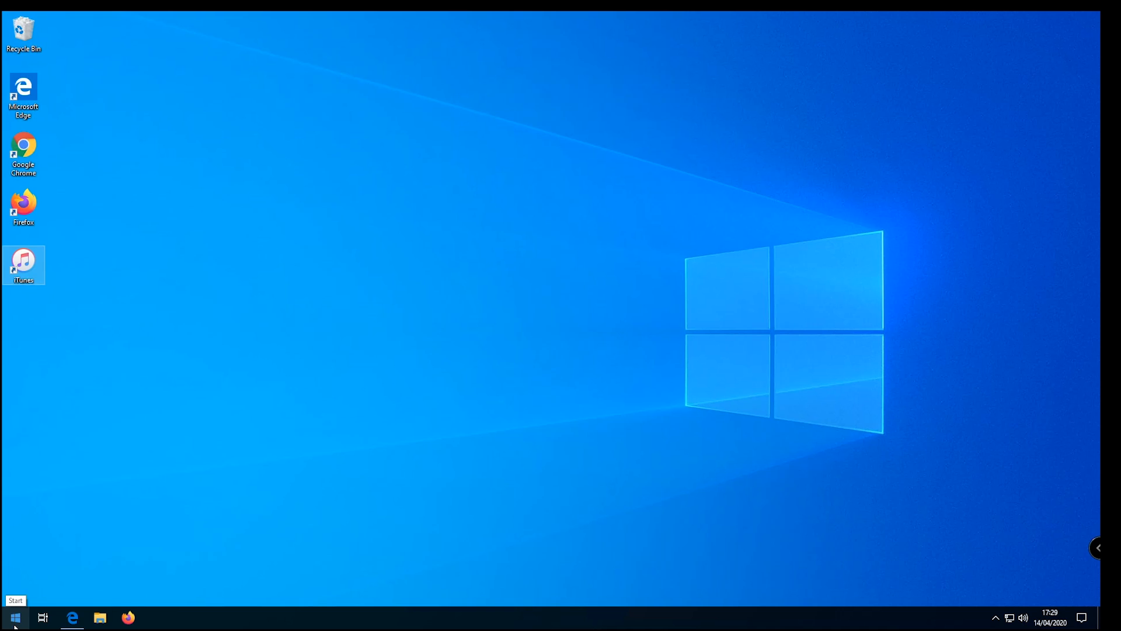
click(14, 617)
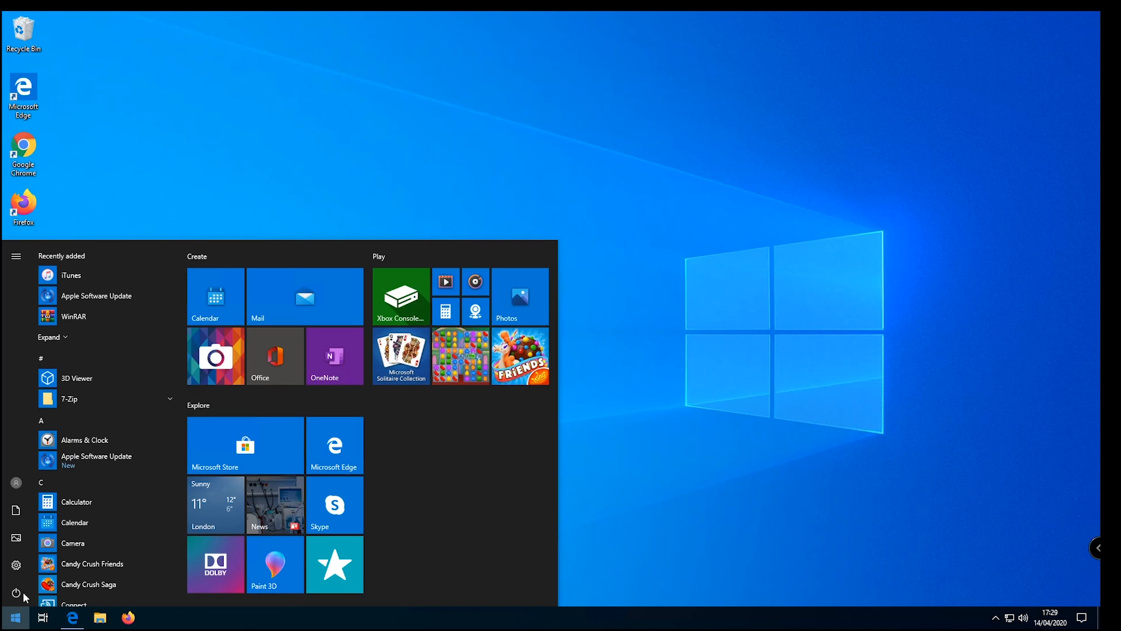
mouse_move(136, 279)
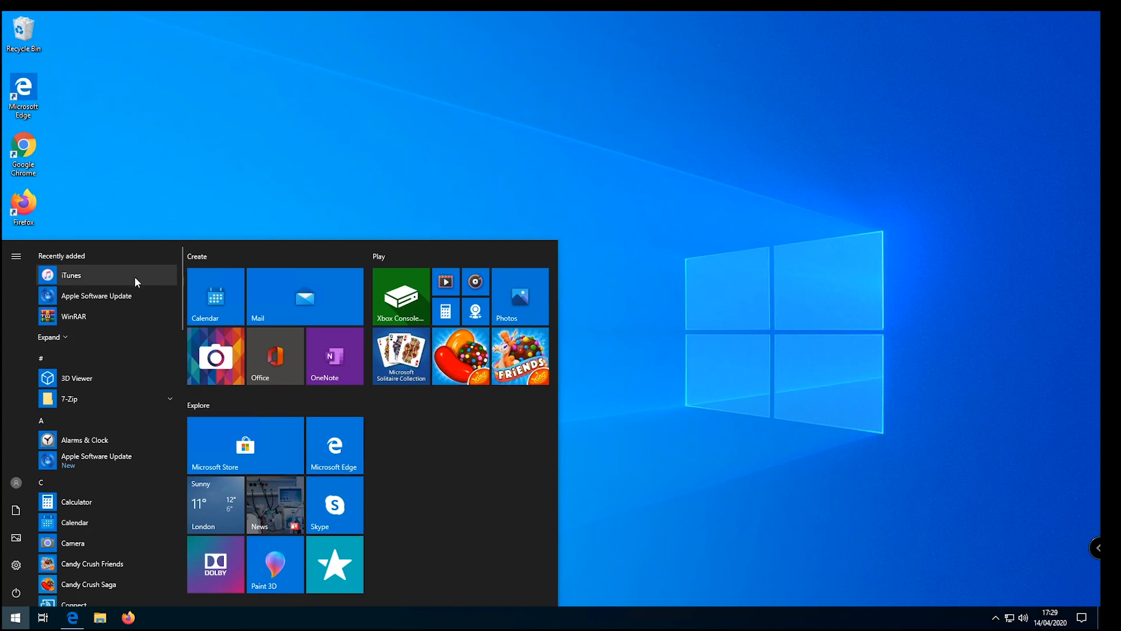
mouse_move(132, 477)
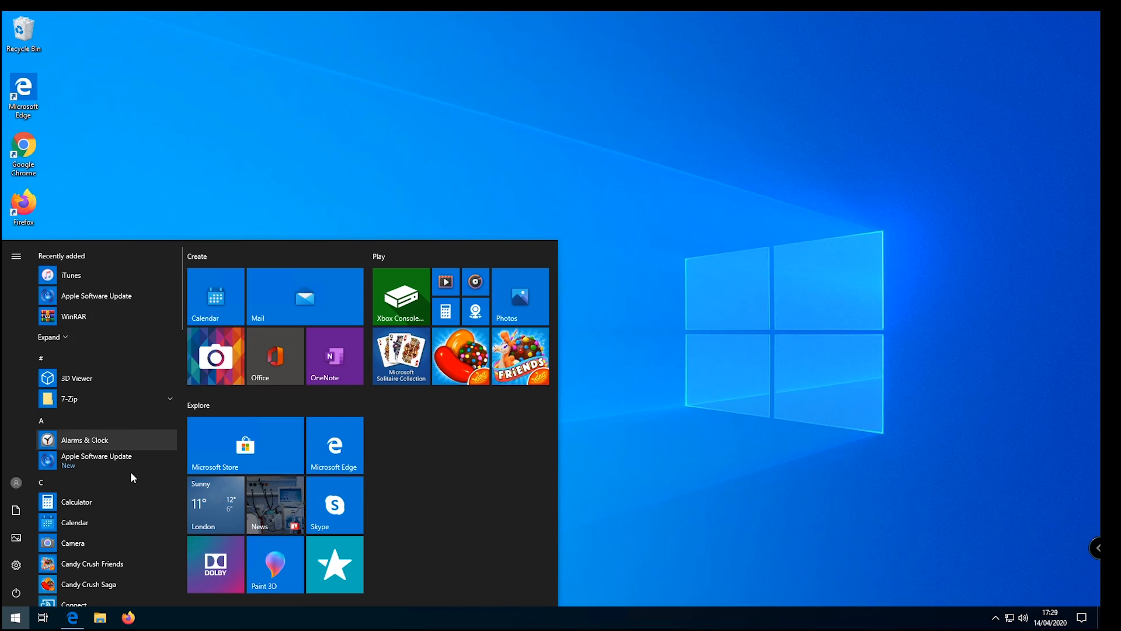
scroll(down, 3)
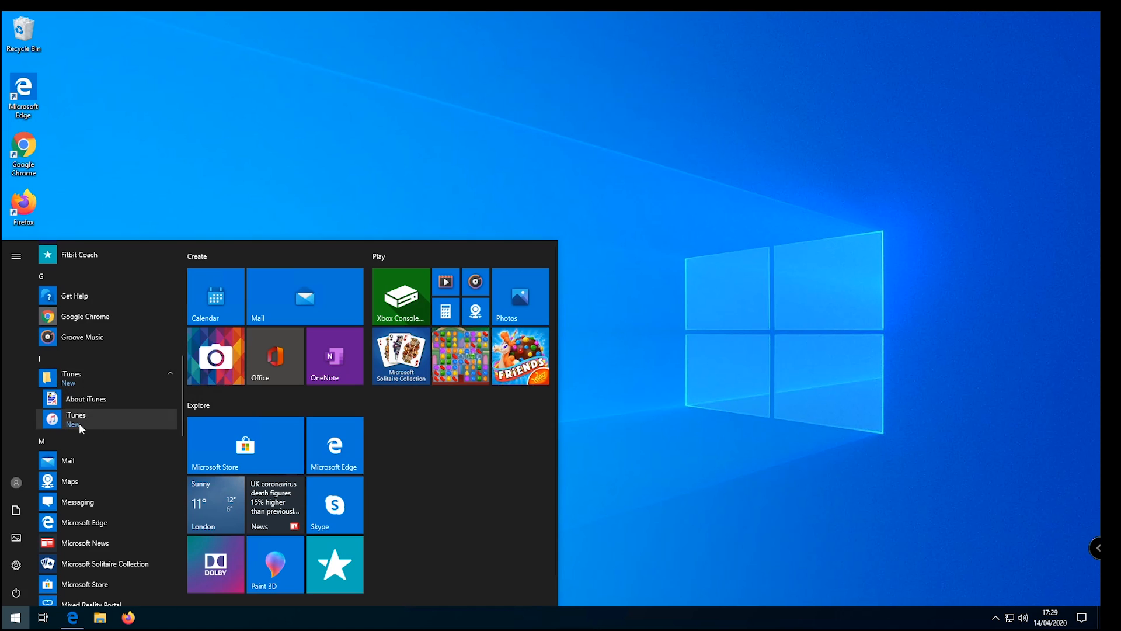
- Search Start for 'itu' to confirm iTunes is found, then dismiss the results
click(14, 617)
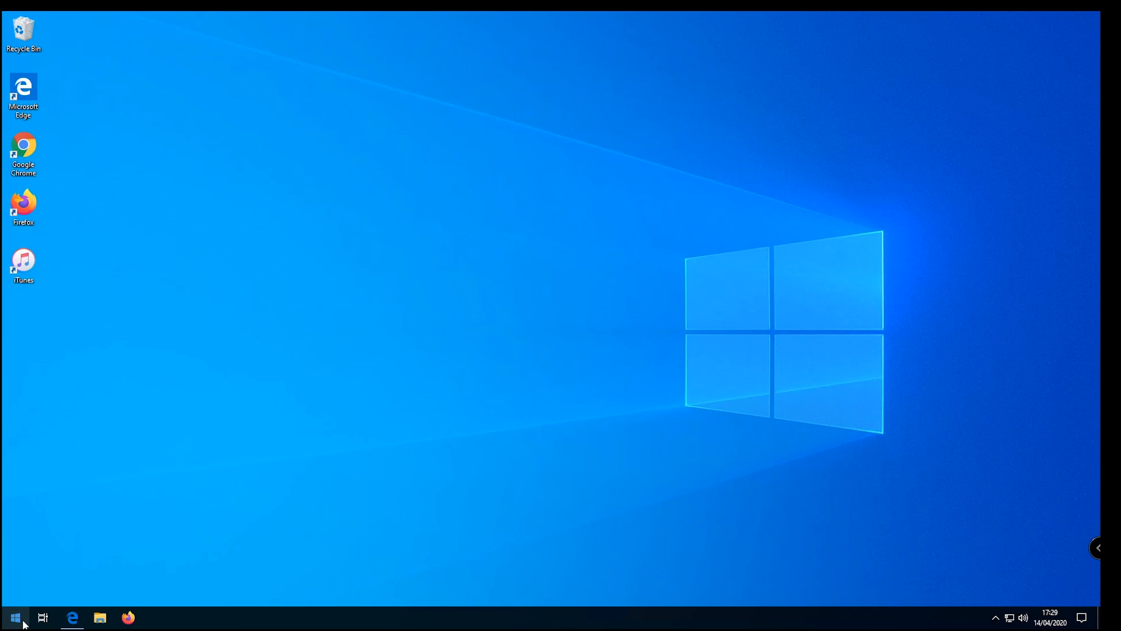
click(14, 616)
text(itu)
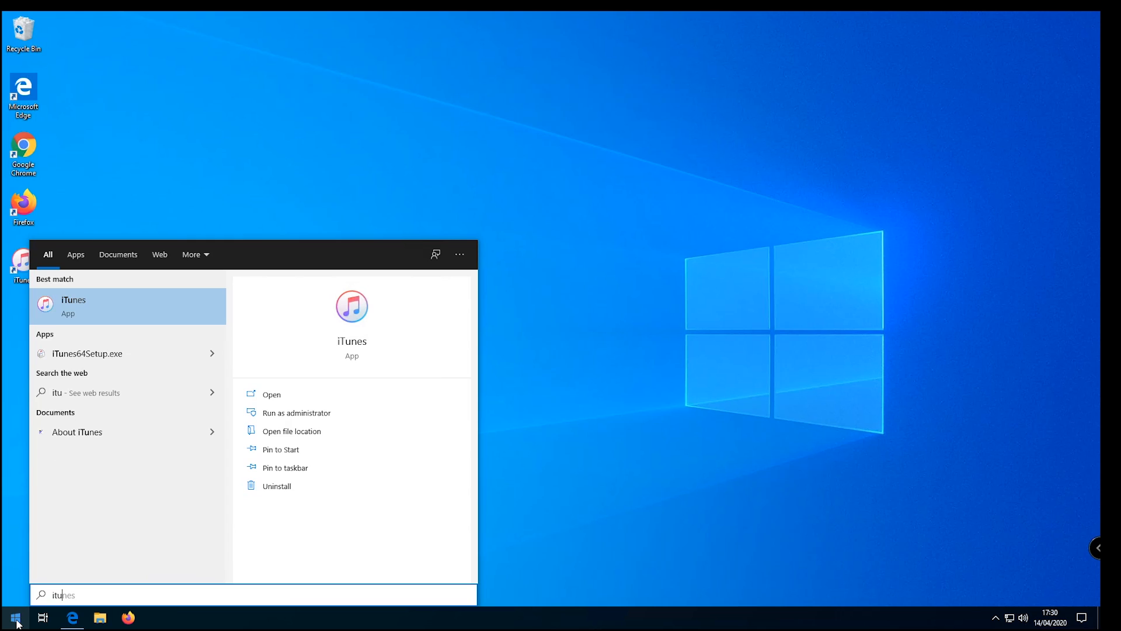
click(271, 394)
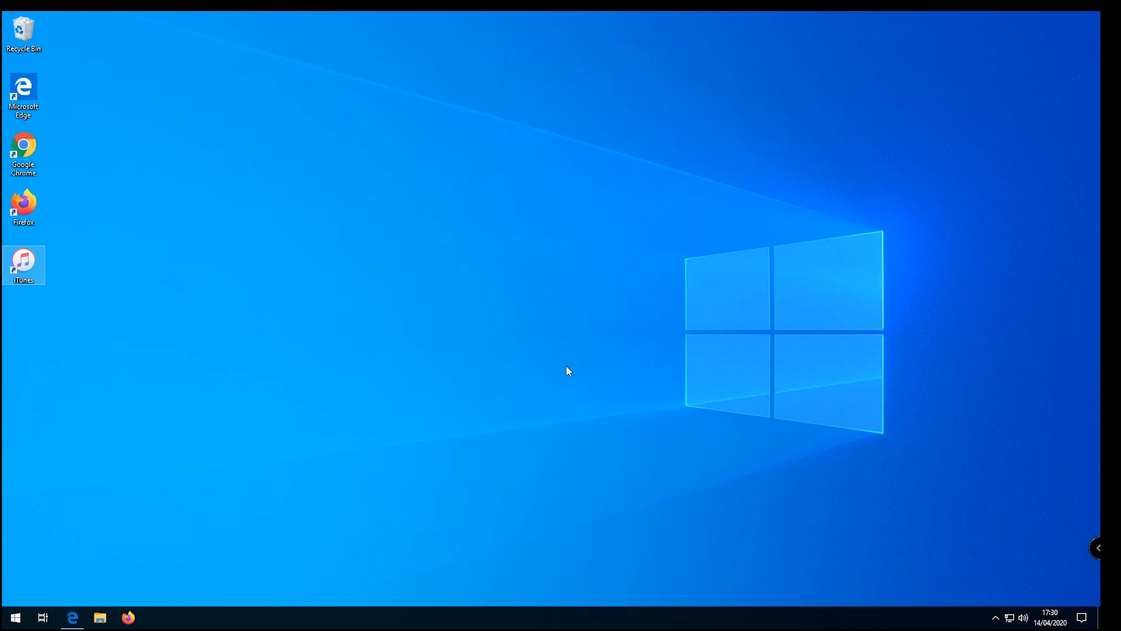
- Launch iTunes, agree to share library details, and browse the Edit, File and Song menus
double_click(23, 264)
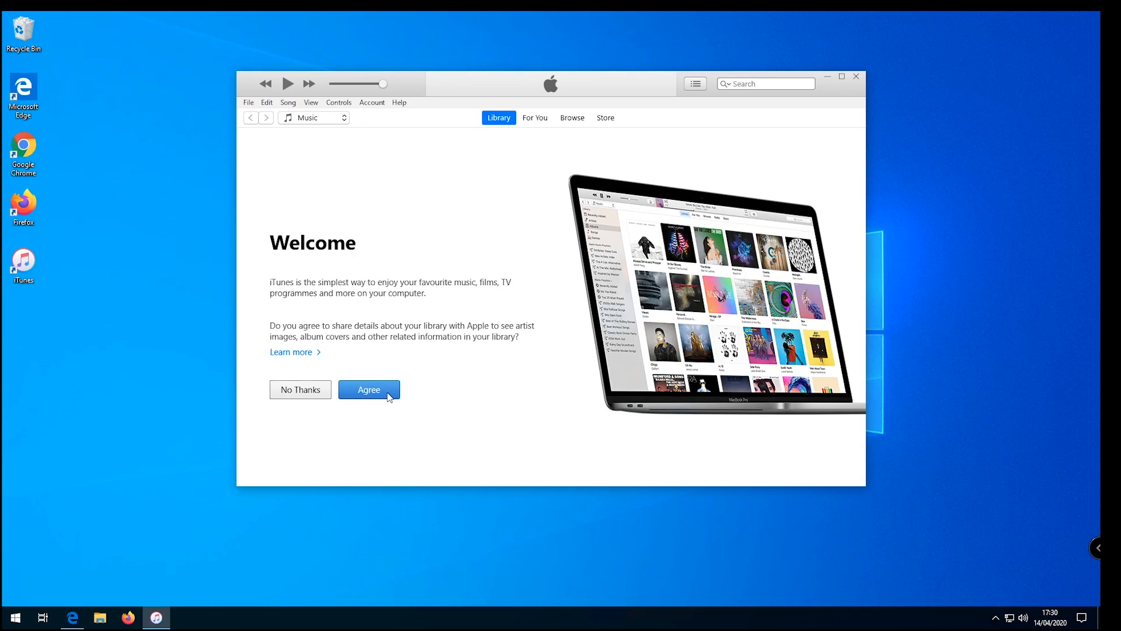
click(368, 389)
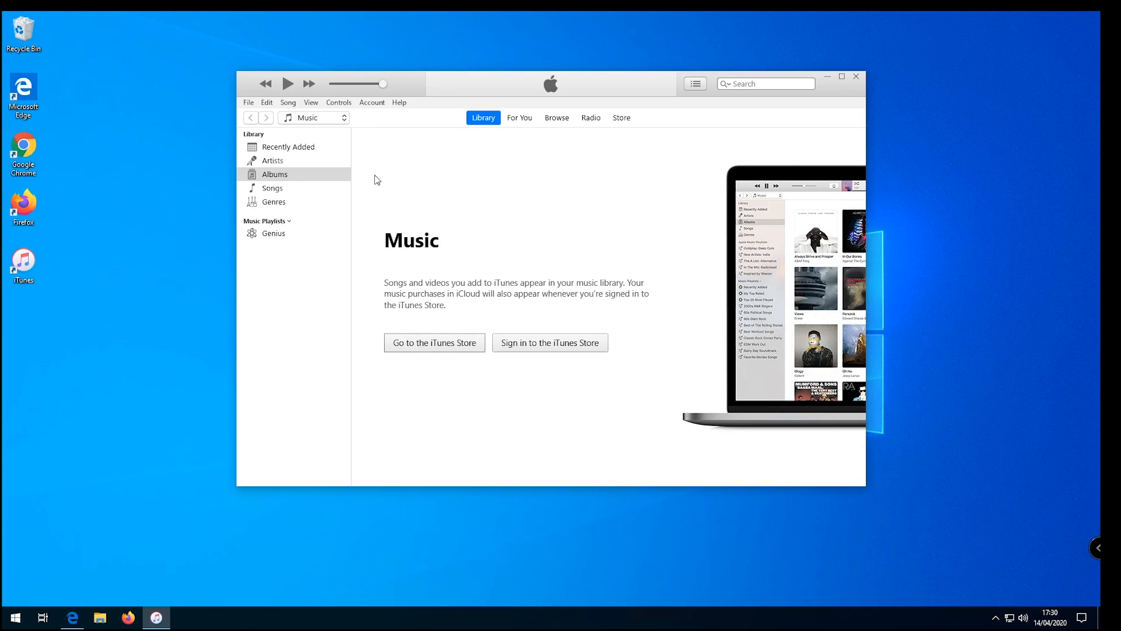
mouse_move(417, 355)
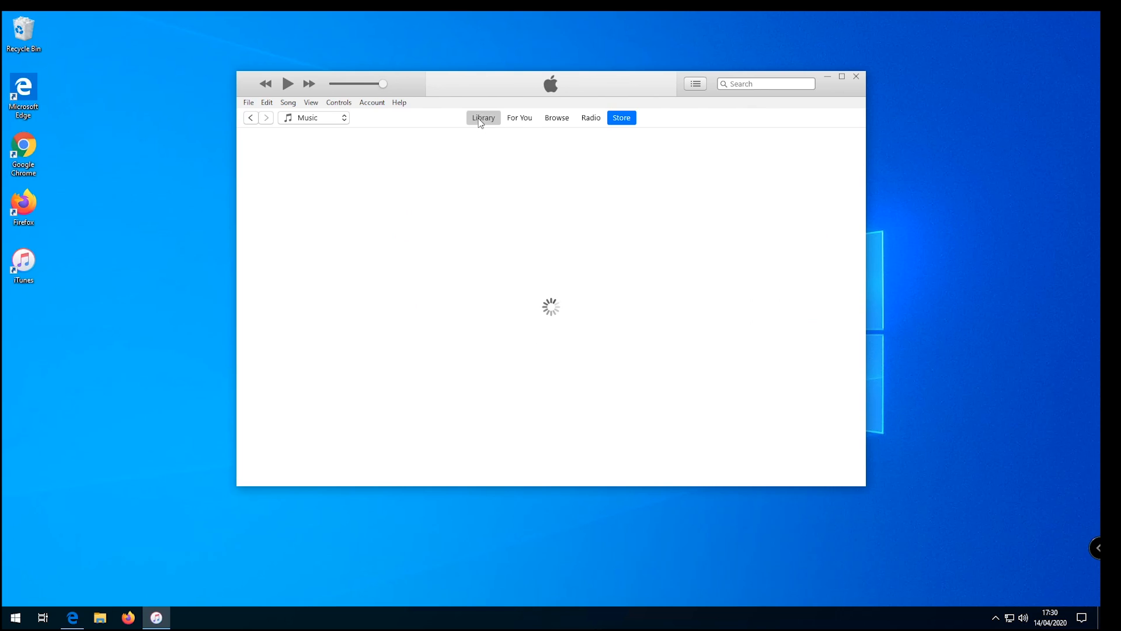
click(483, 117)
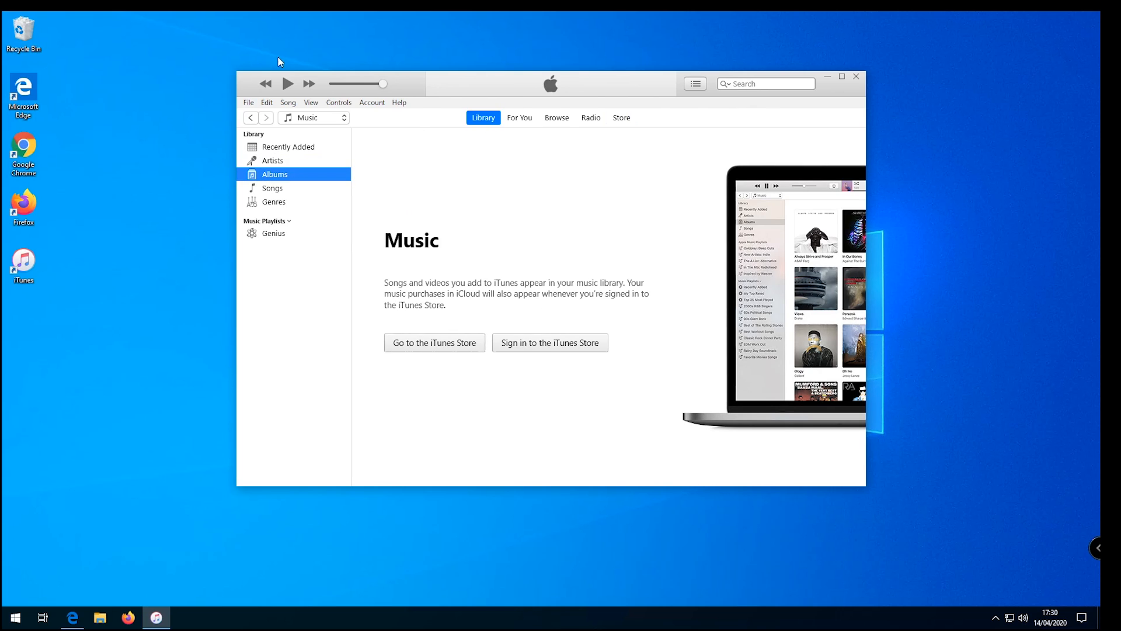
click(266, 102)
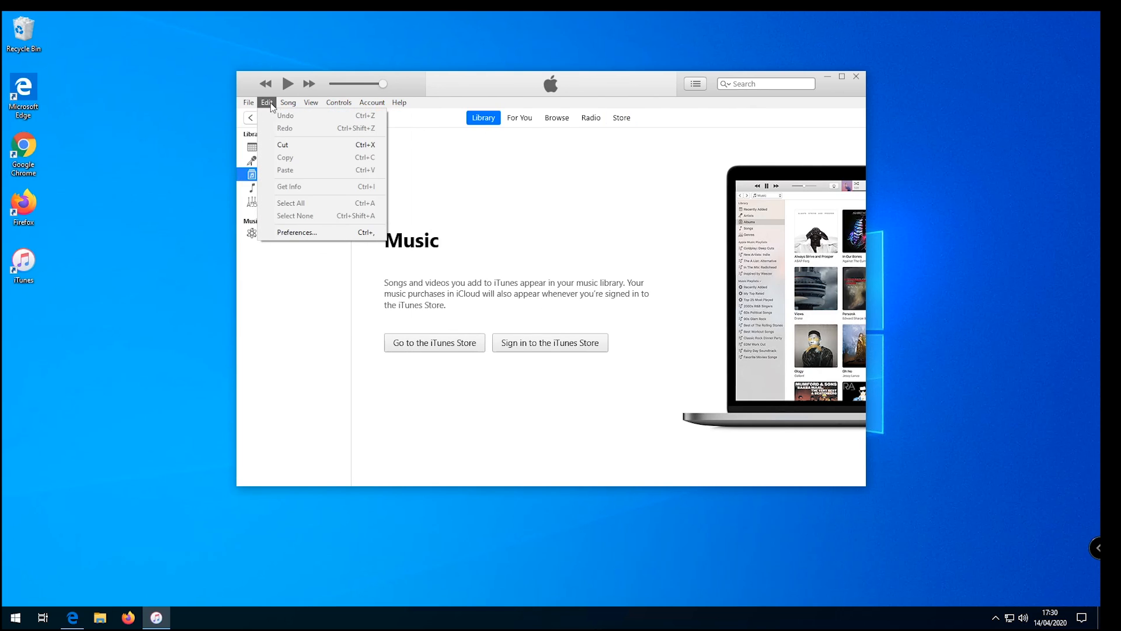
click(248, 102)
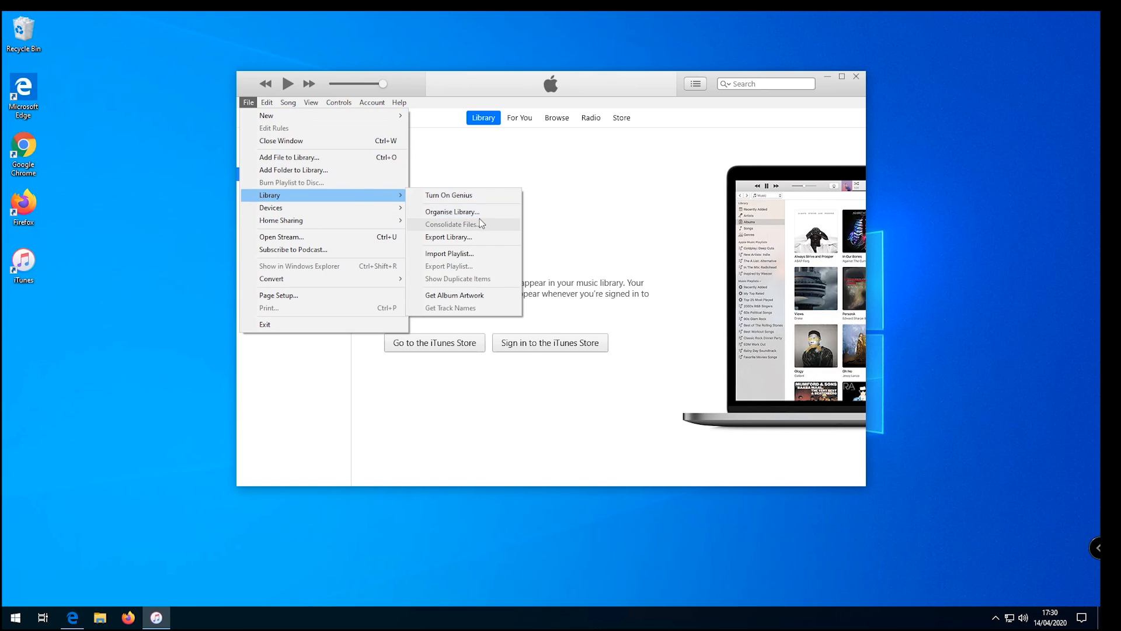
mouse_move(482, 294)
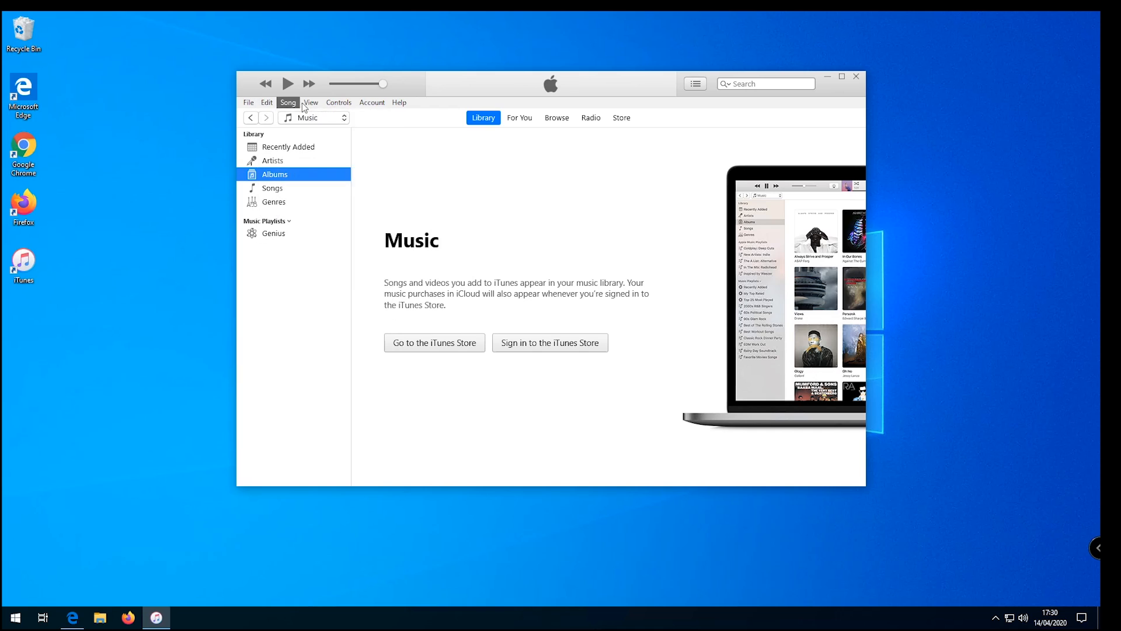
click(371, 102)
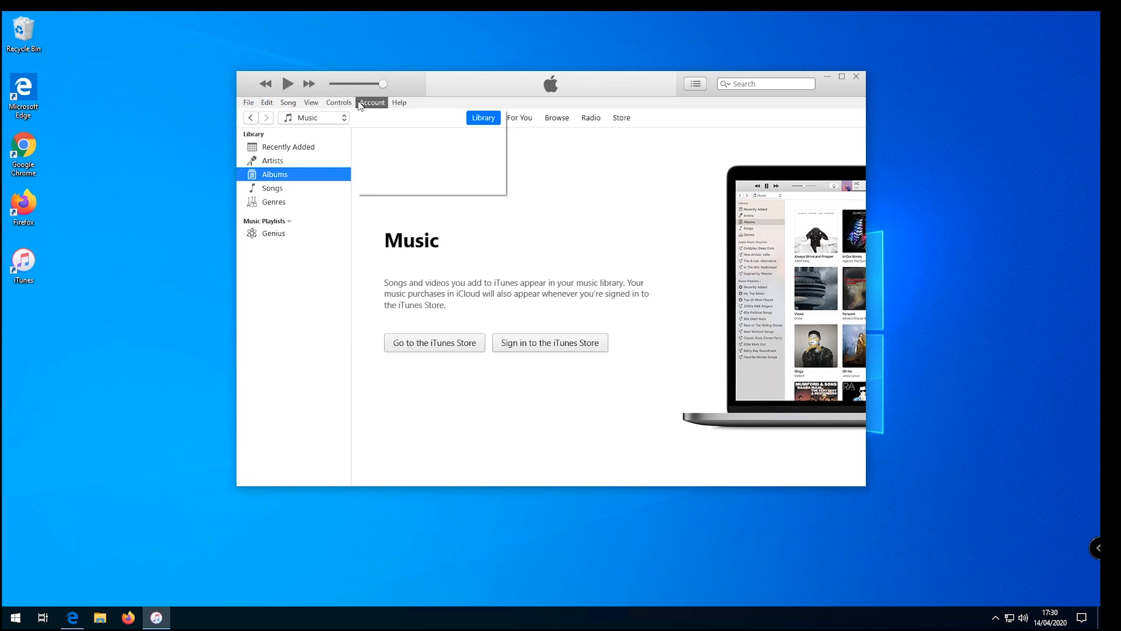
click(371, 102)
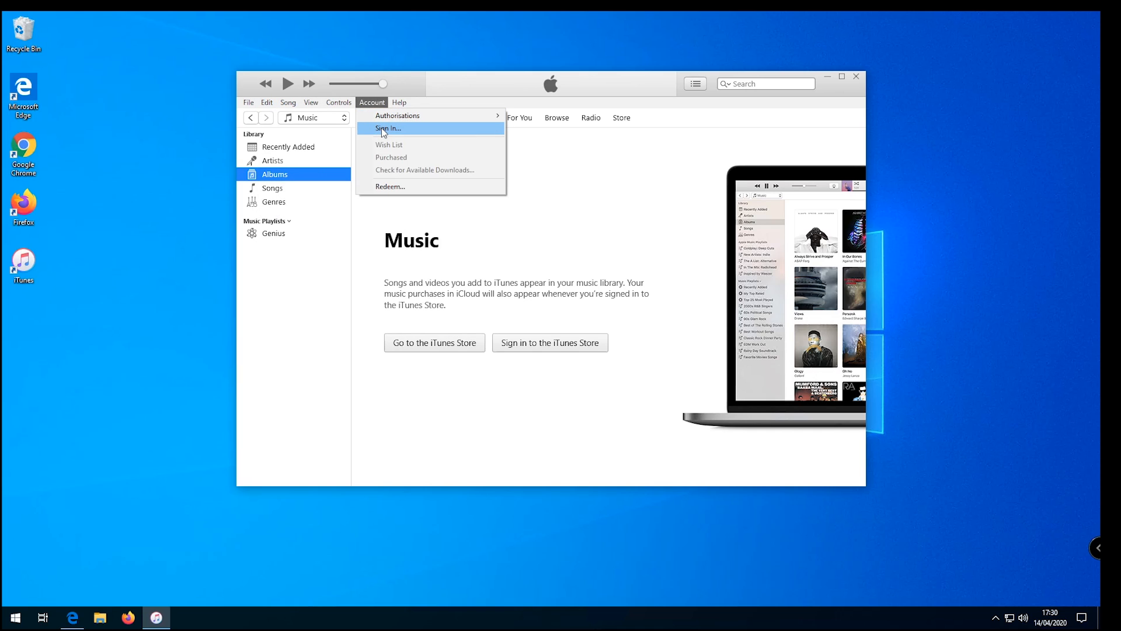
click(388, 128)
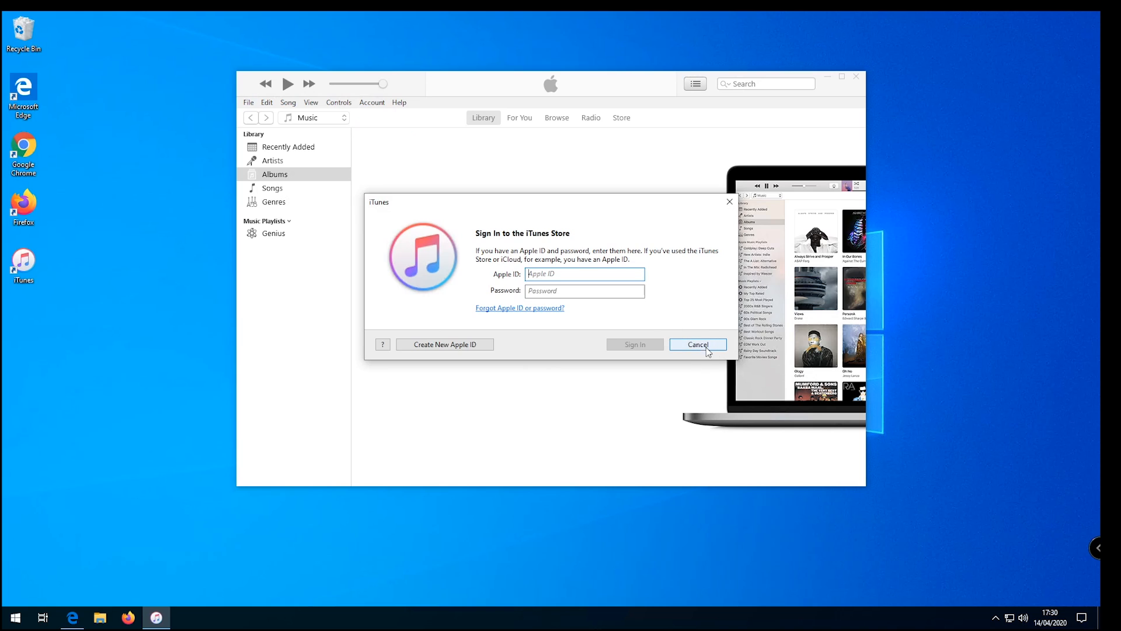
mouse_move(709, 346)
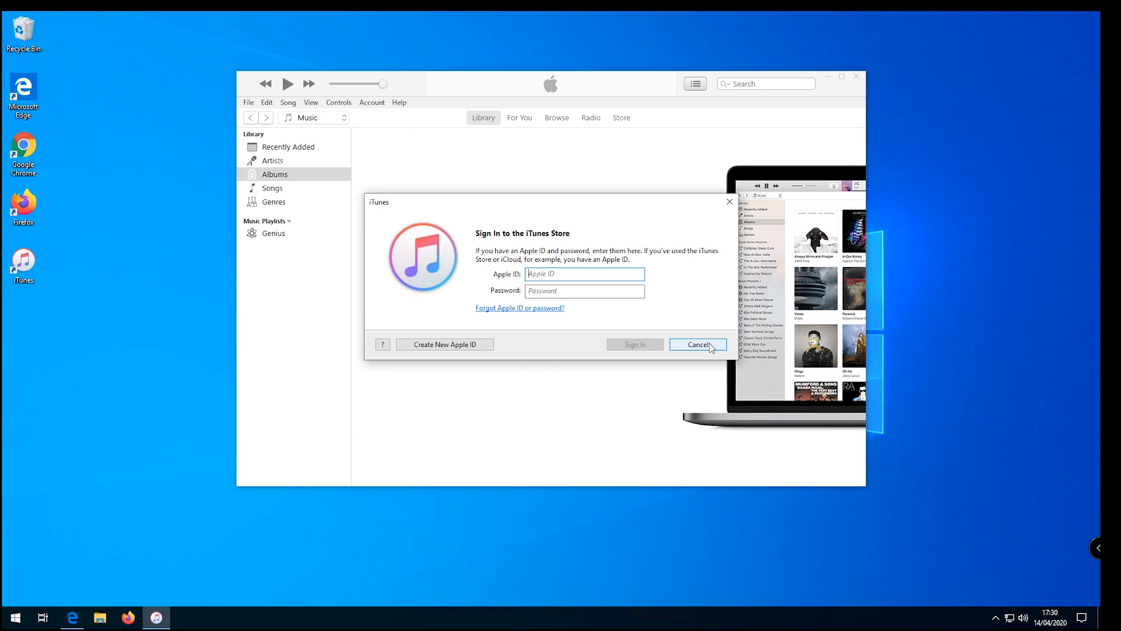
click(697, 344)
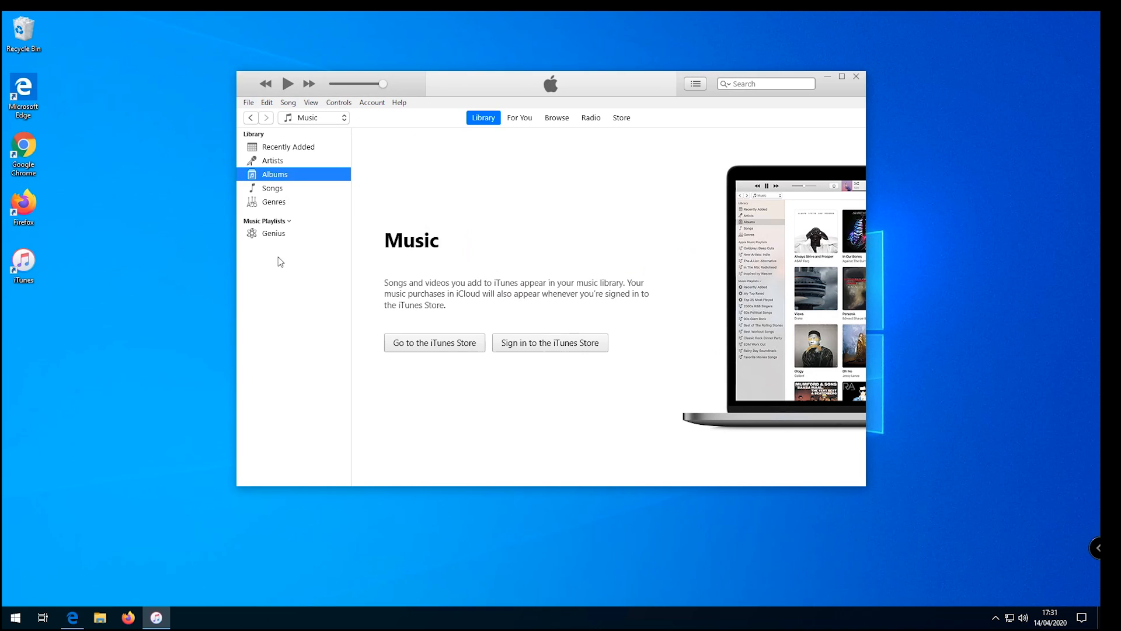
mouse_move(355, 230)
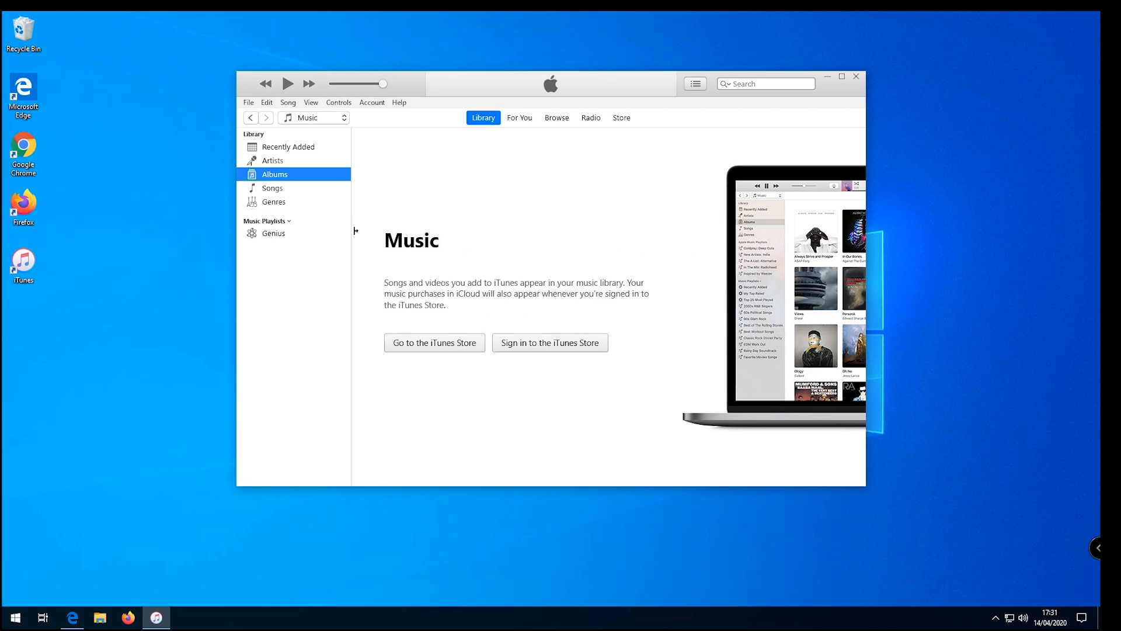
mouse_move(166, 290)
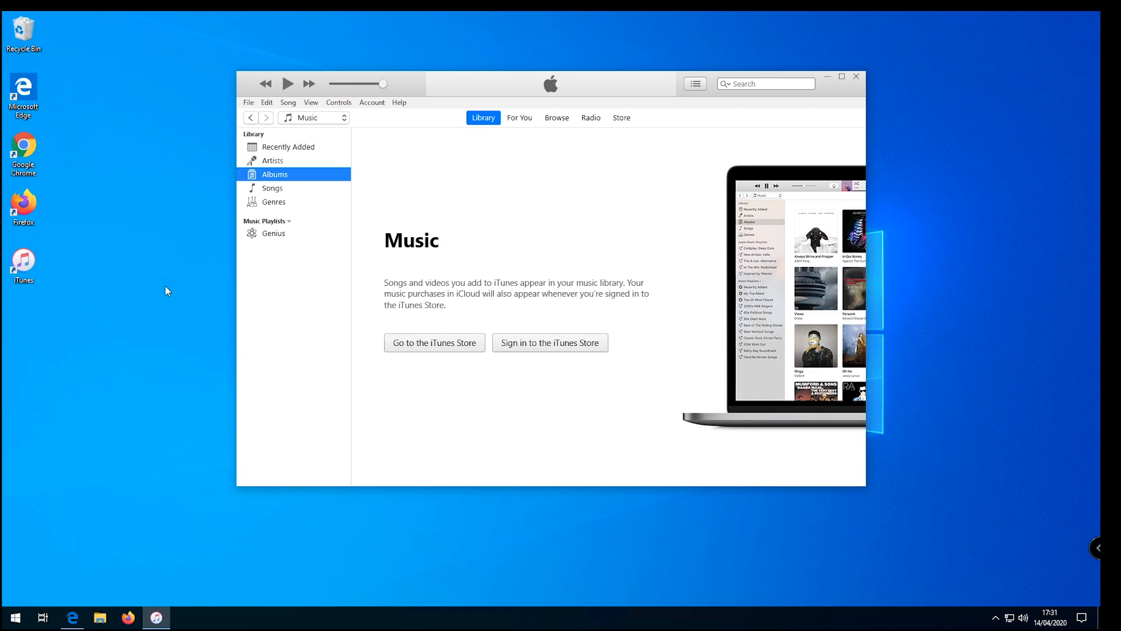
mouse_move(547, 259)
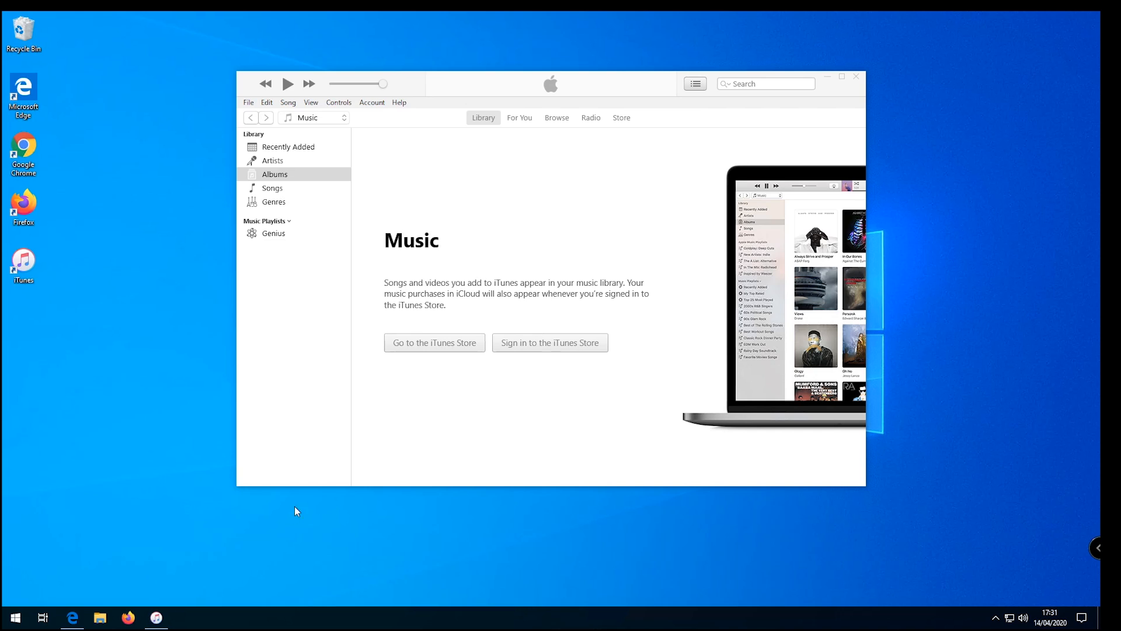
- Search Start for 'prog' and open Add or remove programs
click(13, 616)
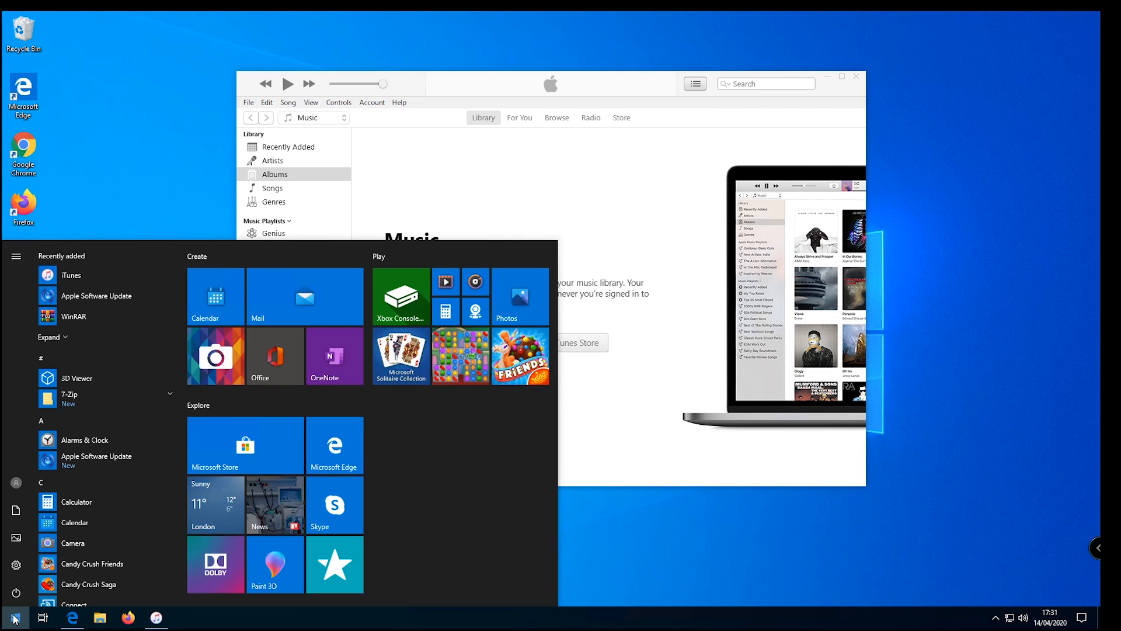
click(10, 617)
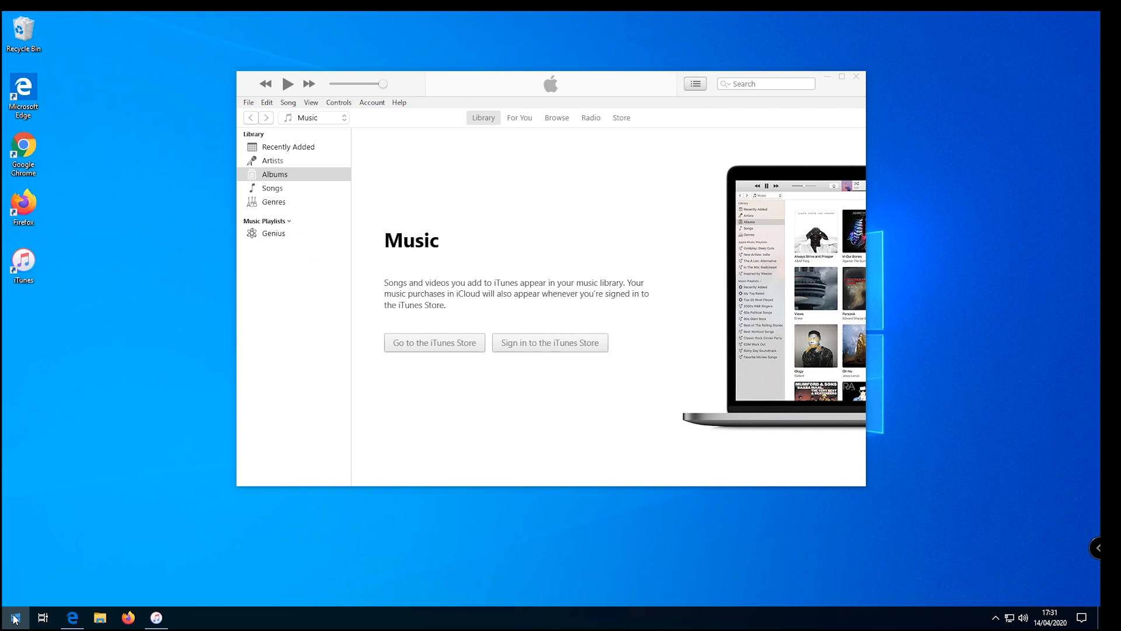
text(prog)
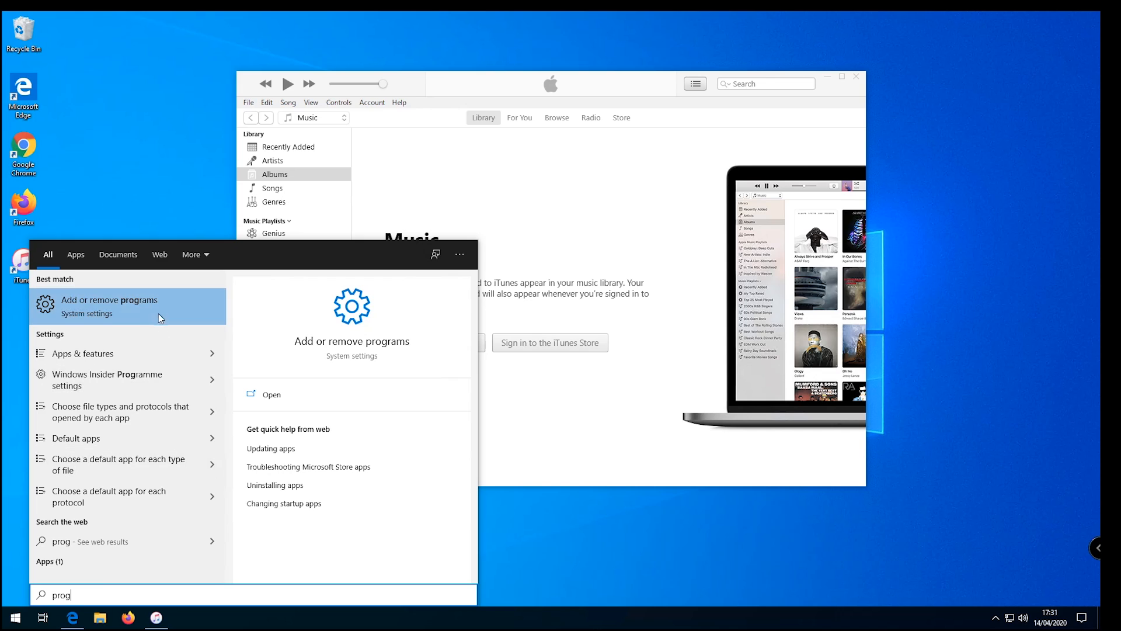
click(108, 306)
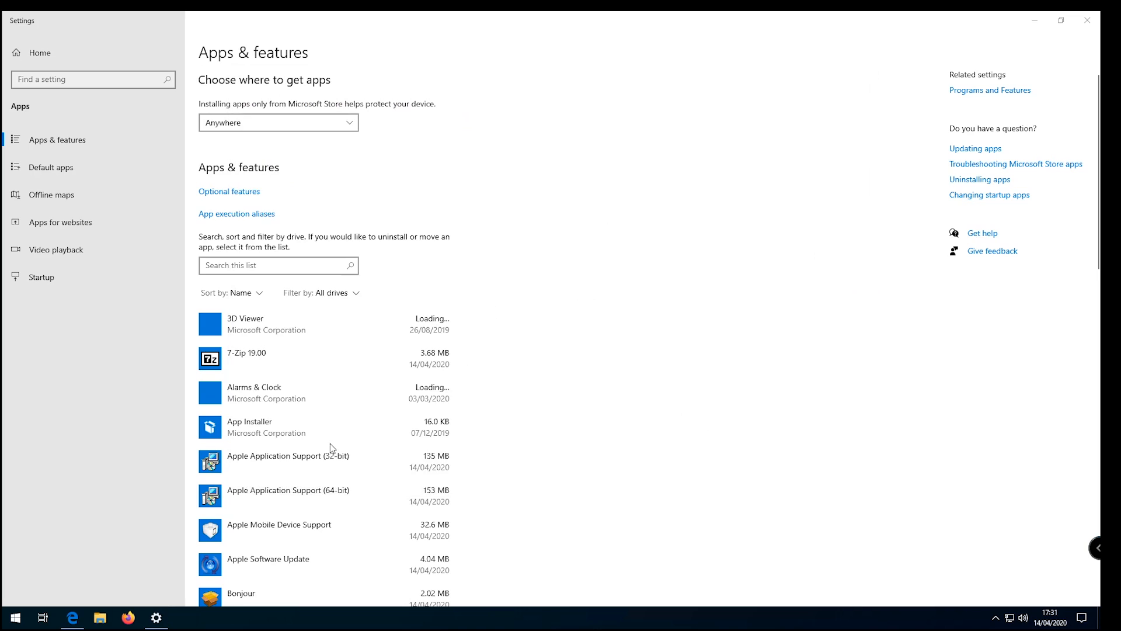
- Uninstall iTunes from Apps & features, approving its permission prompt
scroll(down, 3)
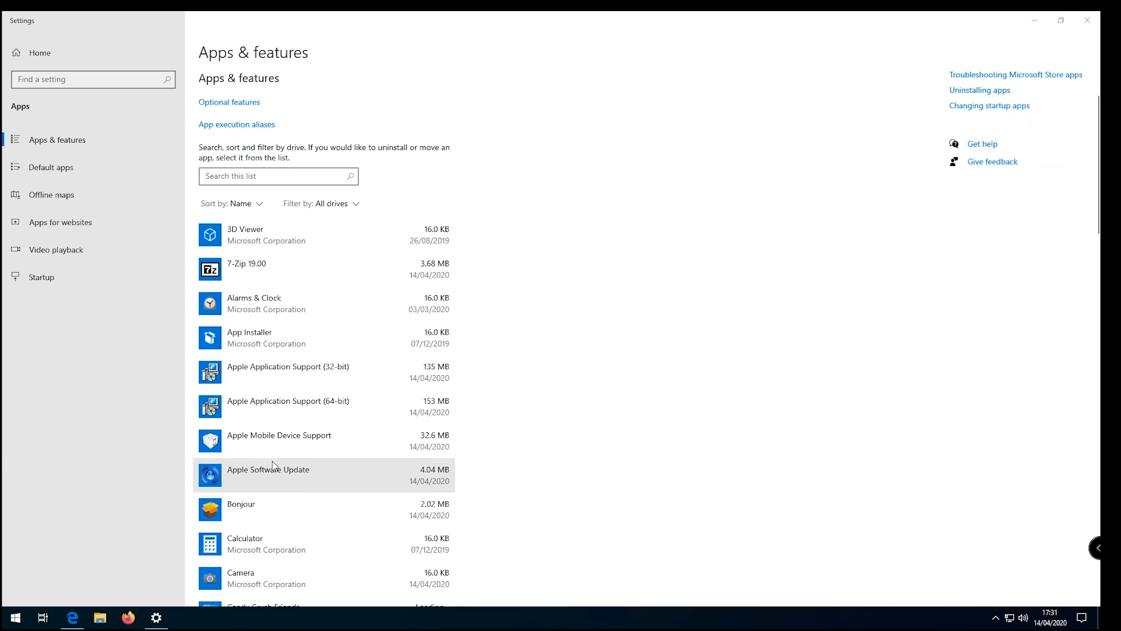
mouse_move(270, 478)
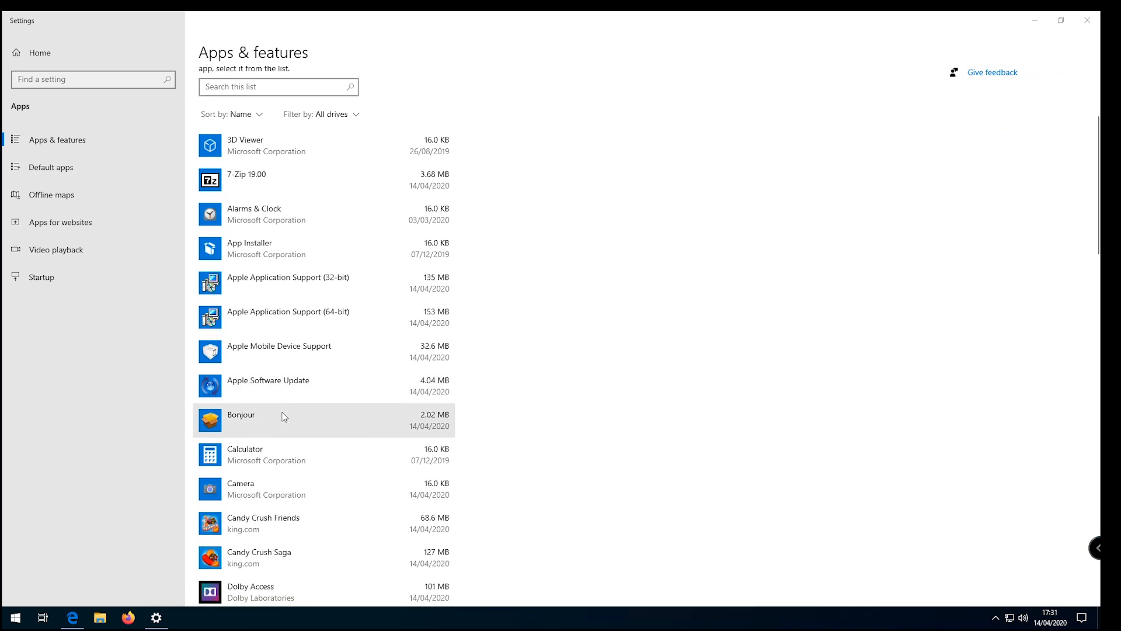
scroll(down, 3)
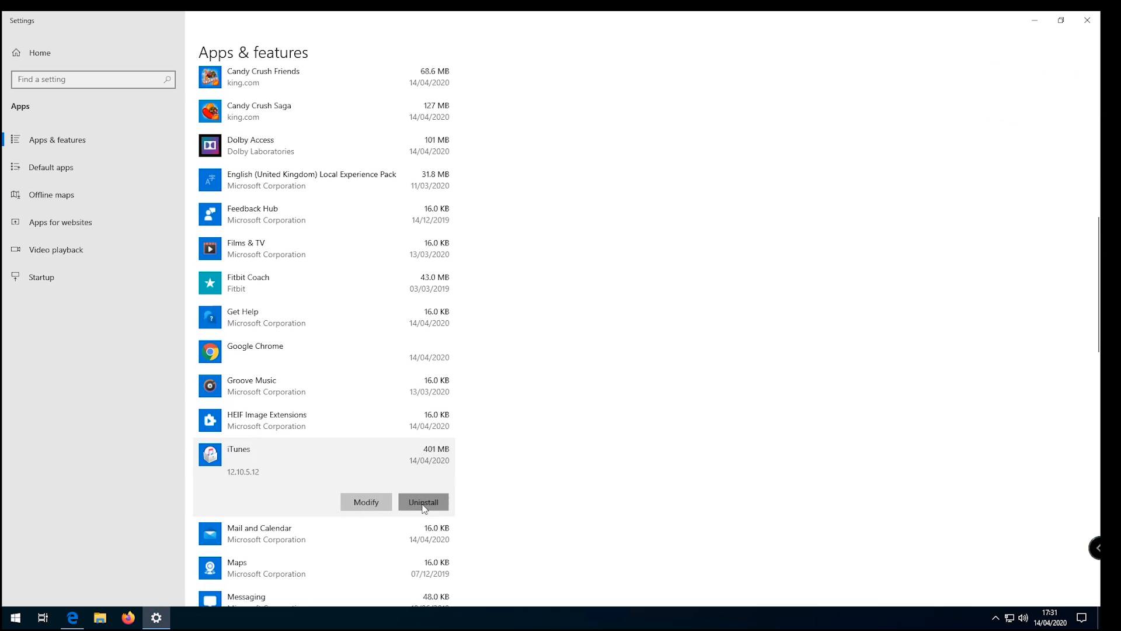
click(423, 501)
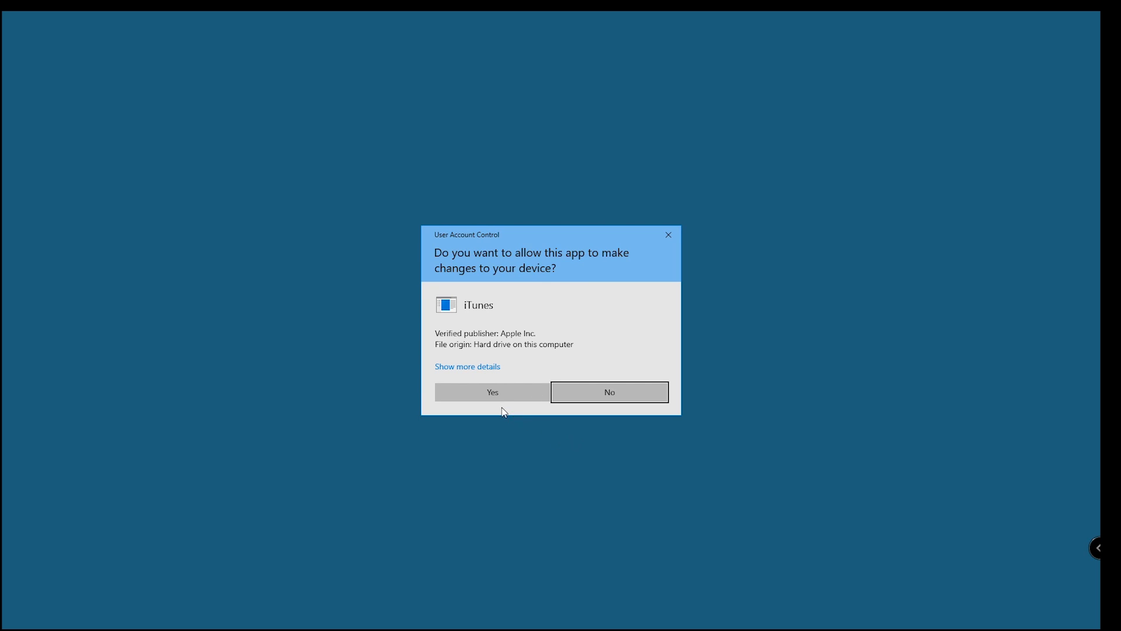
mouse_move(491, 391)
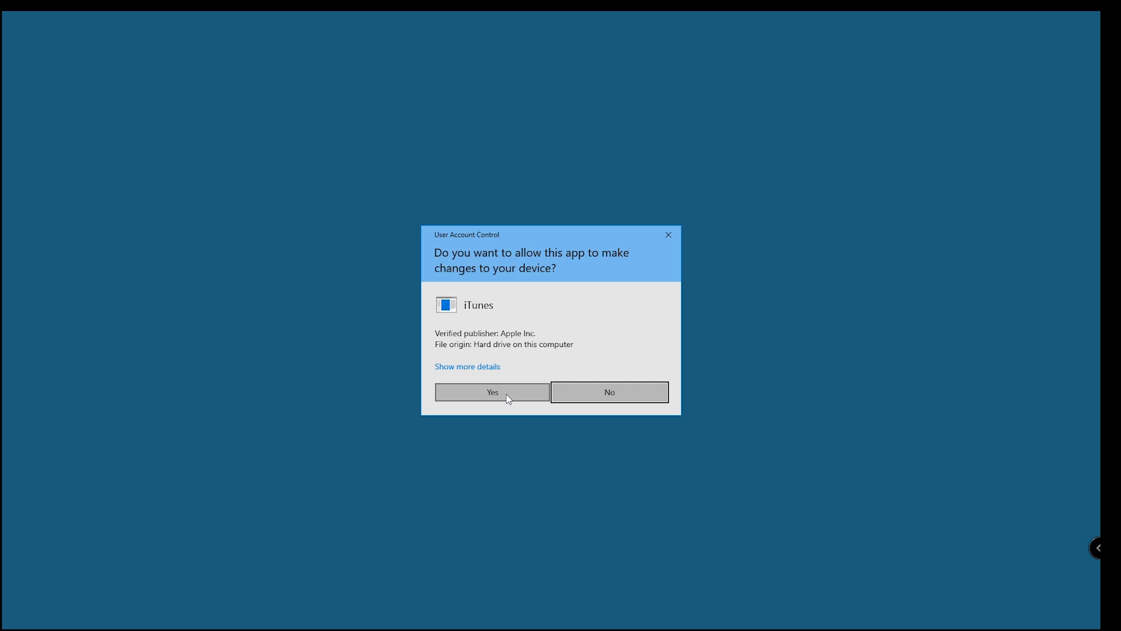
click(490, 392)
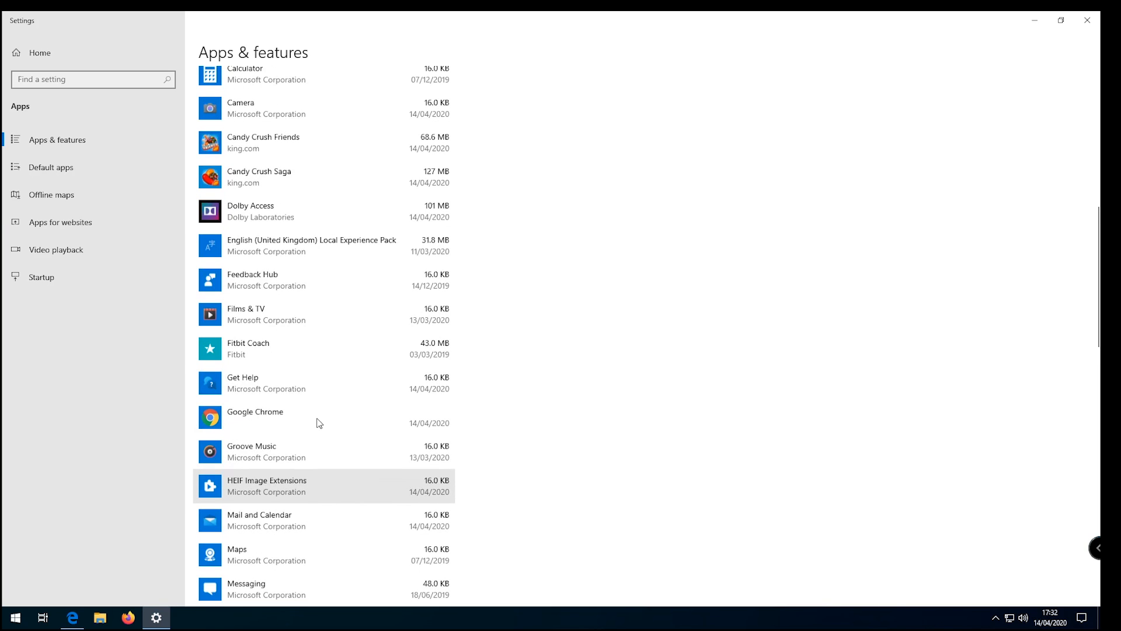
- Uninstall Apple Application Support (32-bit), approving its permission prompt
scroll(up, 3)
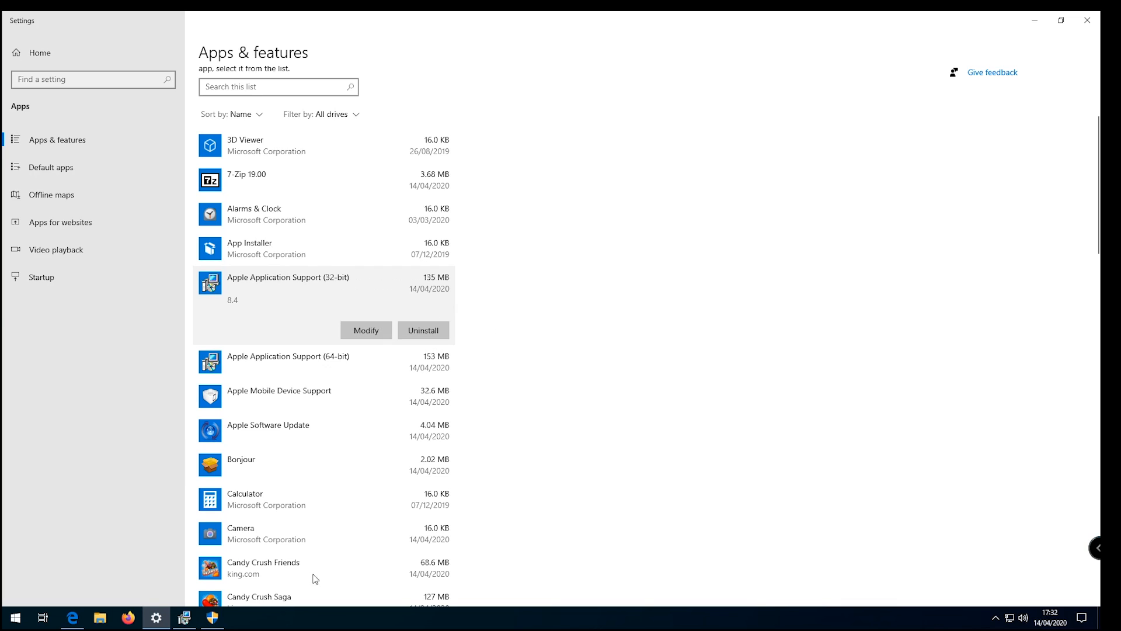
click(423, 329)
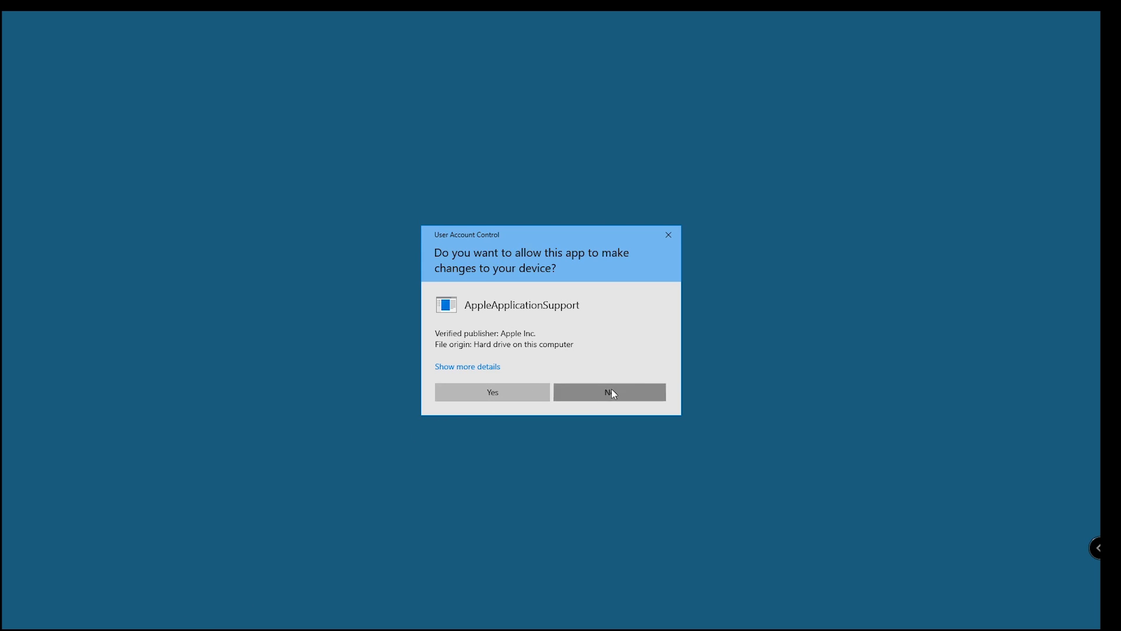
click(608, 392)
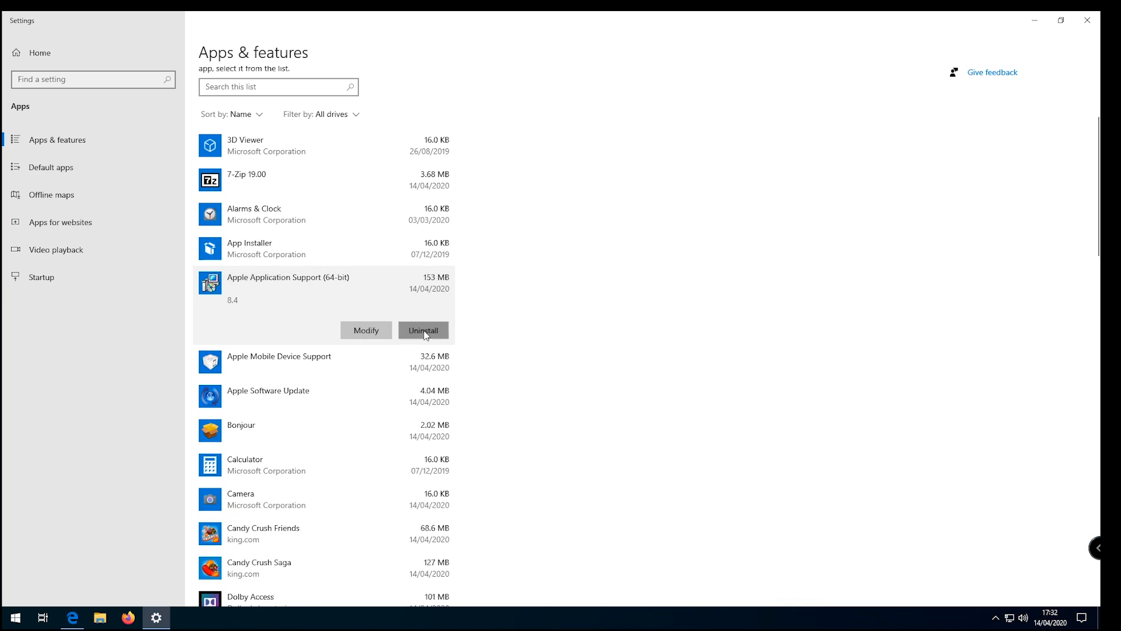
- Uninstall Apple Application Support (64-bit), Apple Mobile Device Support and Apple Software Update
click(423, 330)
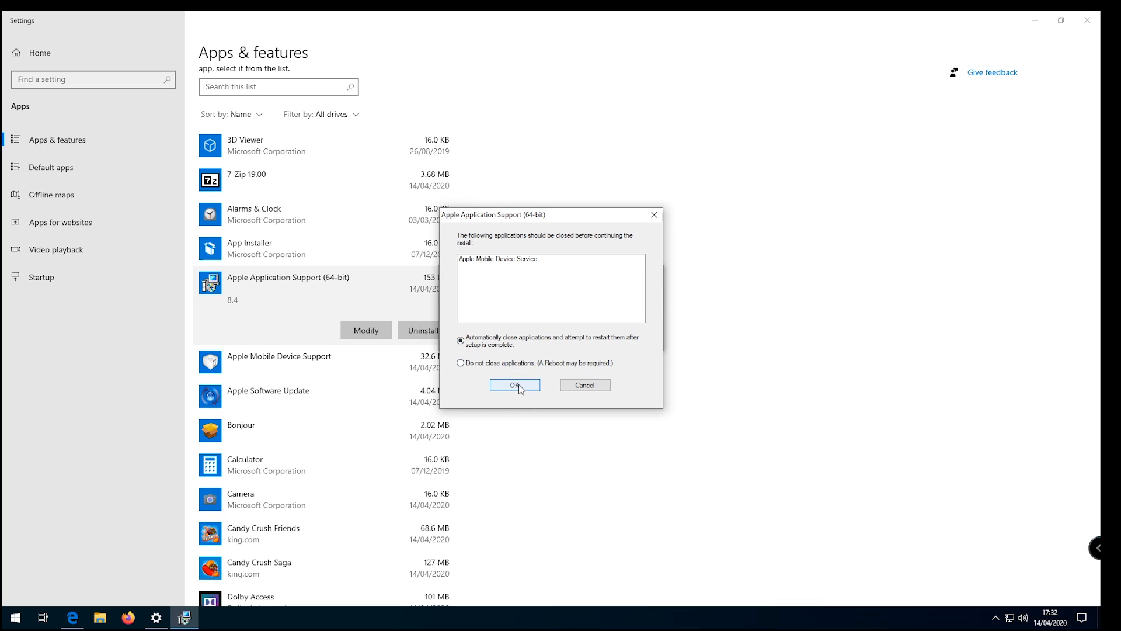
click(514, 384)
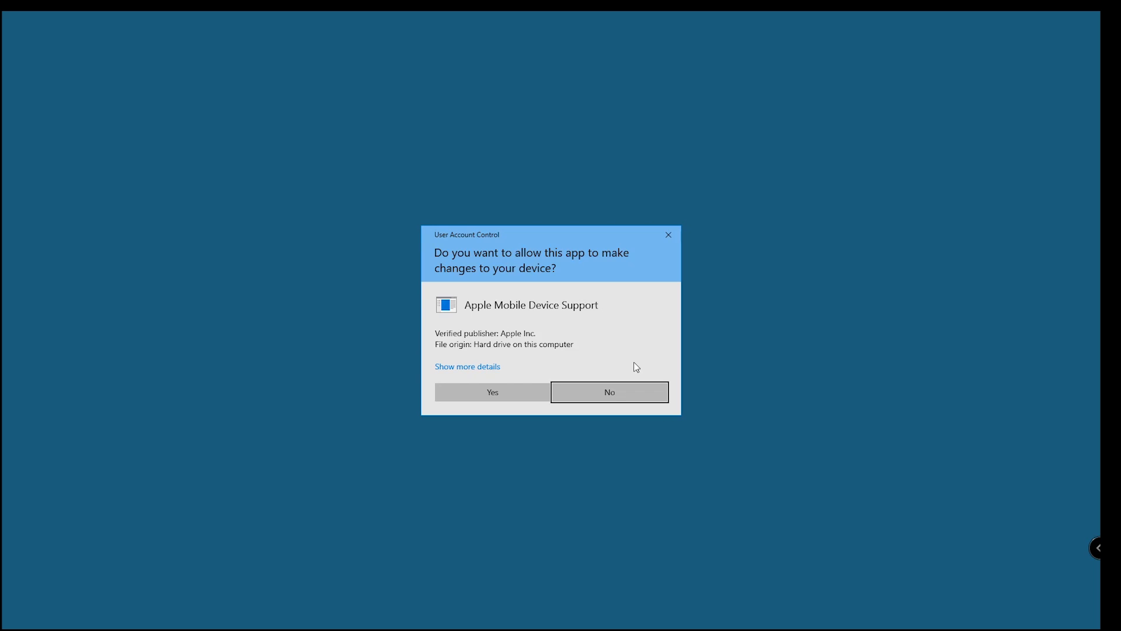
click(608, 391)
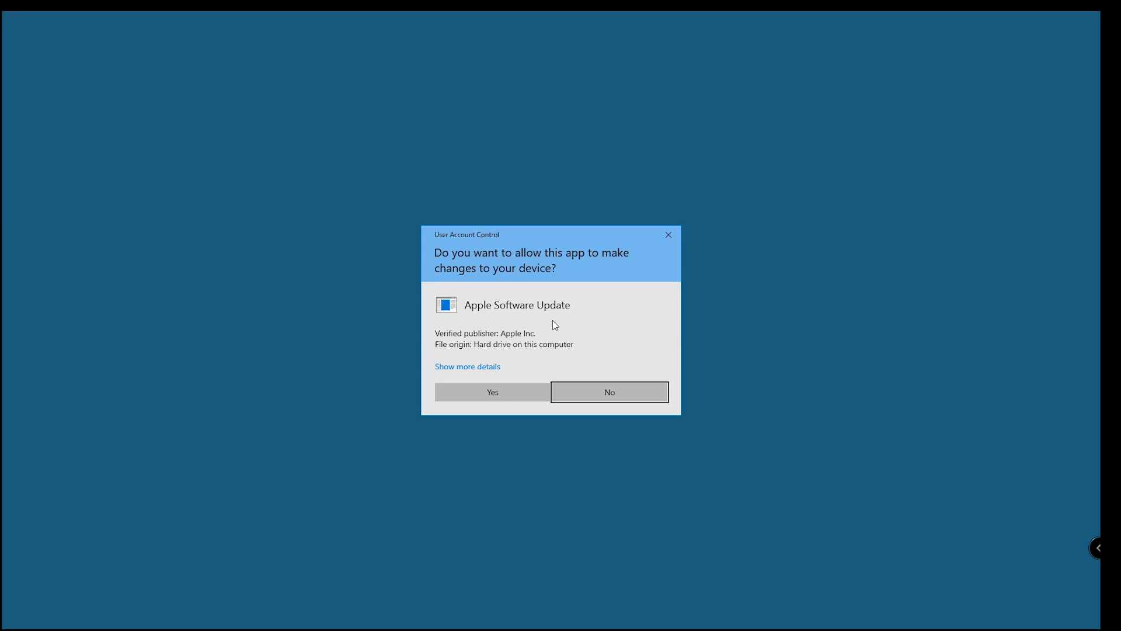
click(609, 391)
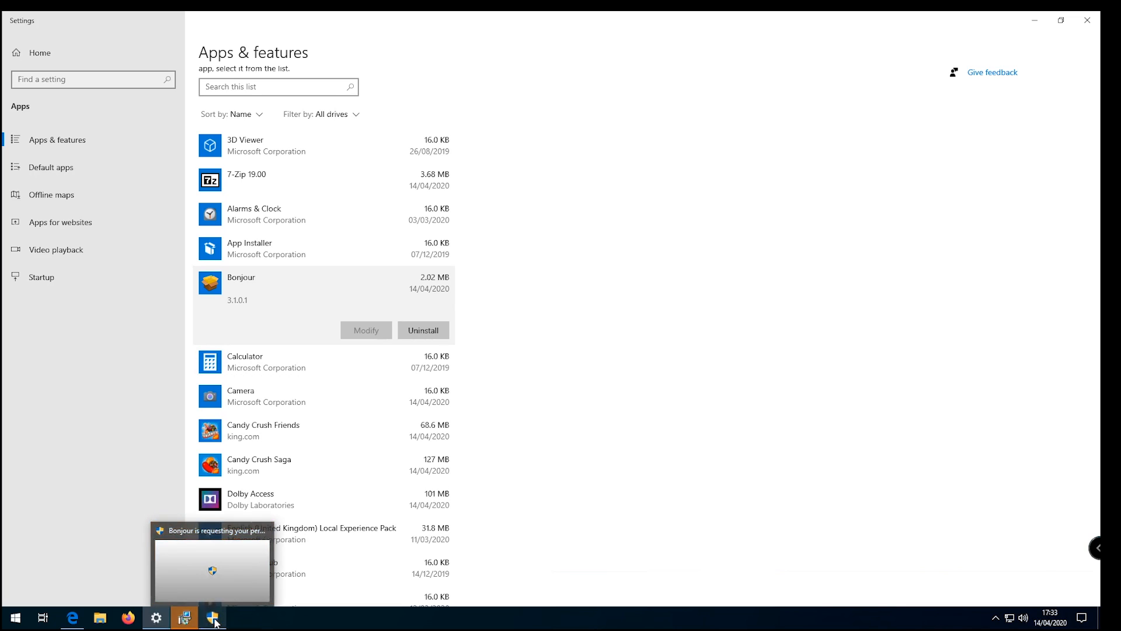
- Approve Bonjour's pending uninstall request and let its removal complete
click(421, 329)
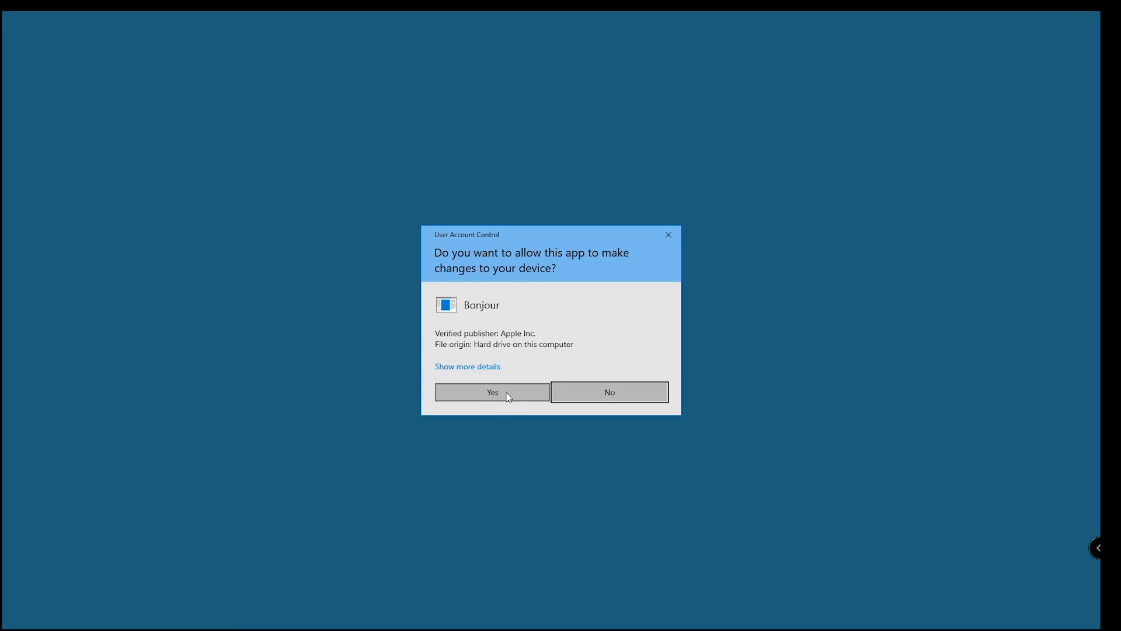
click(491, 392)
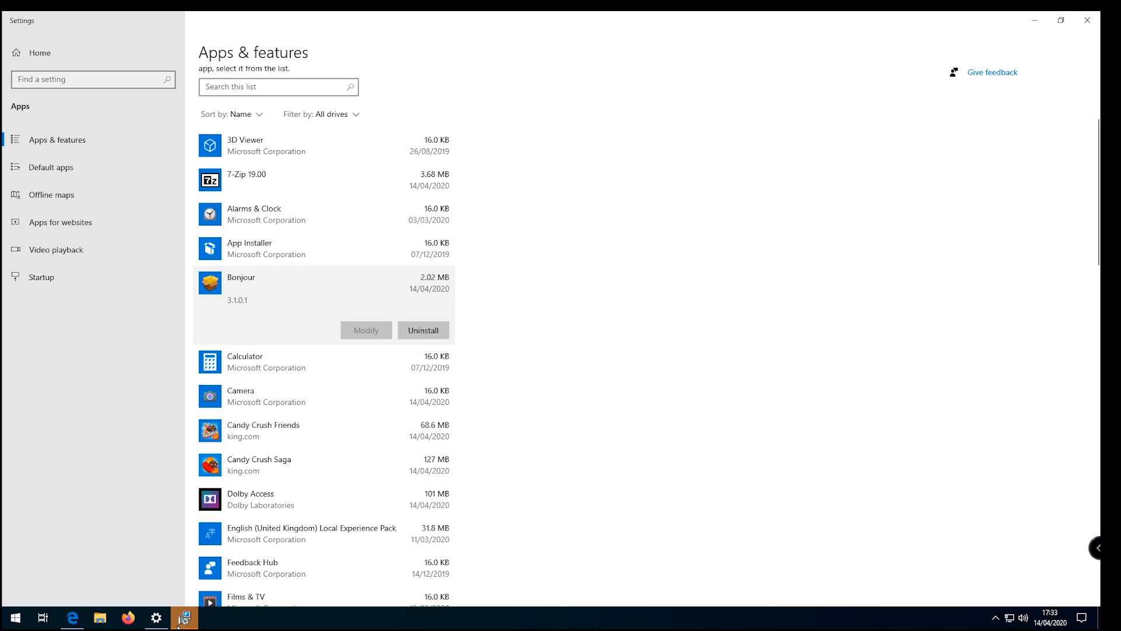
click(423, 329)
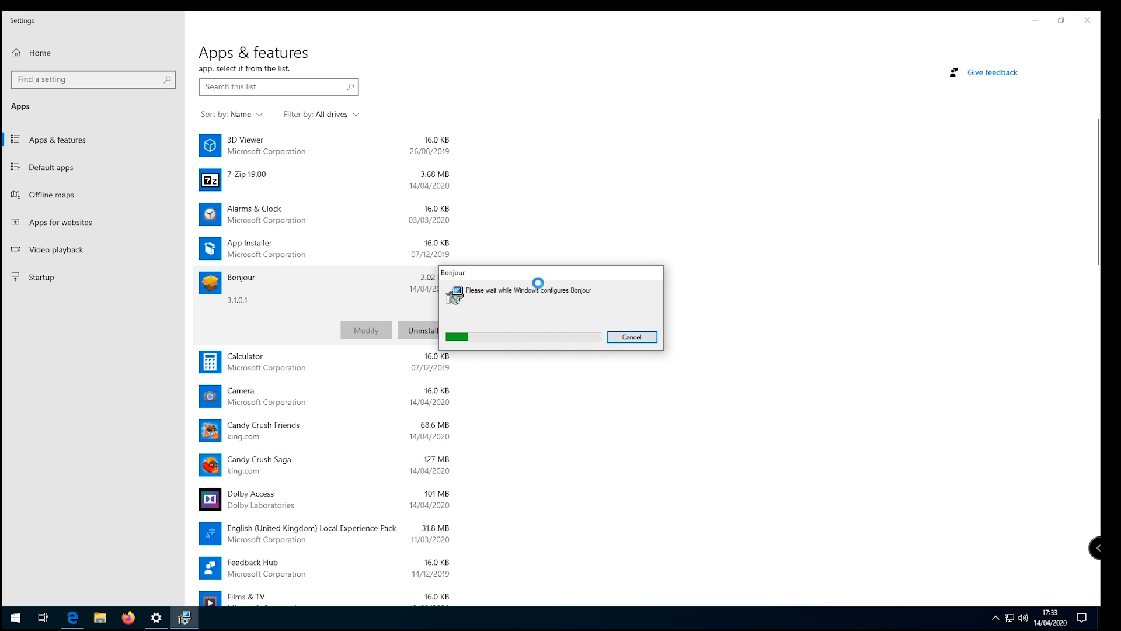
click(630, 337)
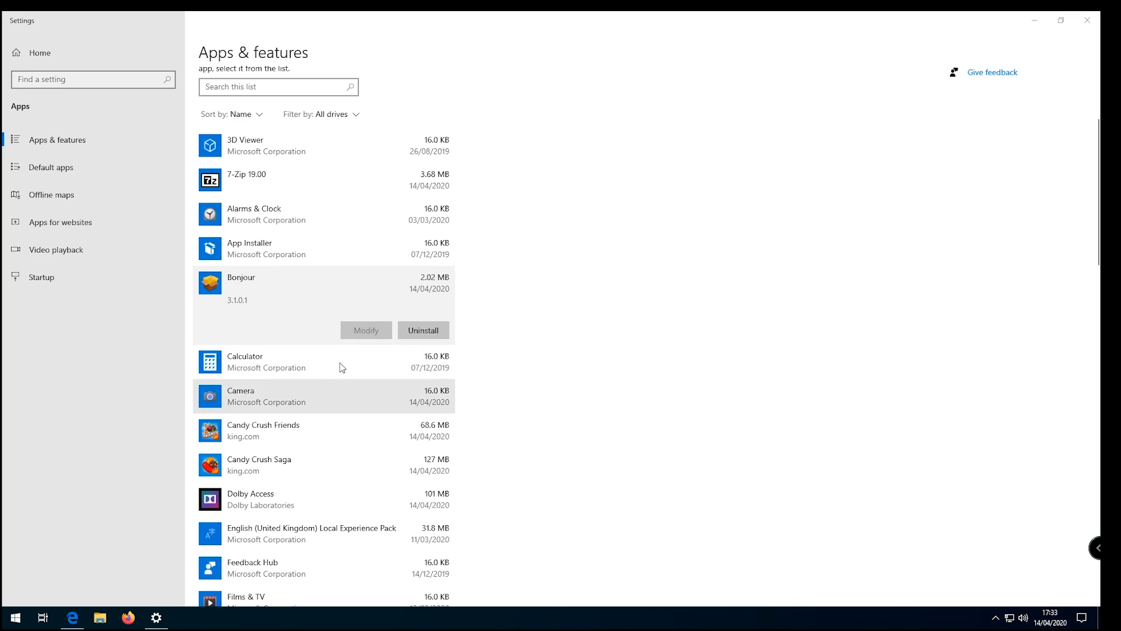
scroll(down, 3)
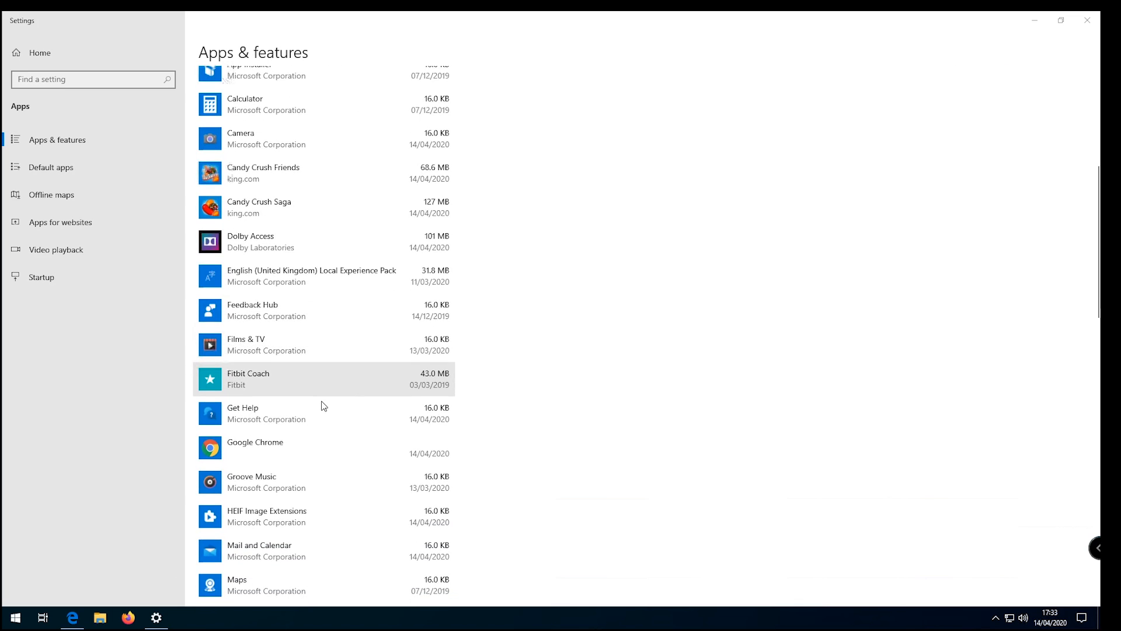
scroll(down, 3)
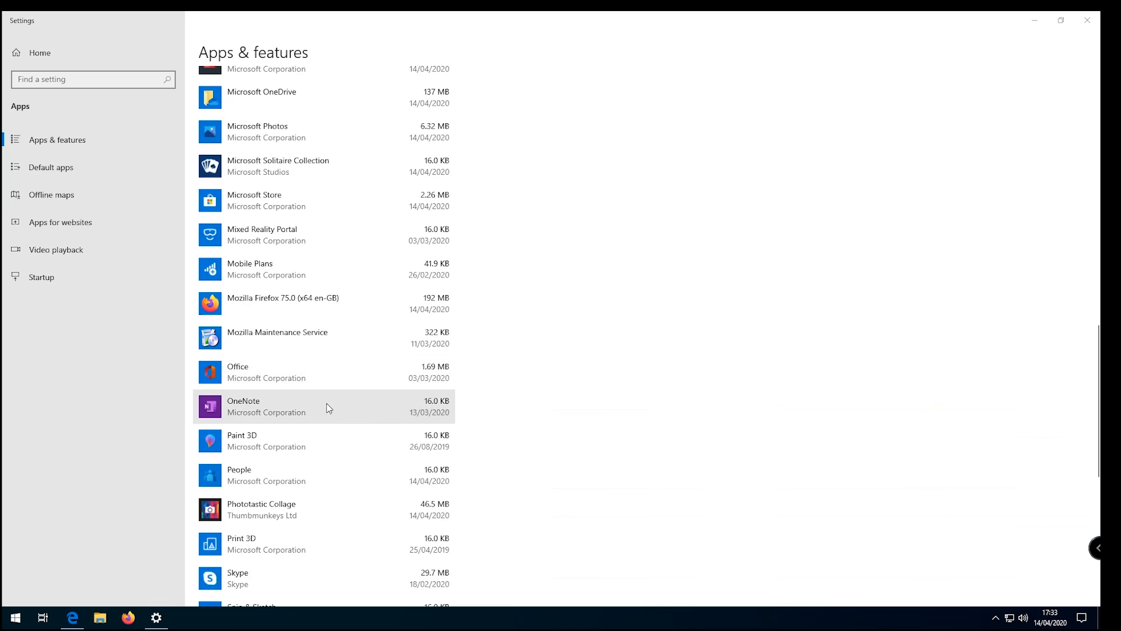
scroll(down, 3)
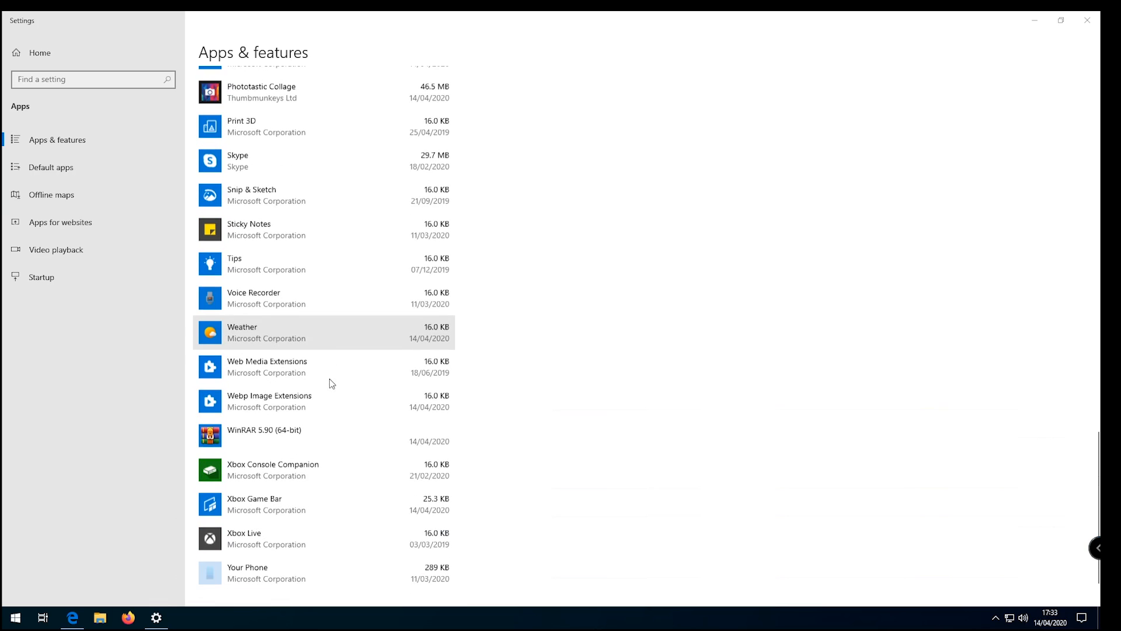
scroll(up, 3)
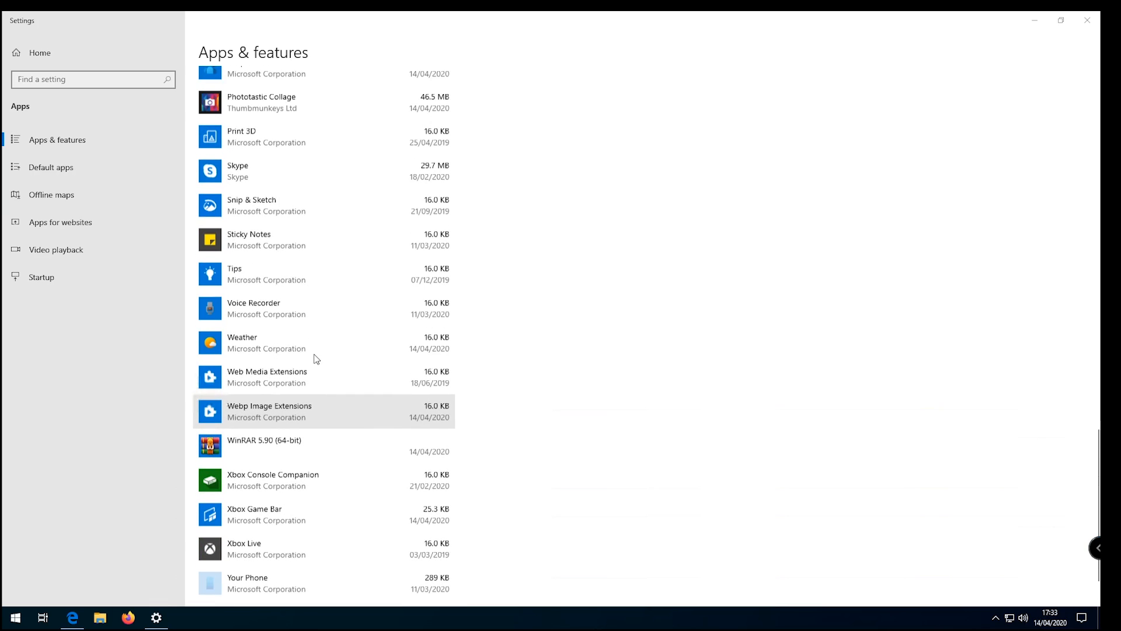